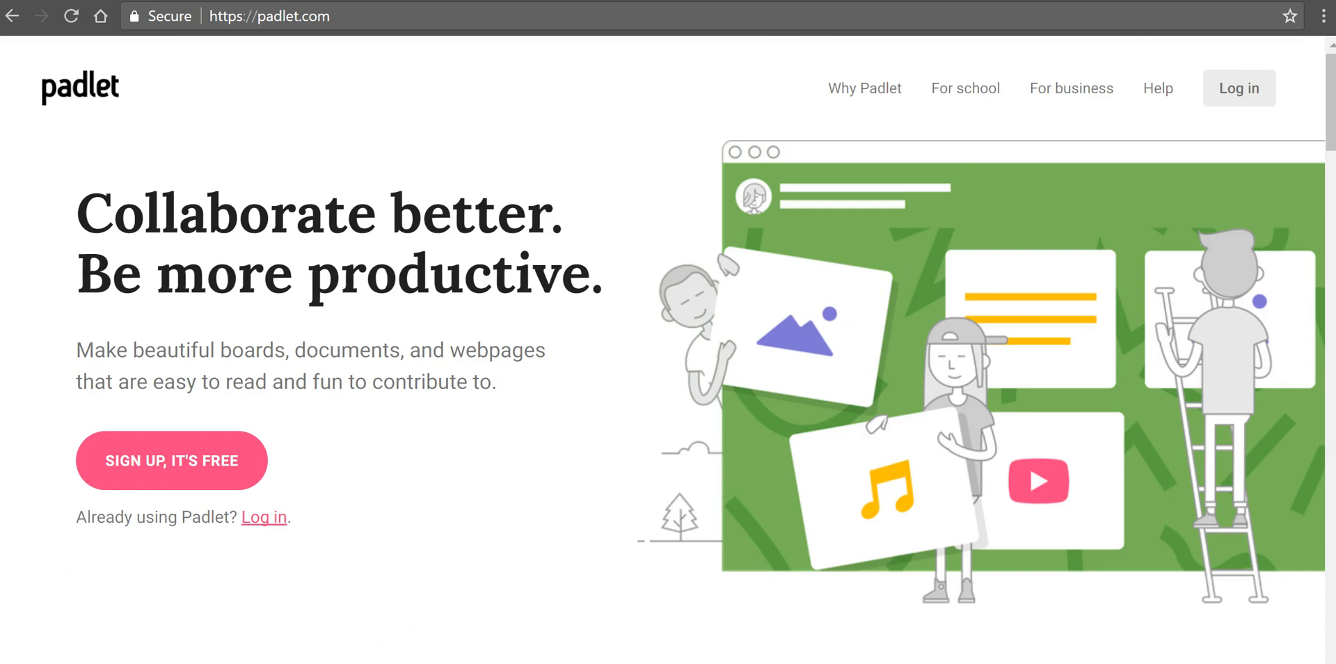
- Log in, start a new padlet, and choose the Wall layout
left_click(1238, 88)
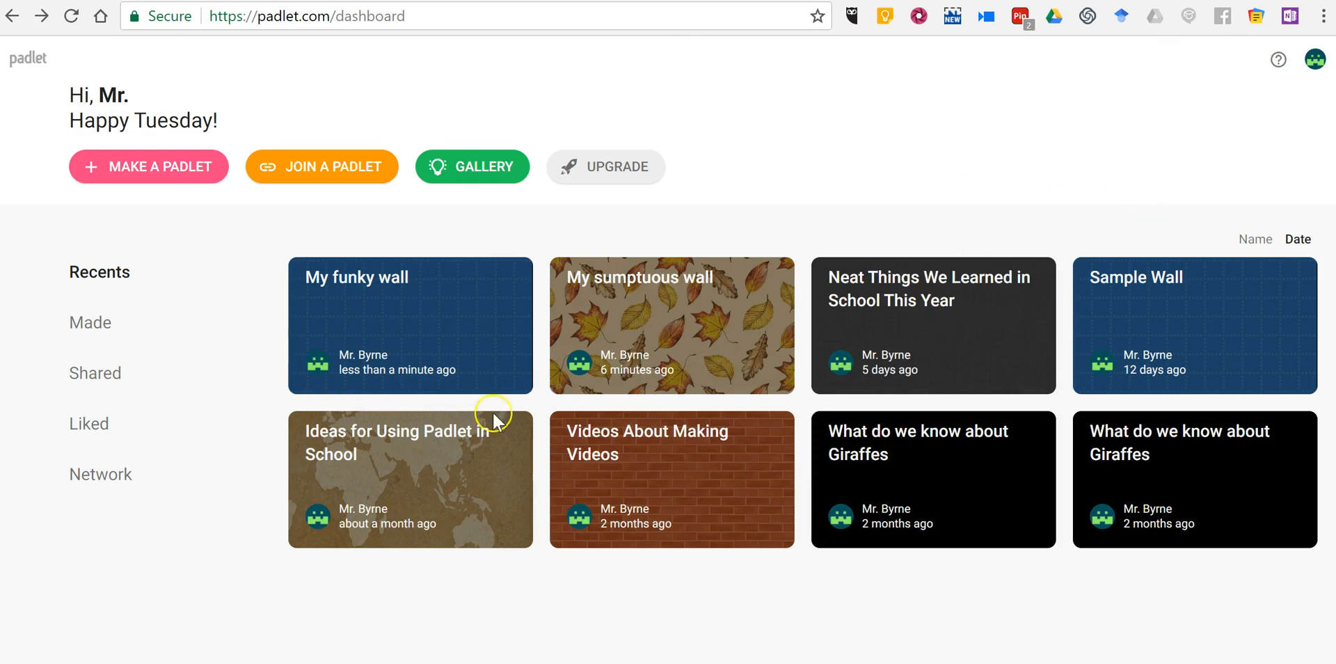
left_click(149, 166)
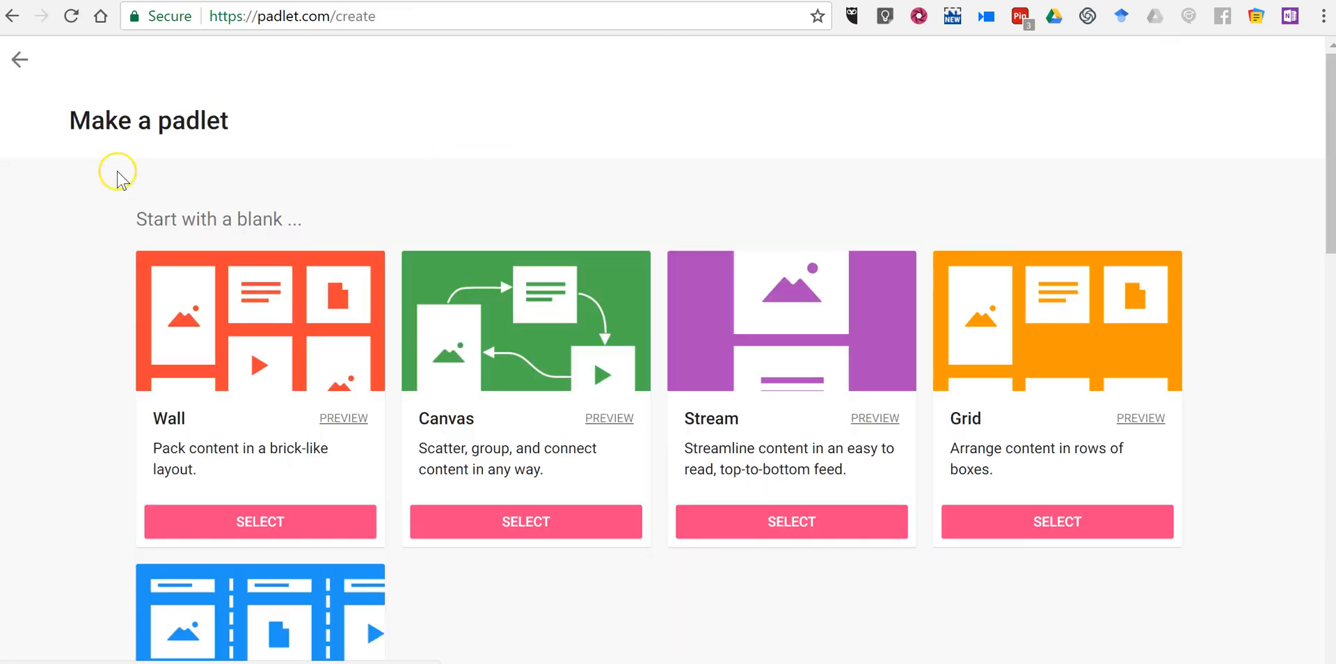
mouse_move(229, 403)
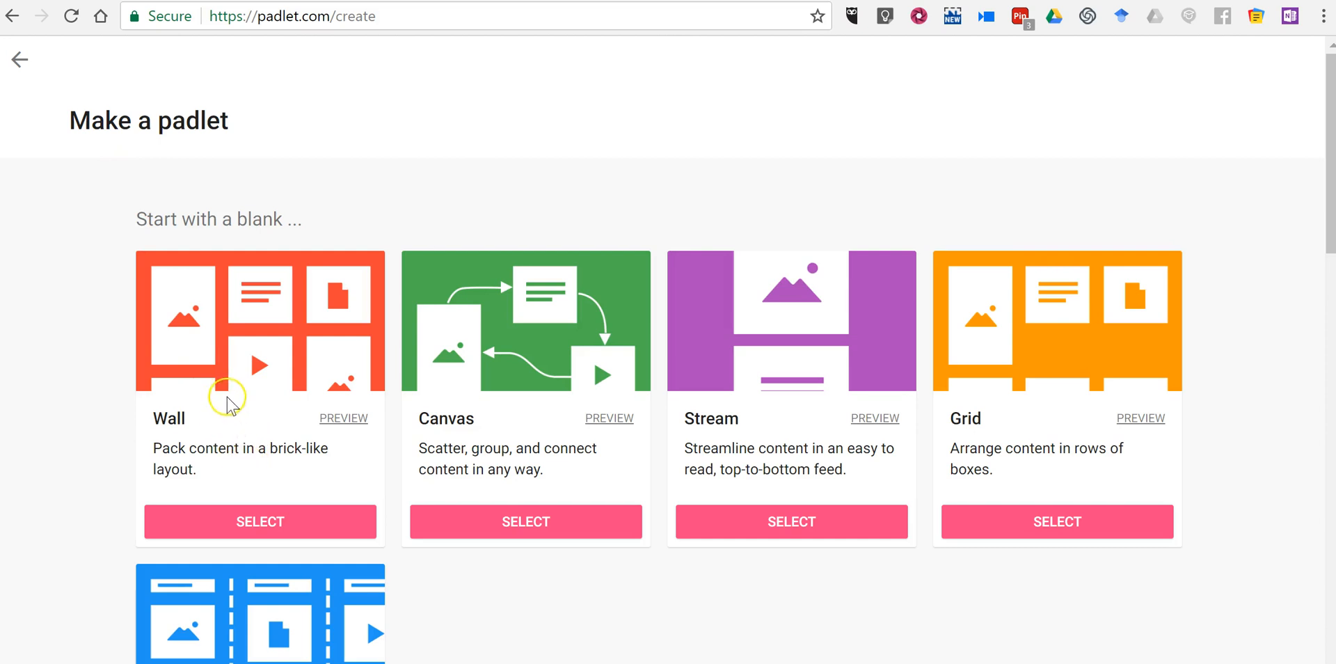
mouse_move(449, 521)
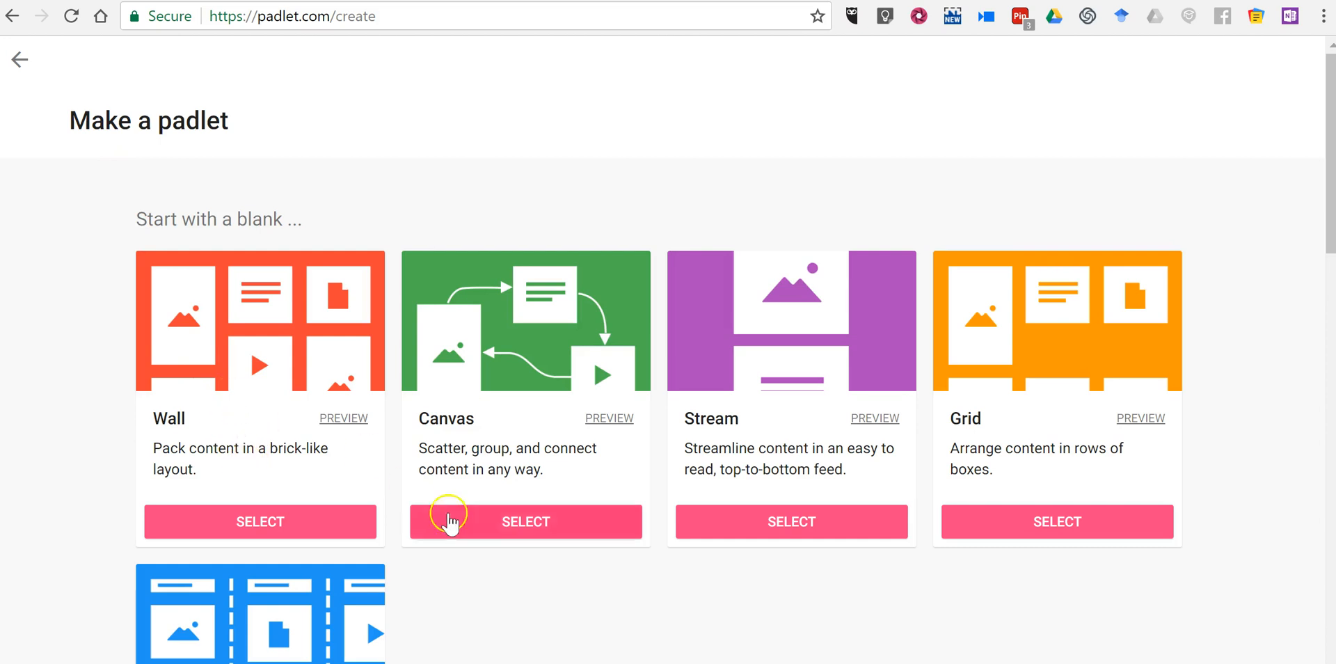
mouse_move(197, 485)
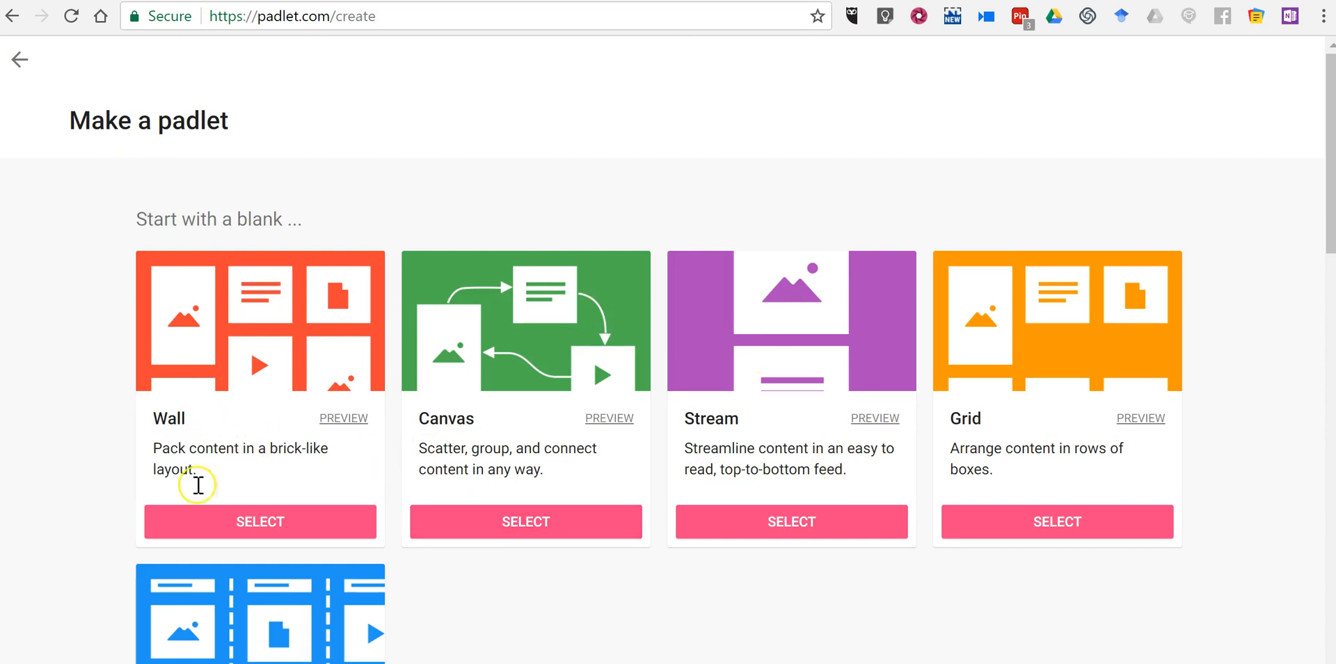
left_click(259, 521)
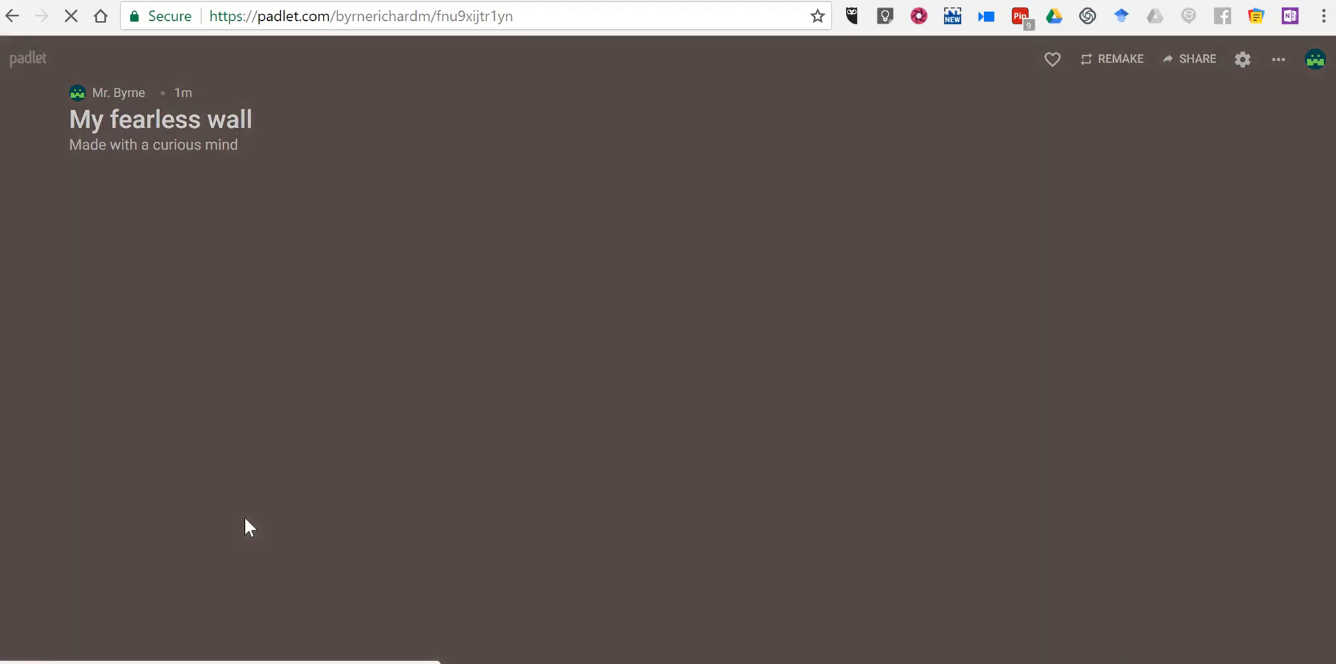
- Set the wall's wallpaper to Blueprint and its icon to the yellow grinning face
left_click(1243, 59)
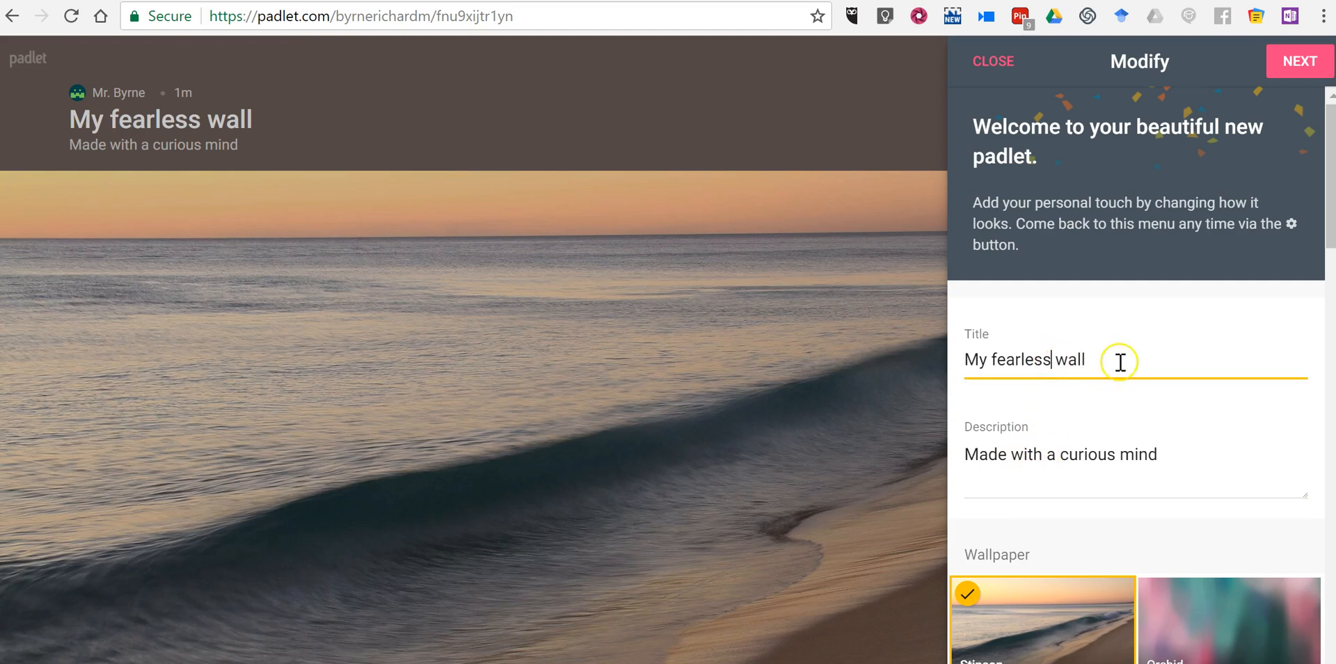
scroll("down", 3)
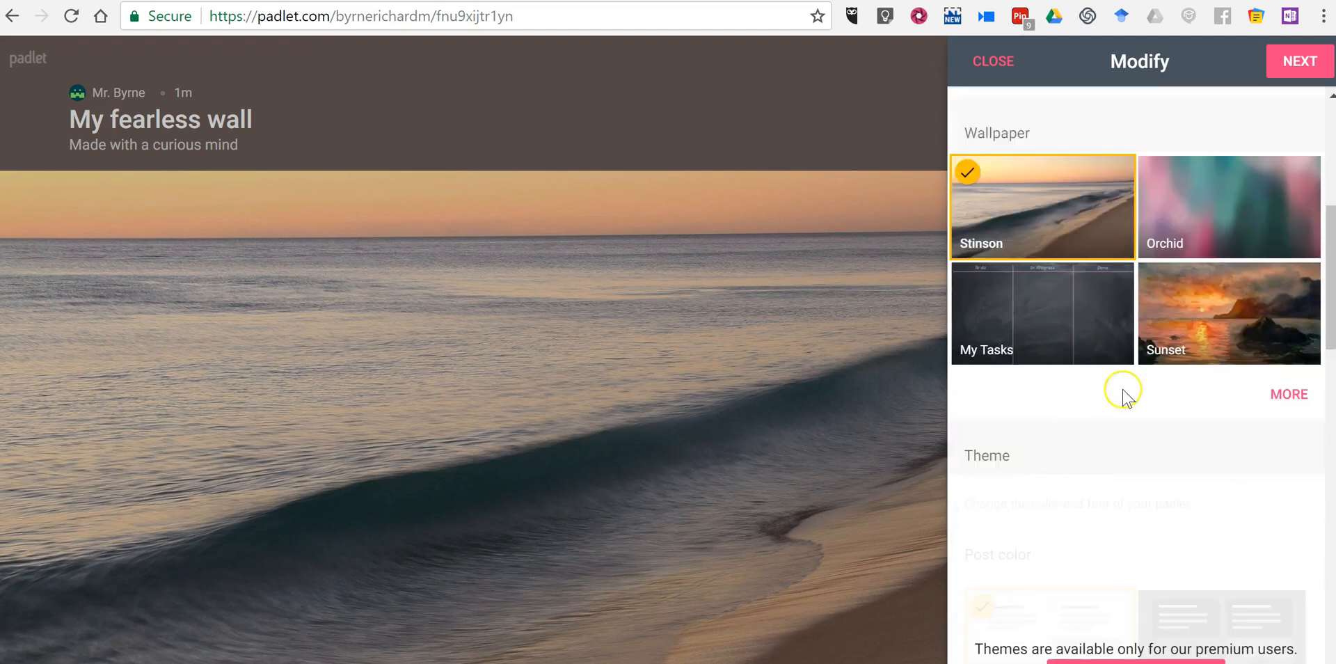
left_click(1288, 394)
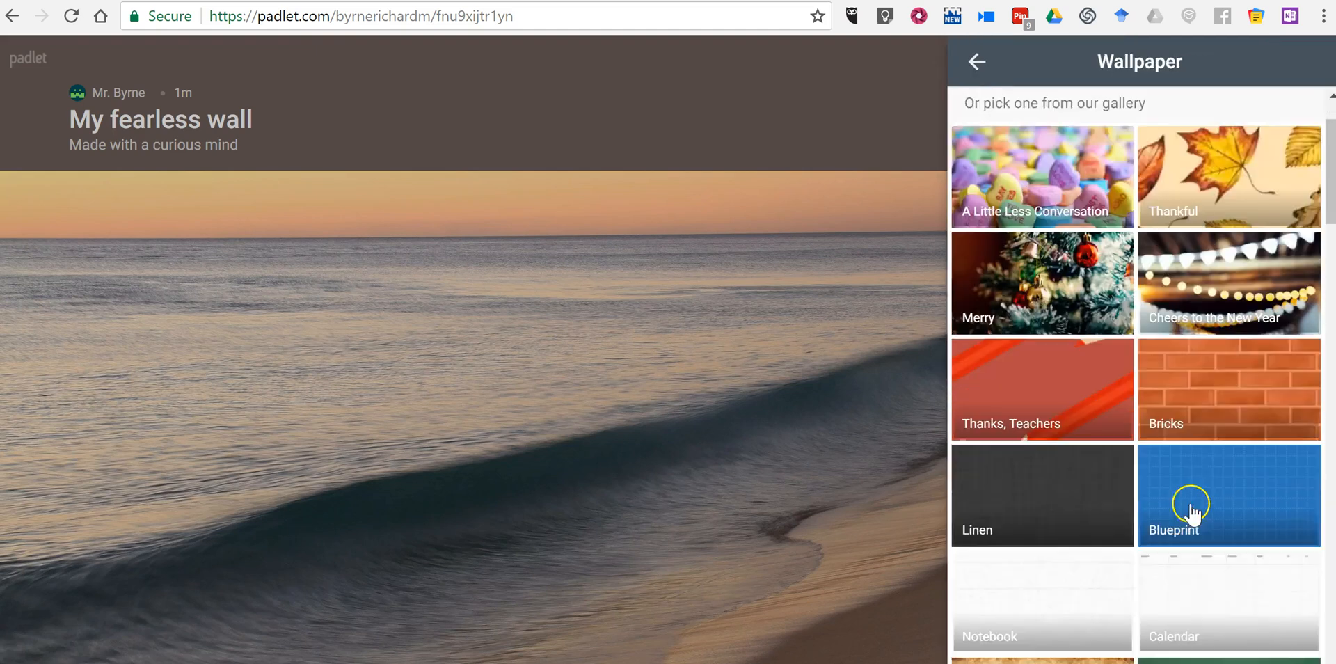
left_click(1227, 494)
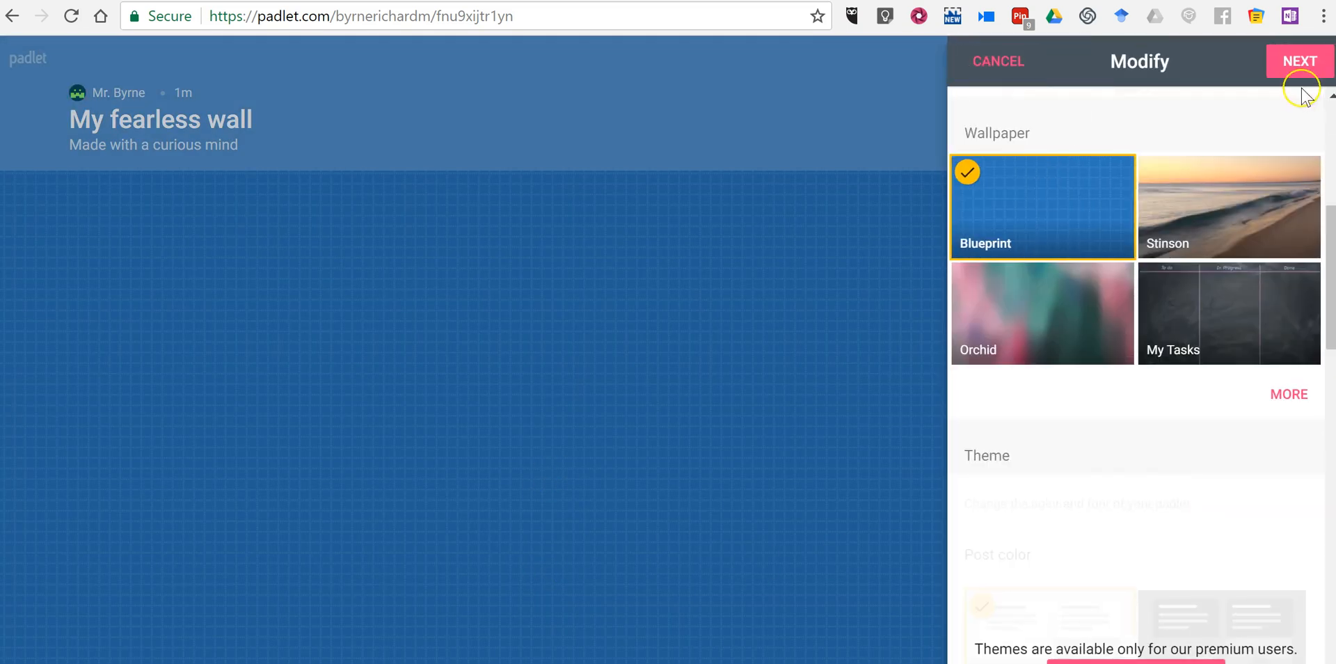
scroll("down", 3)
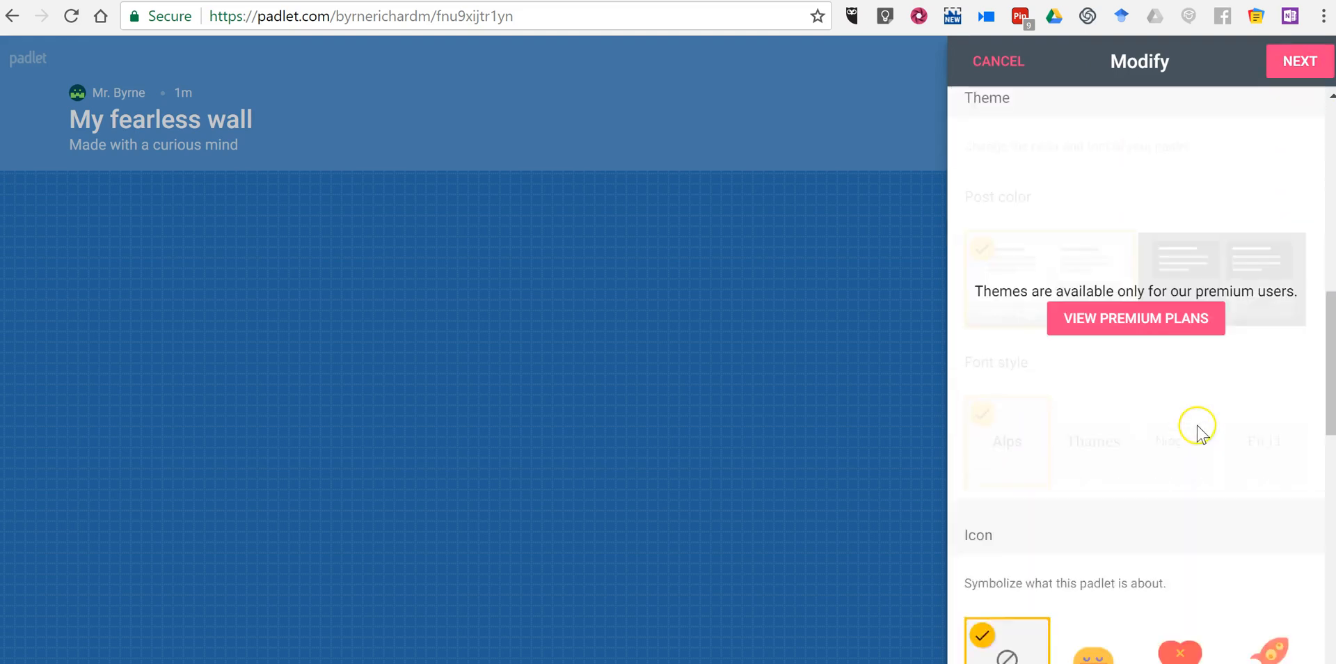
scroll("down", 3)
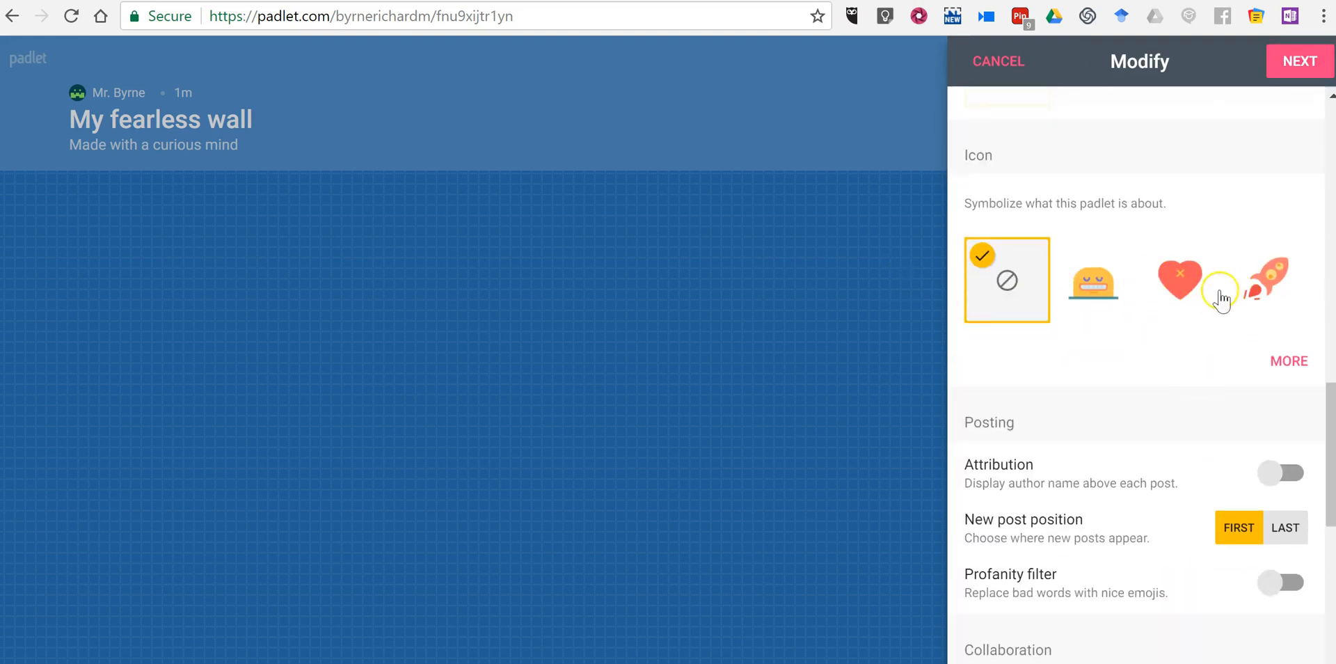
left_click(1094, 280)
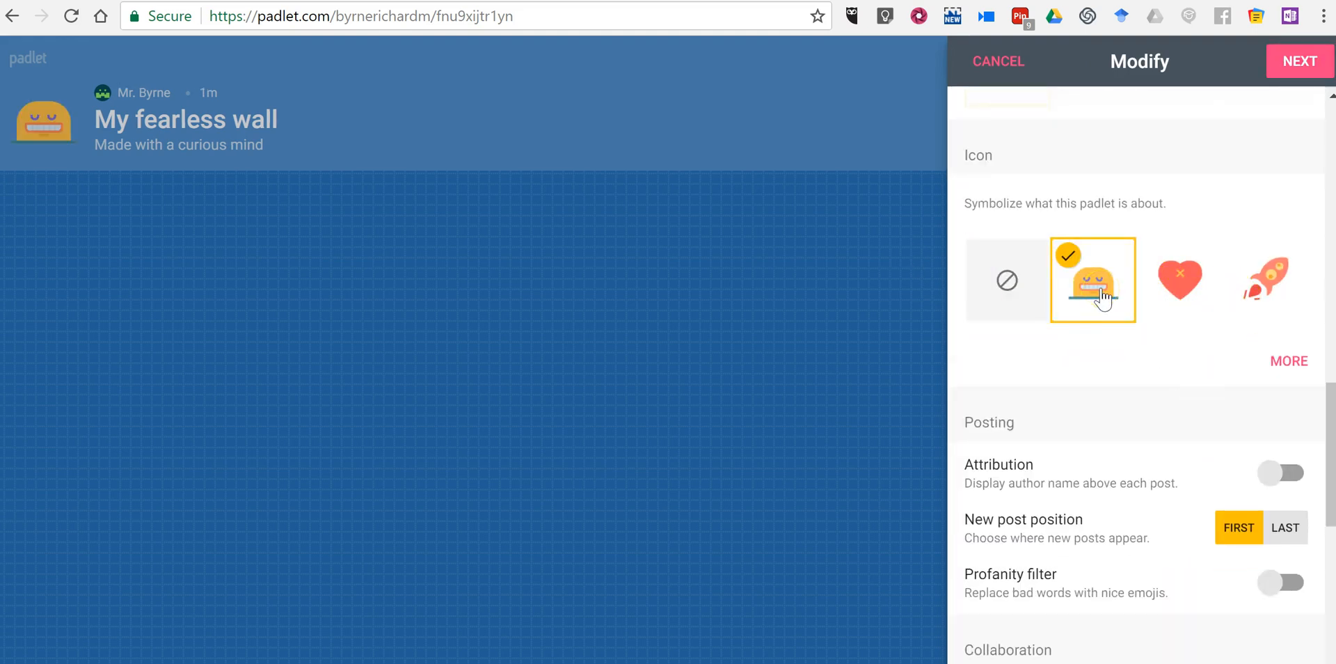
- Enable attribution, profanity filter, comments and Like reactions, then continue to privacy settings
scroll("down", 3)
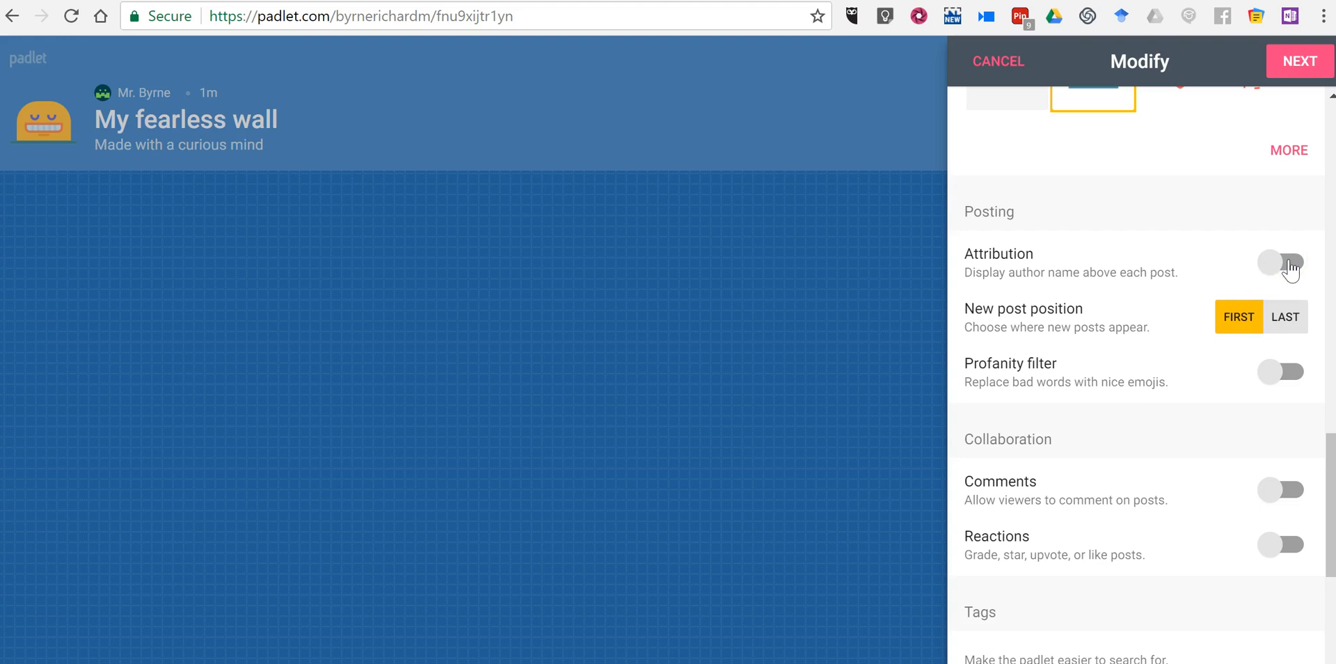
left_click(1281, 262)
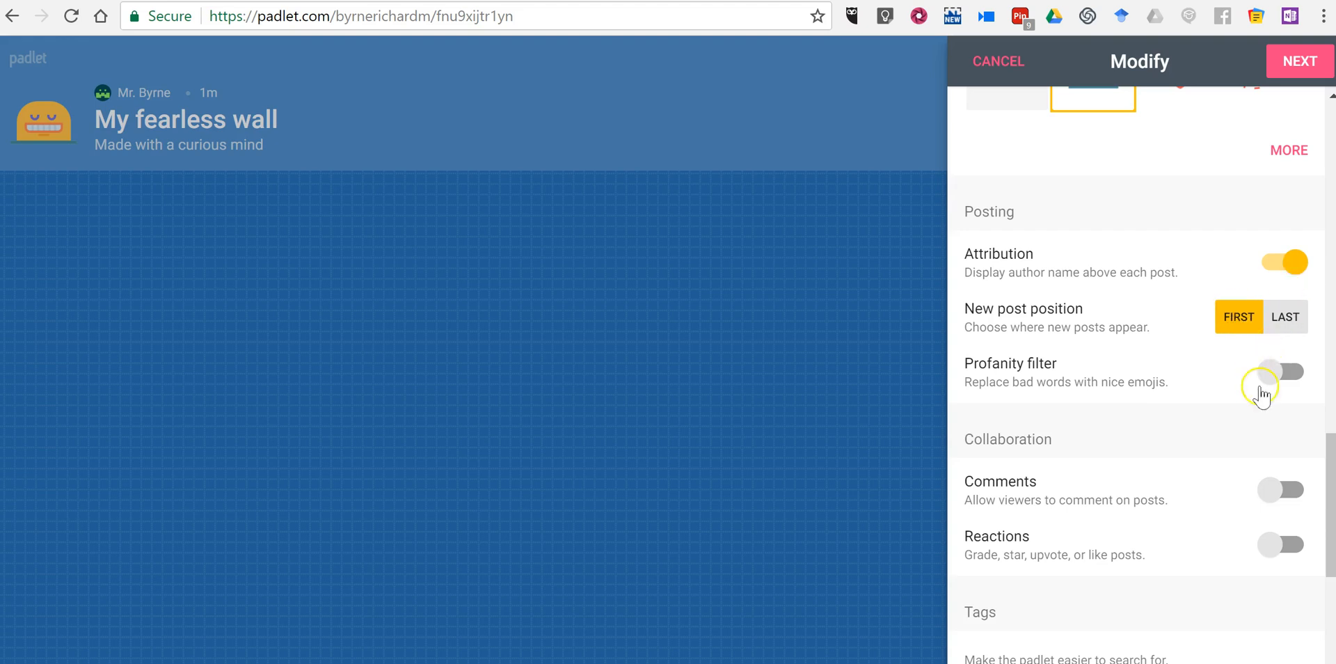
left_click(1280, 371)
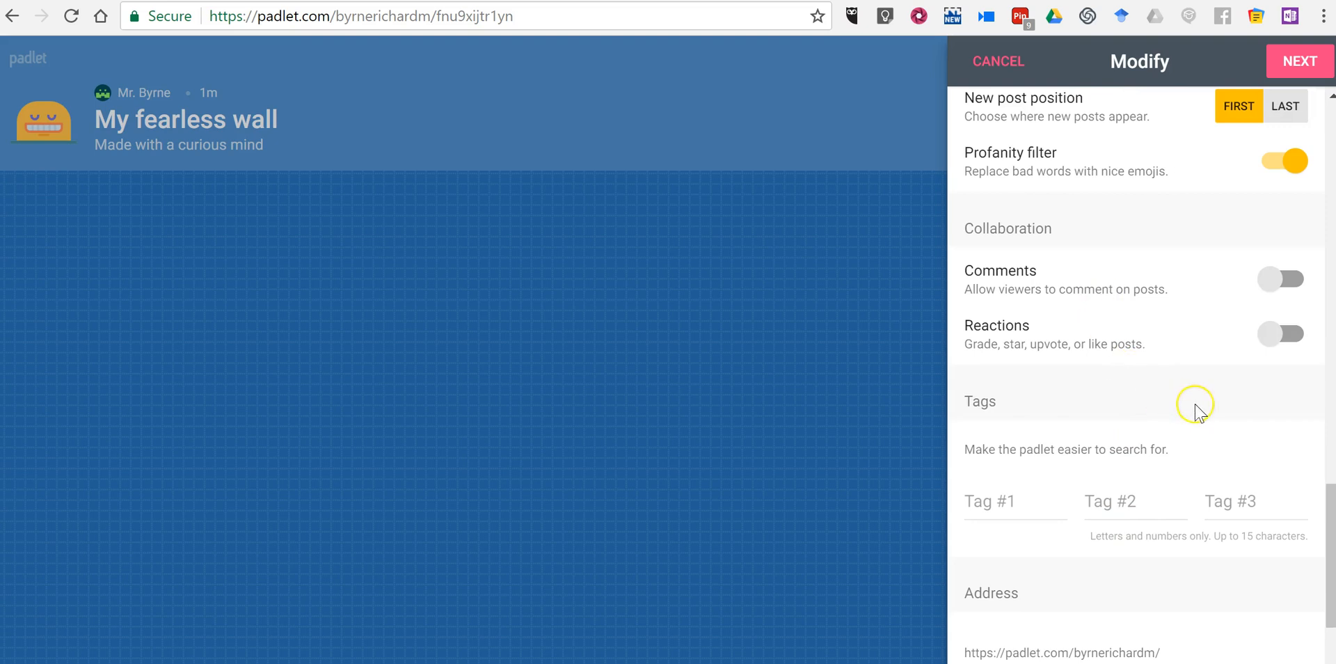
left_click(1280, 278)
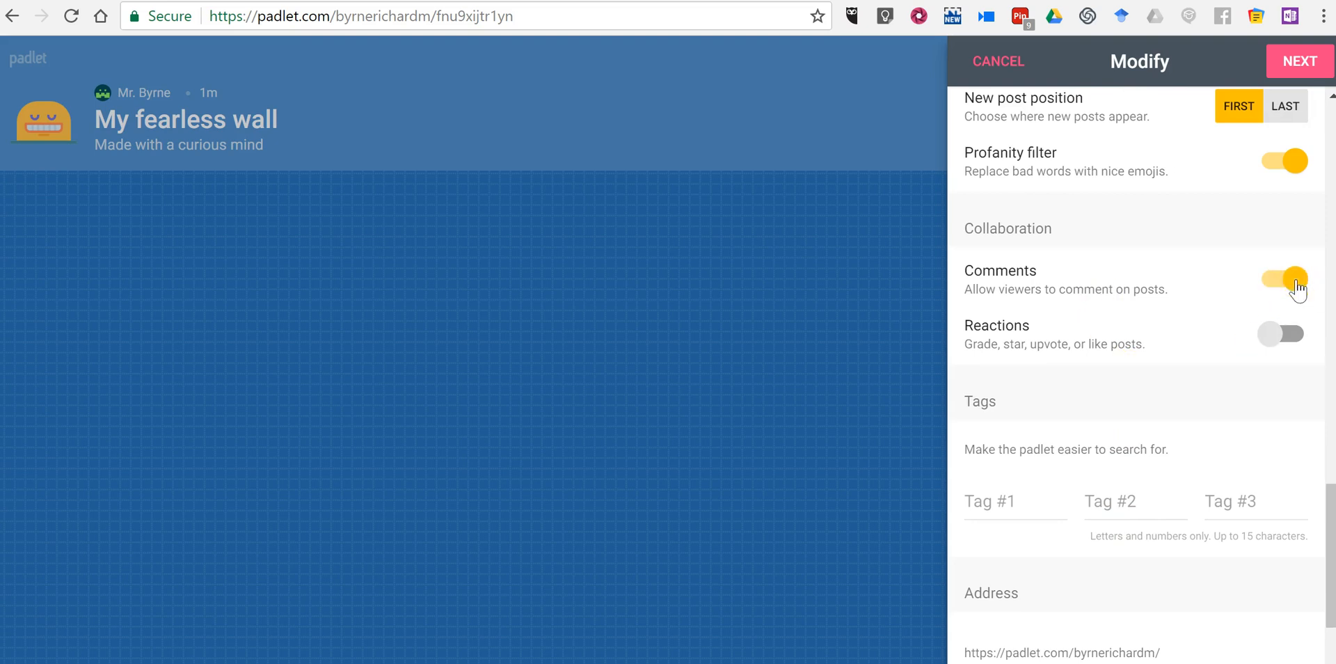
left_click(1281, 333)
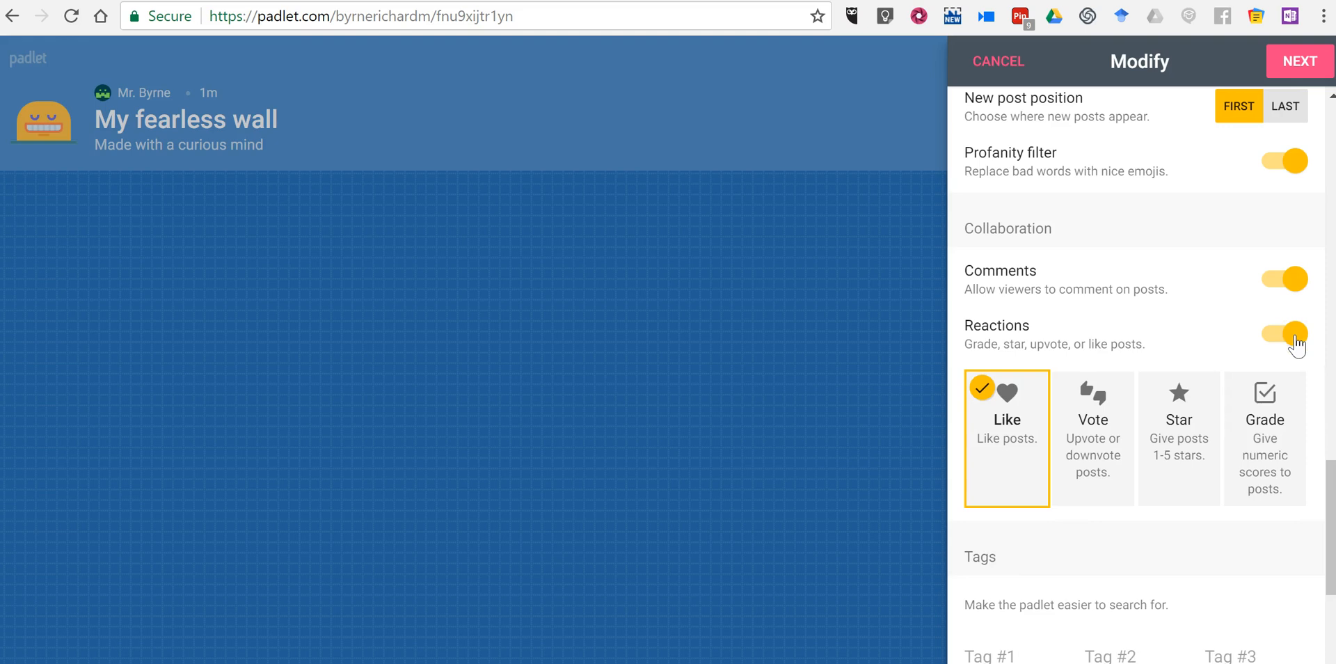
mouse_move(1062, 399)
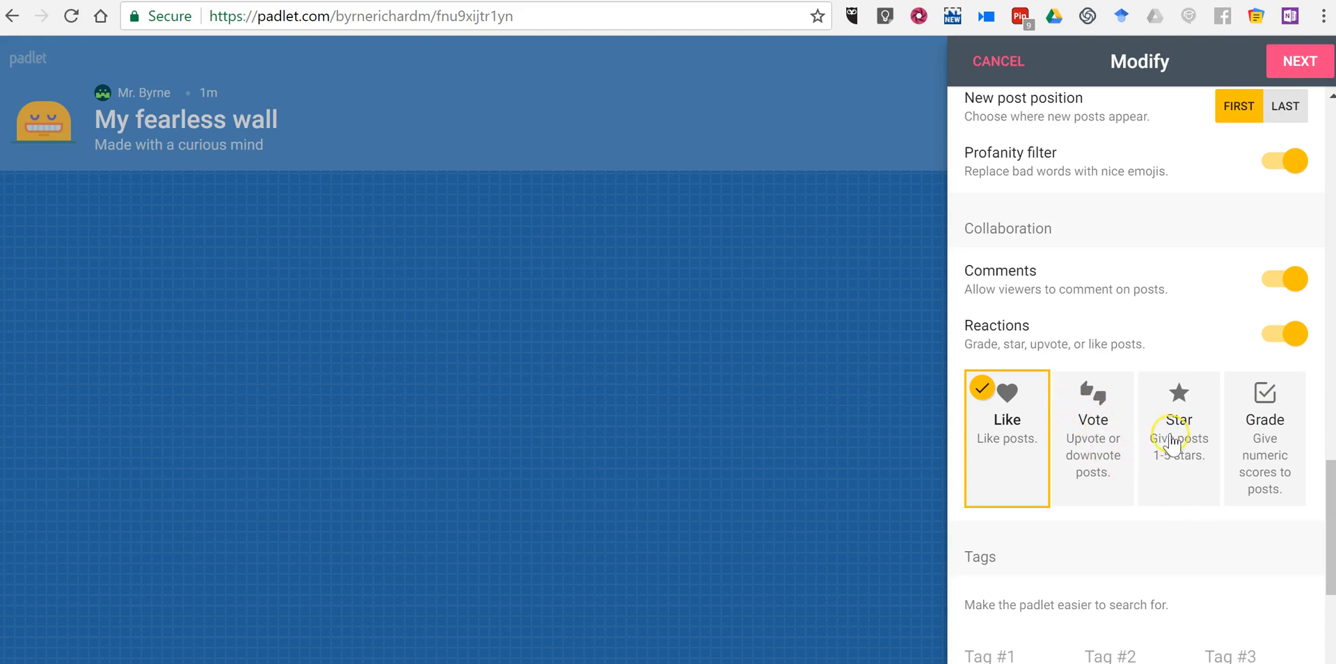
mouse_move(1241, 460)
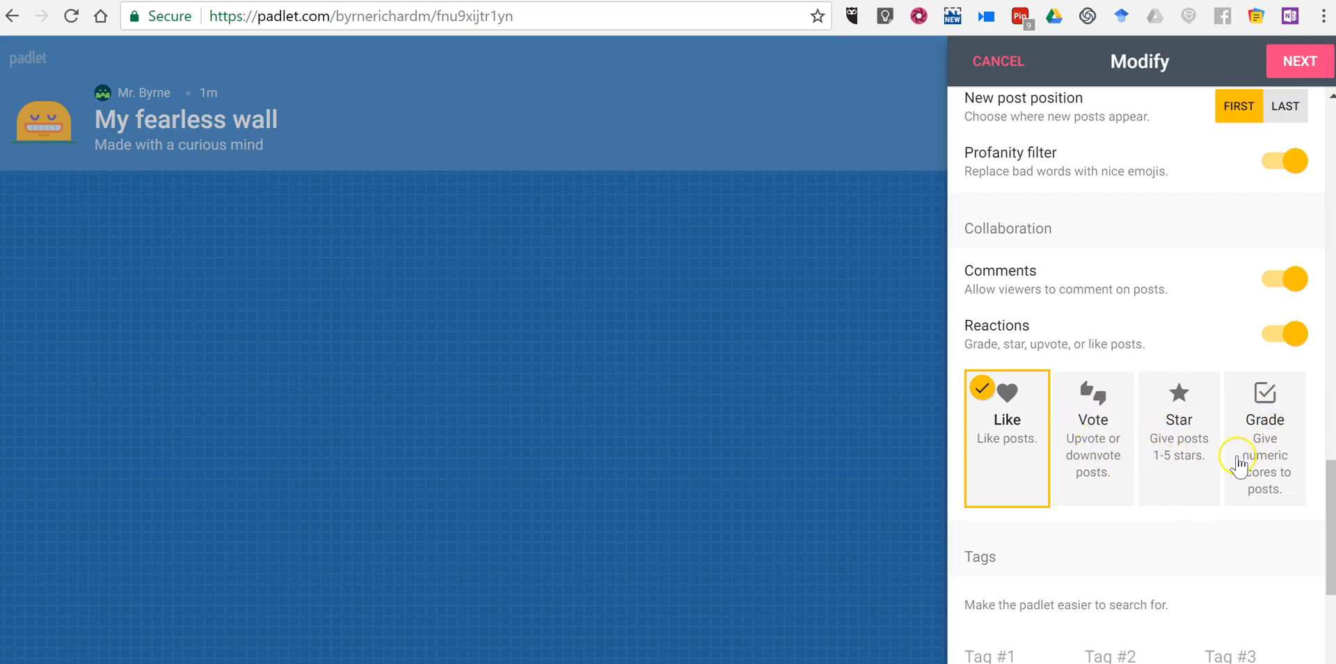
mouse_move(1049, 503)
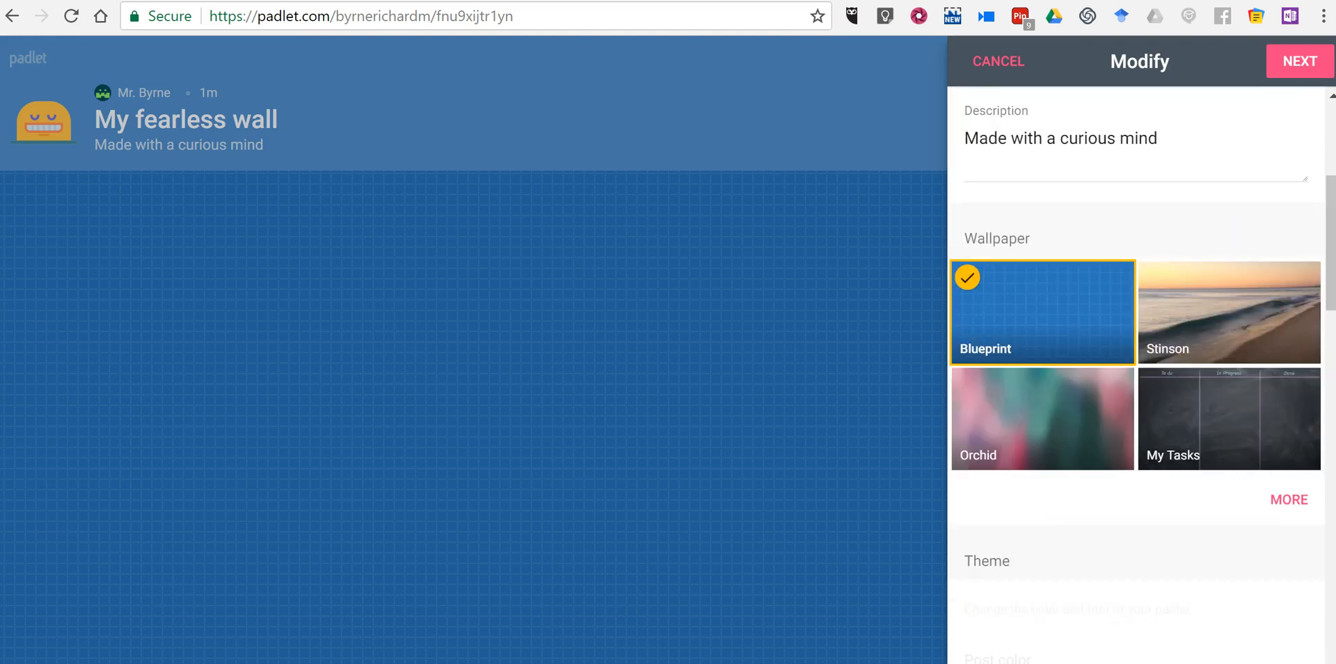
left_click(1298, 60)
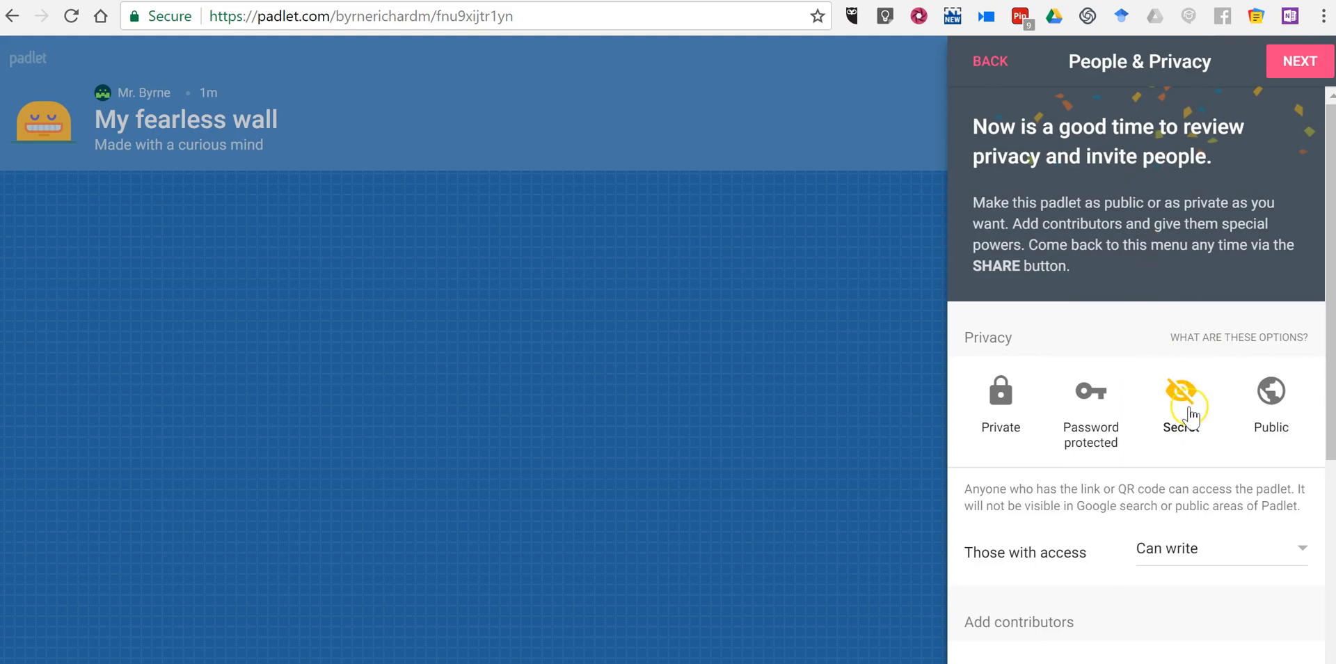
- Set privacy to Secret, switch off Remake, and complete the setup wizard
left_click(1181, 394)
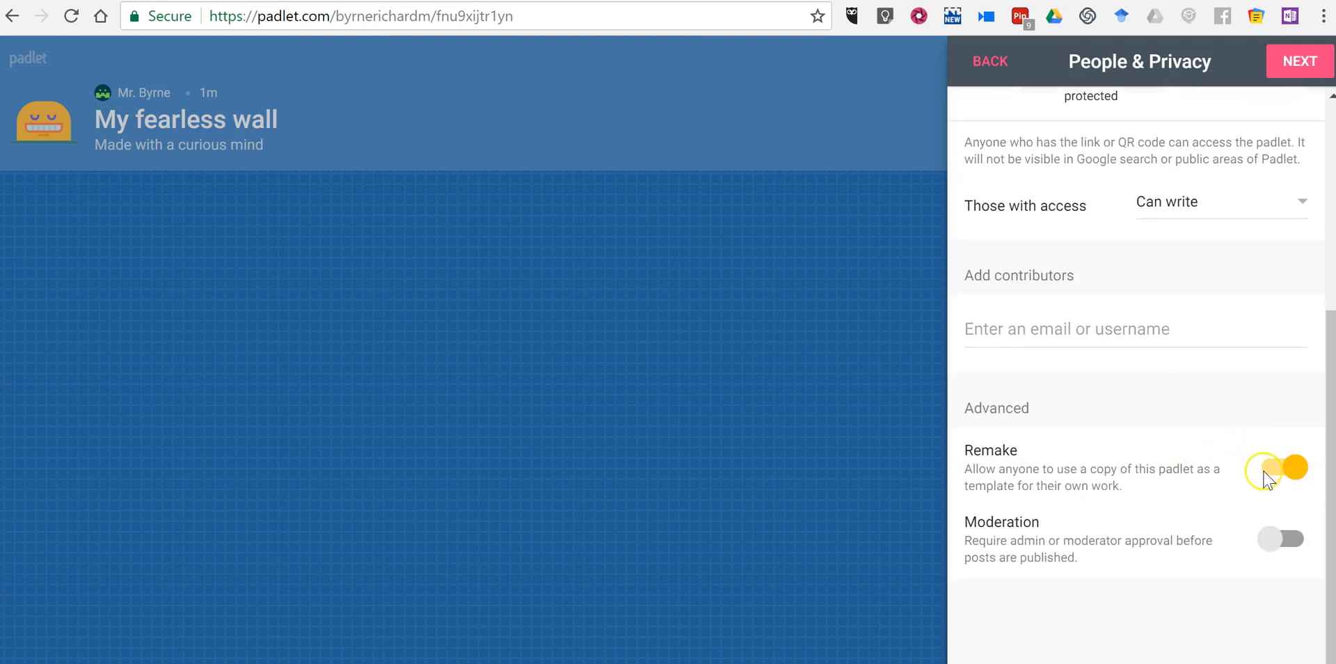
left_click(1281, 467)
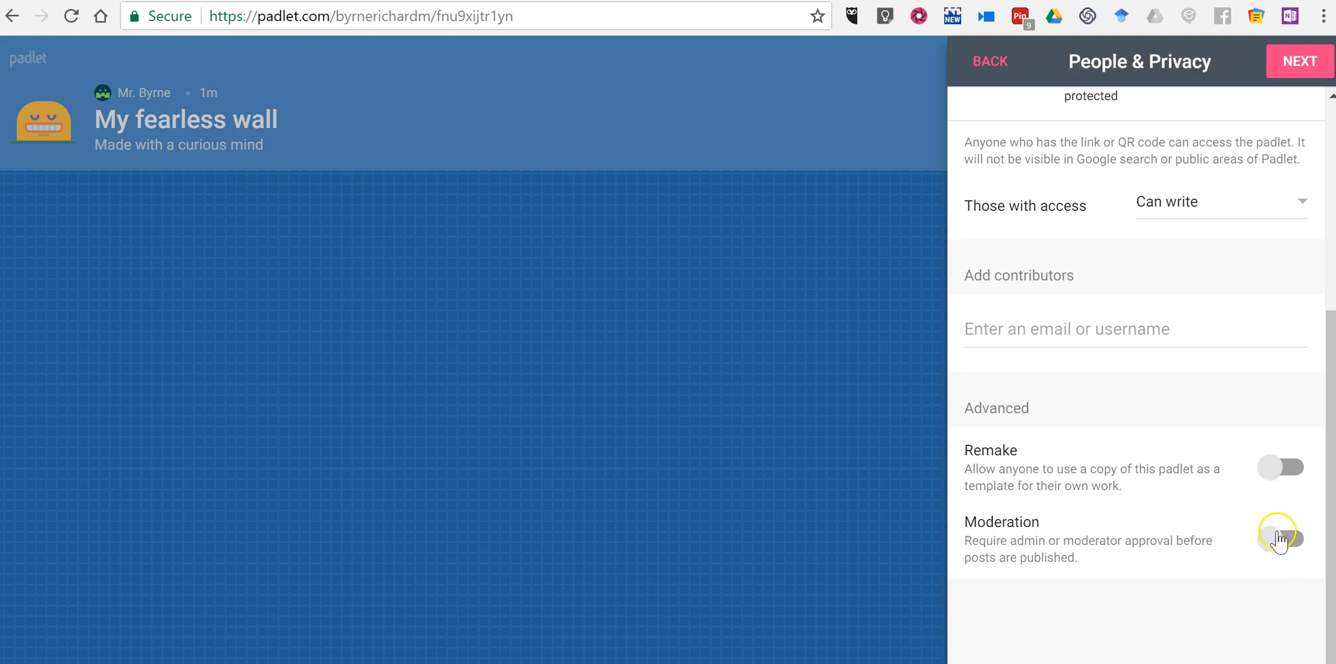
left_click(1299, 61)
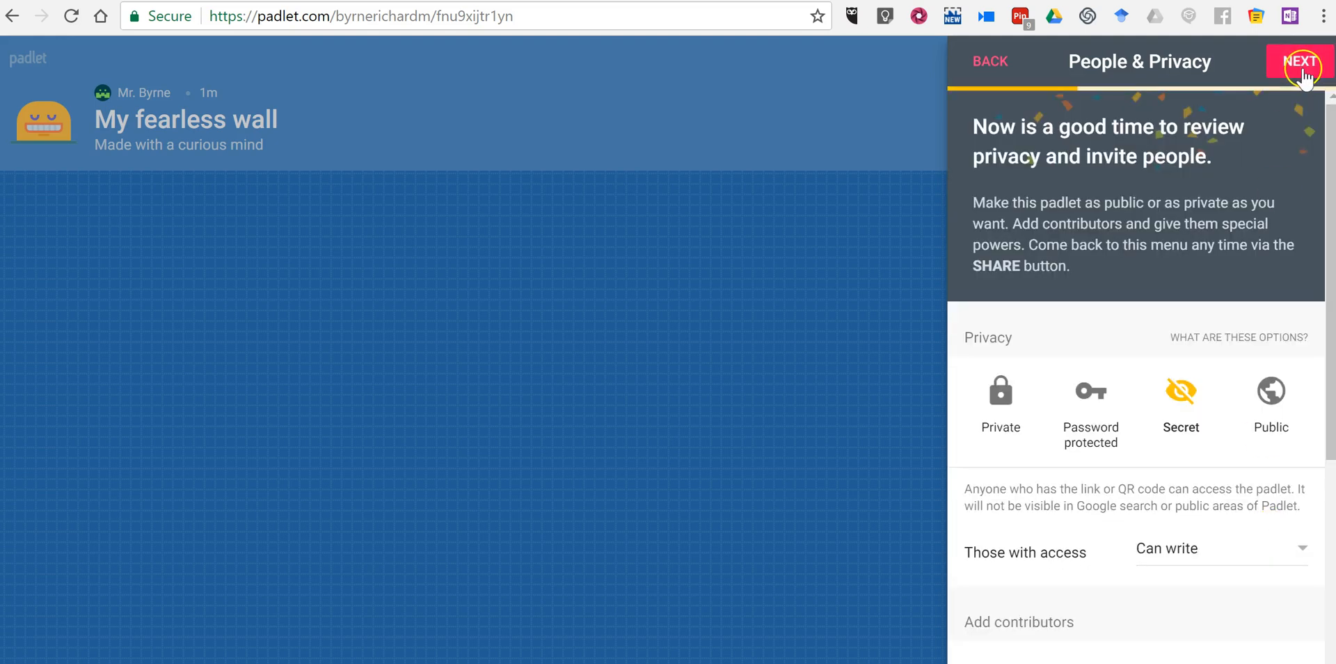
left_click(1300, 61)
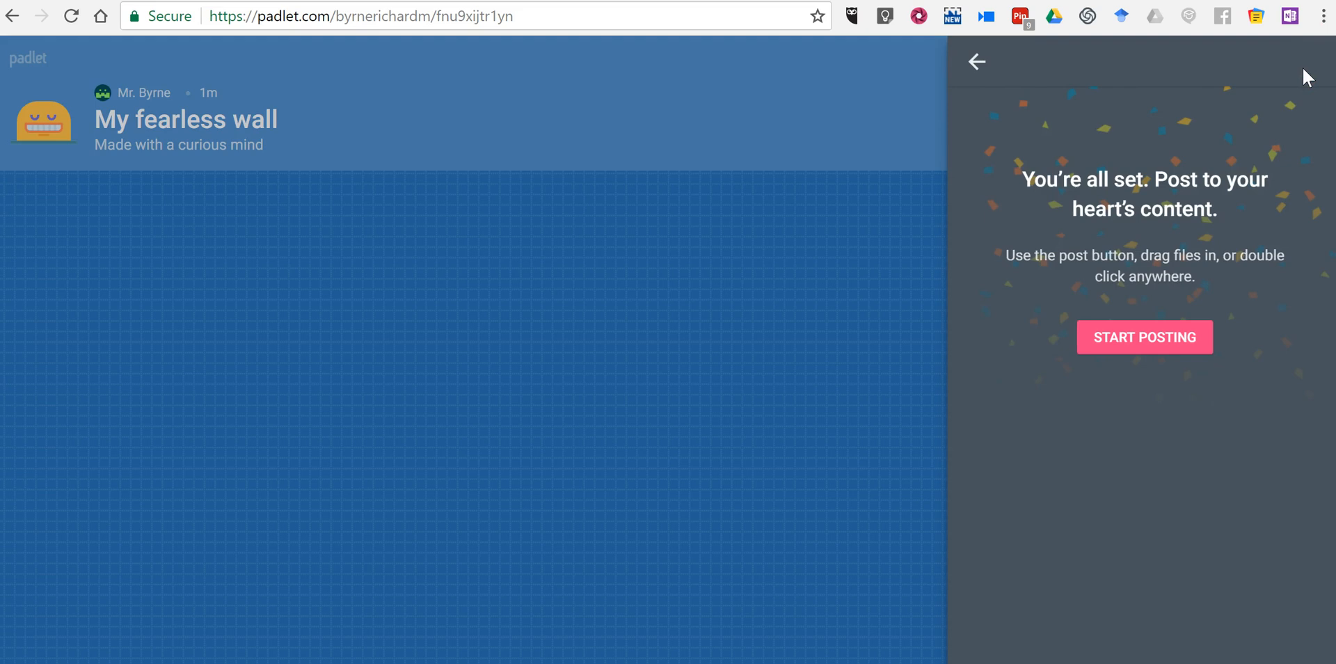
- Dismiss the setup screen and open a new blank post on the wall
left_click(1144, 337)
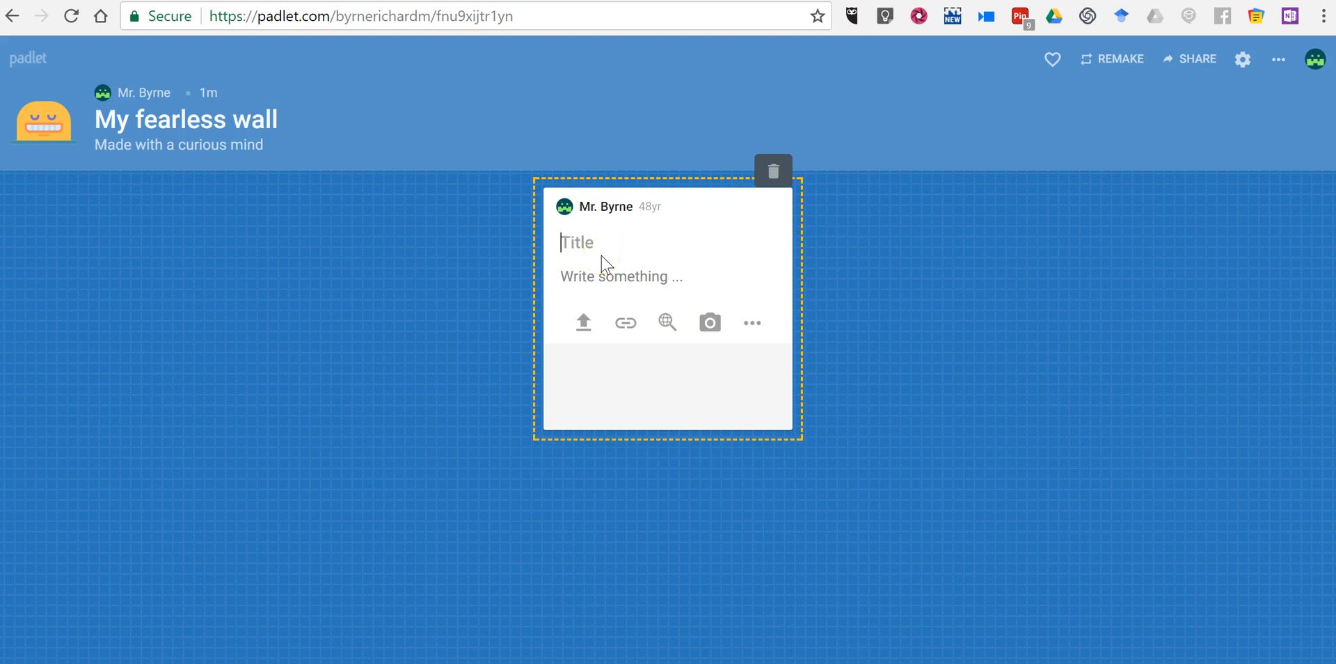
- Title the post 'My observation for the week.', correcting the misspelled word via spellcheck
type("M")
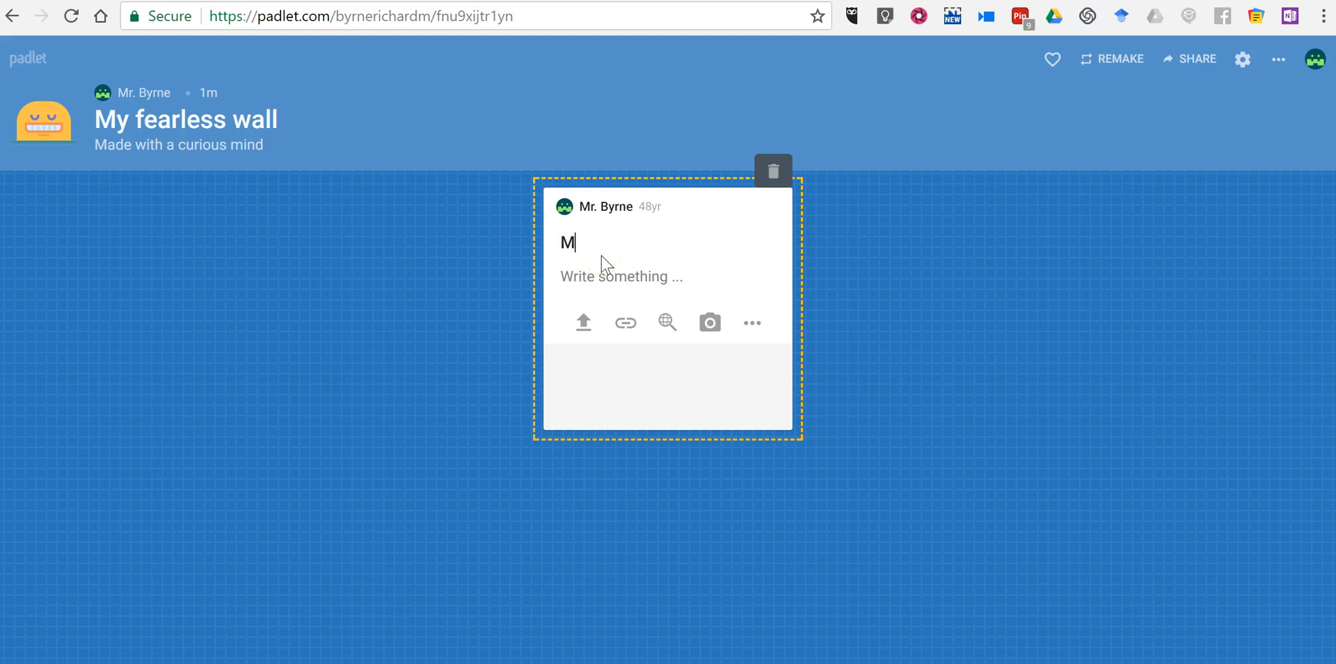
type("y obve")
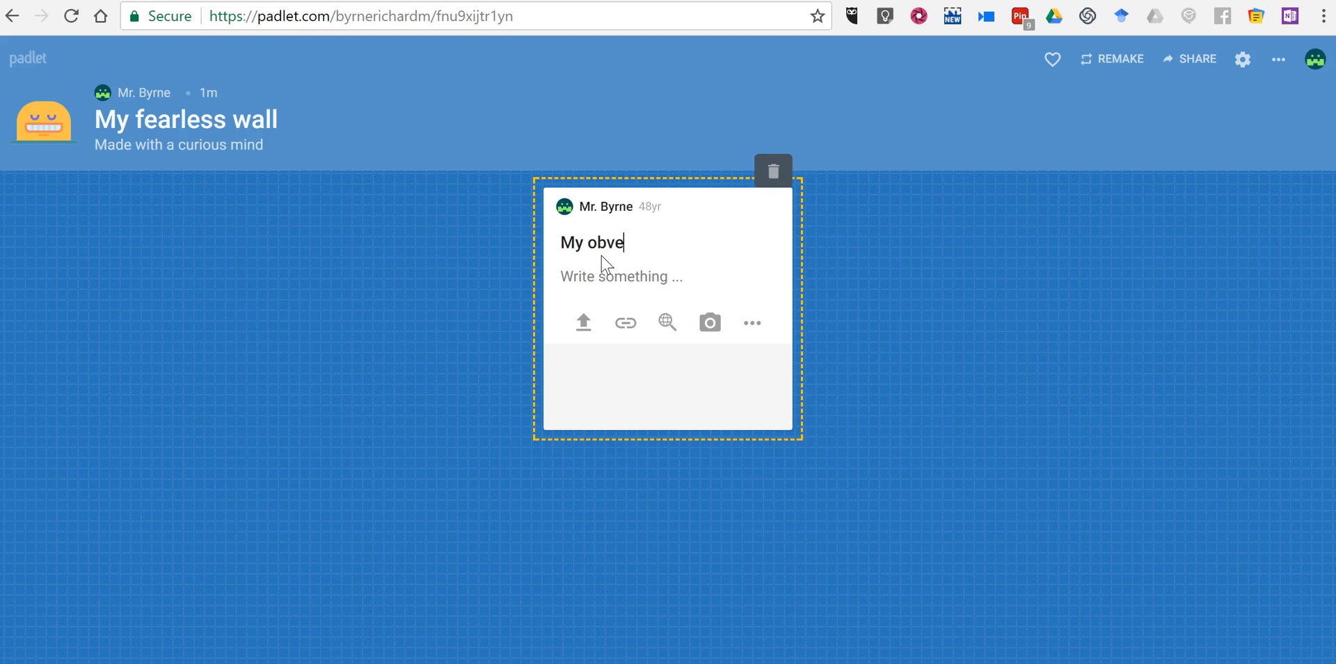
type("rsation")
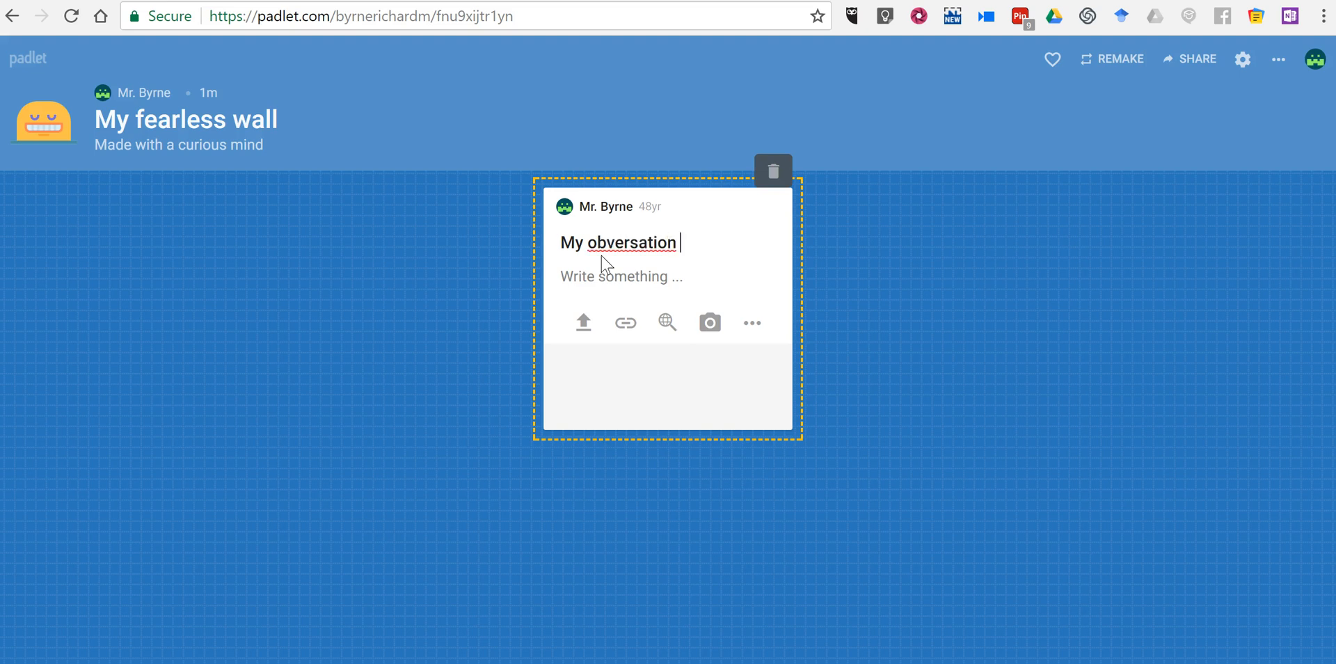
right_click(618, 243)
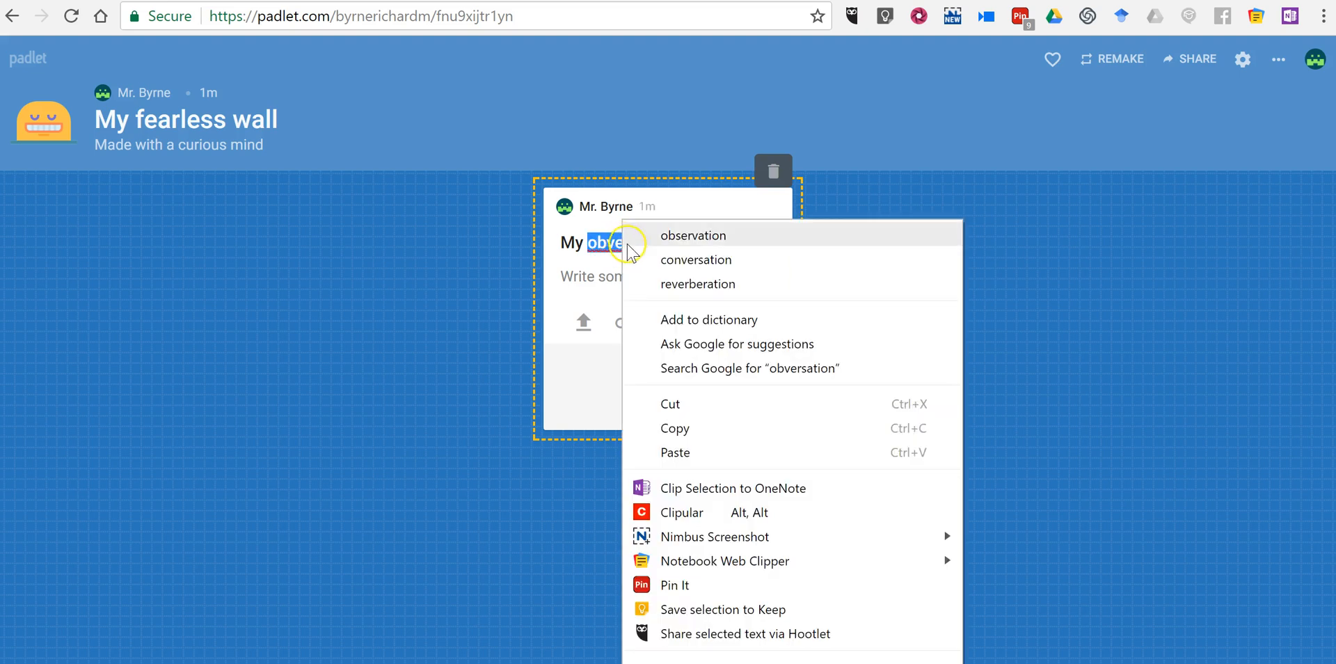
left_click(693, 236)
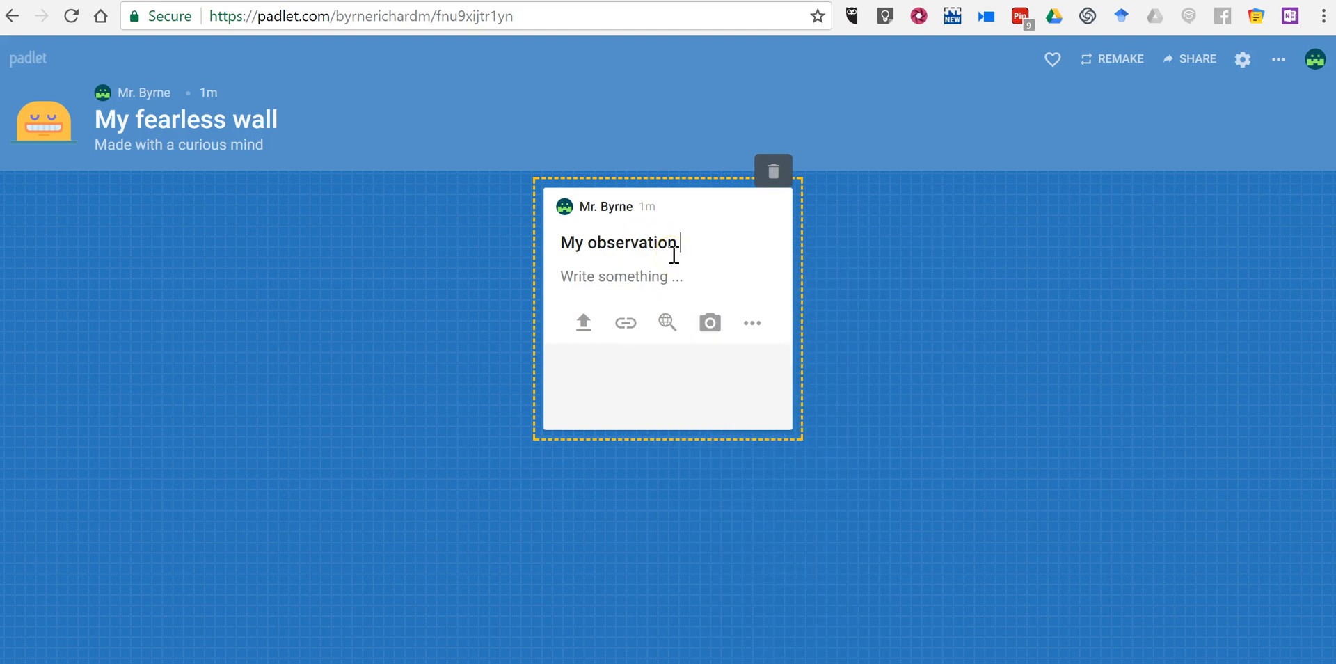
type("for the week.")
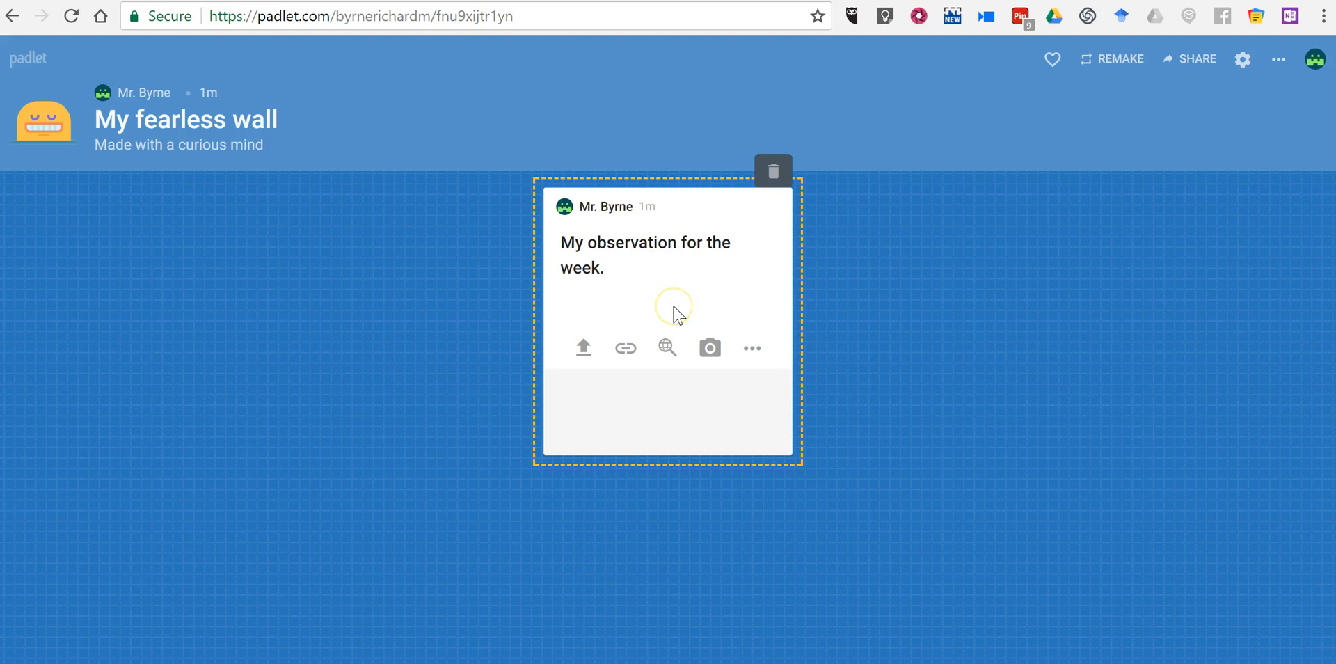
- Write the body note about what was noticed this week and open file attachment choices
type("Here's")
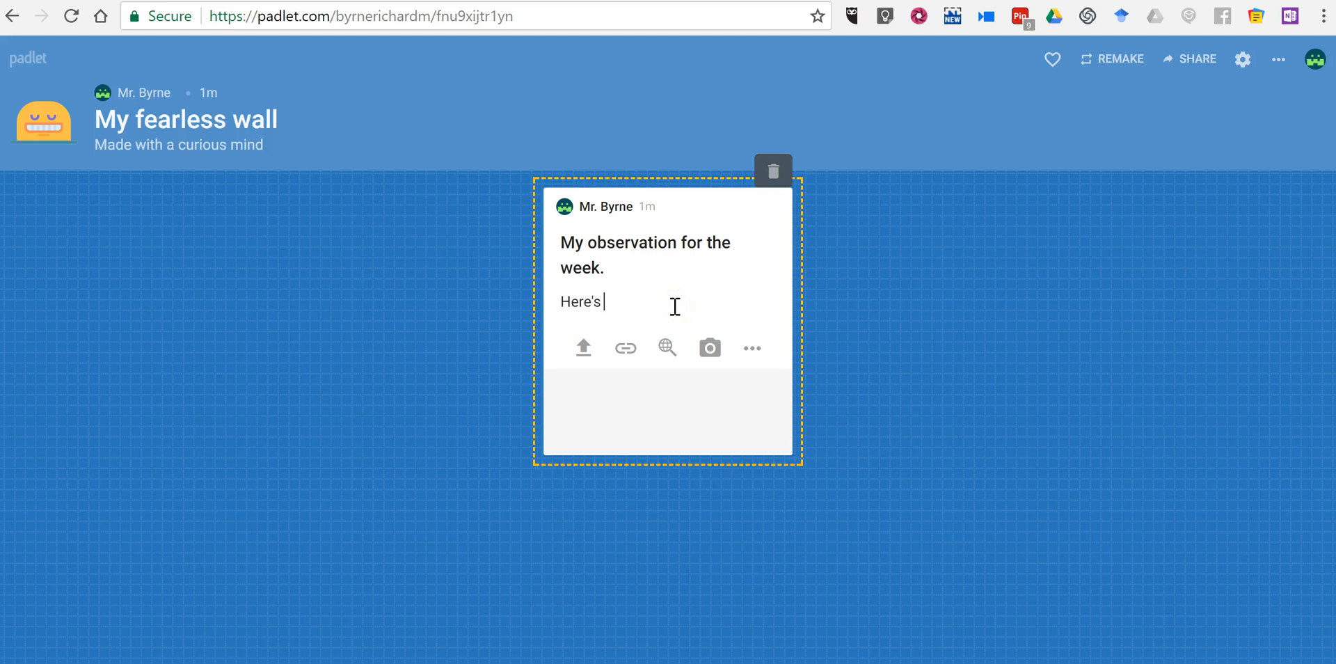
type("what I noticed in class this")
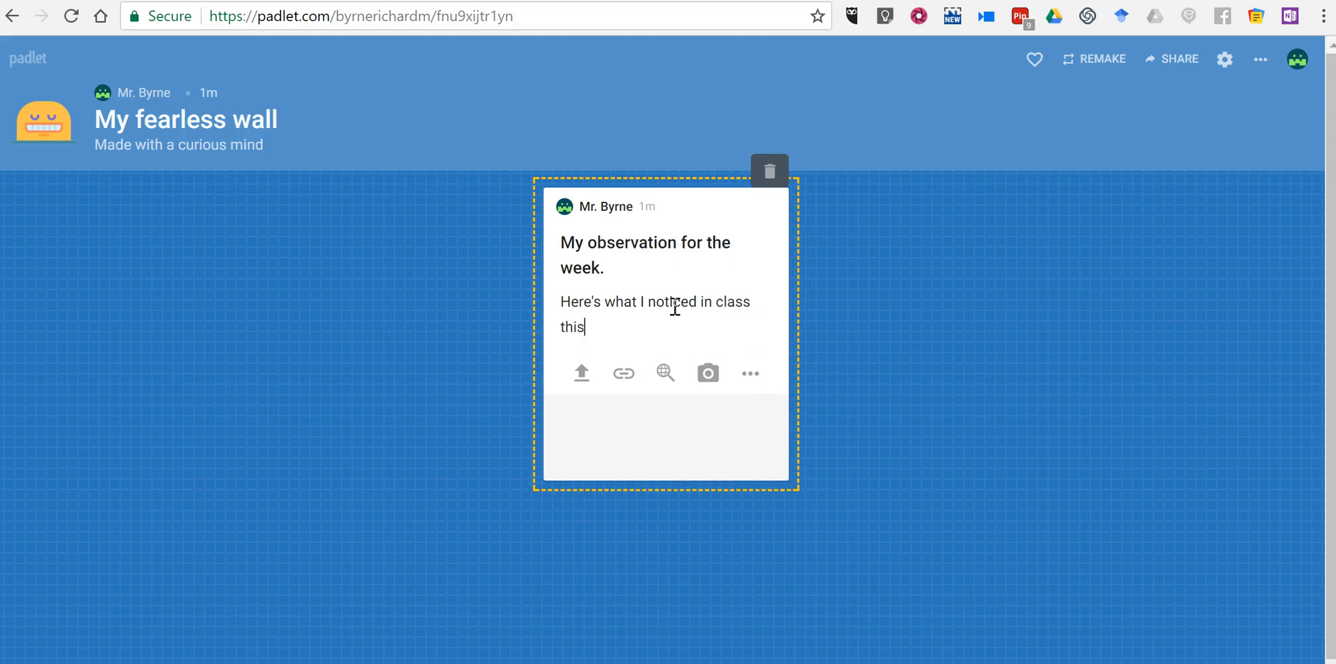
type("week.")
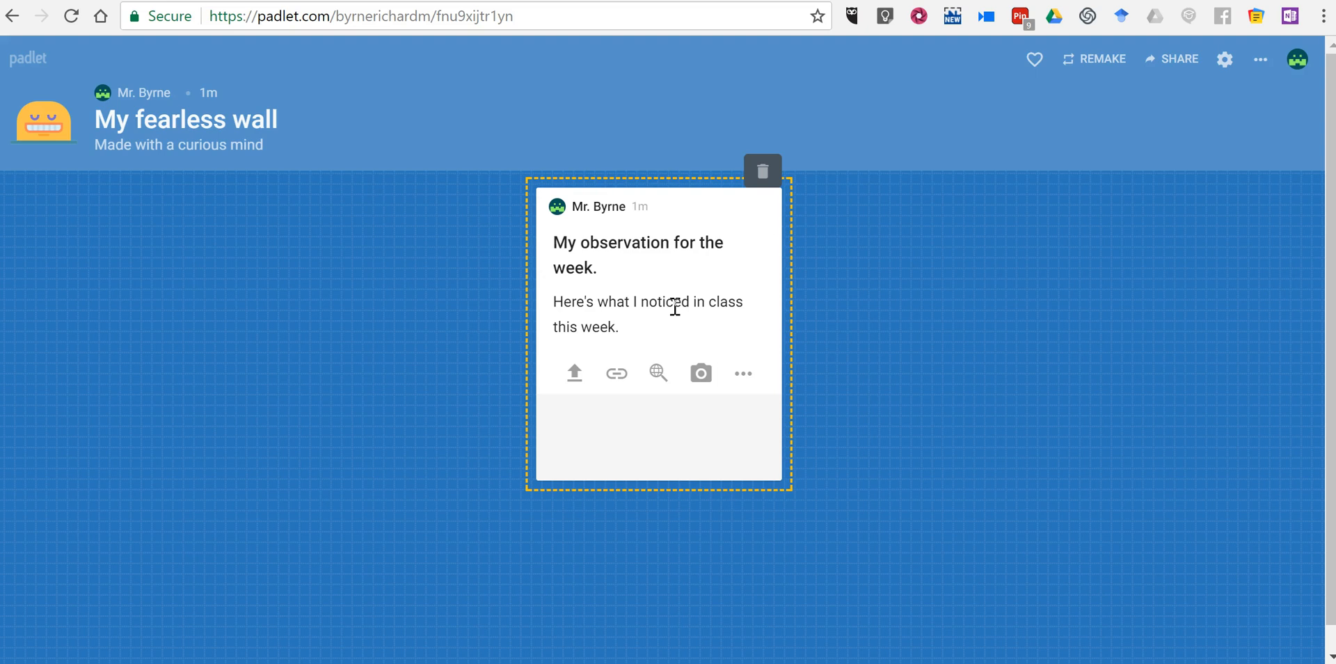
left_click(616, 373)
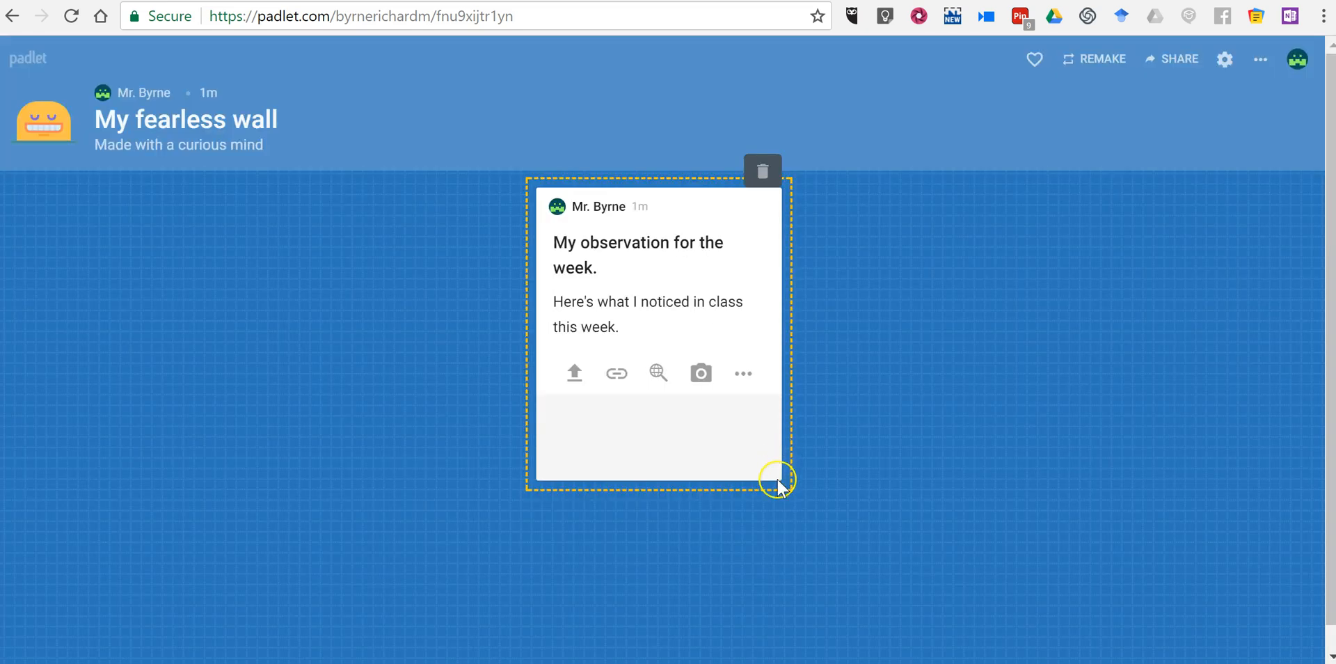
left_click(574, 373)
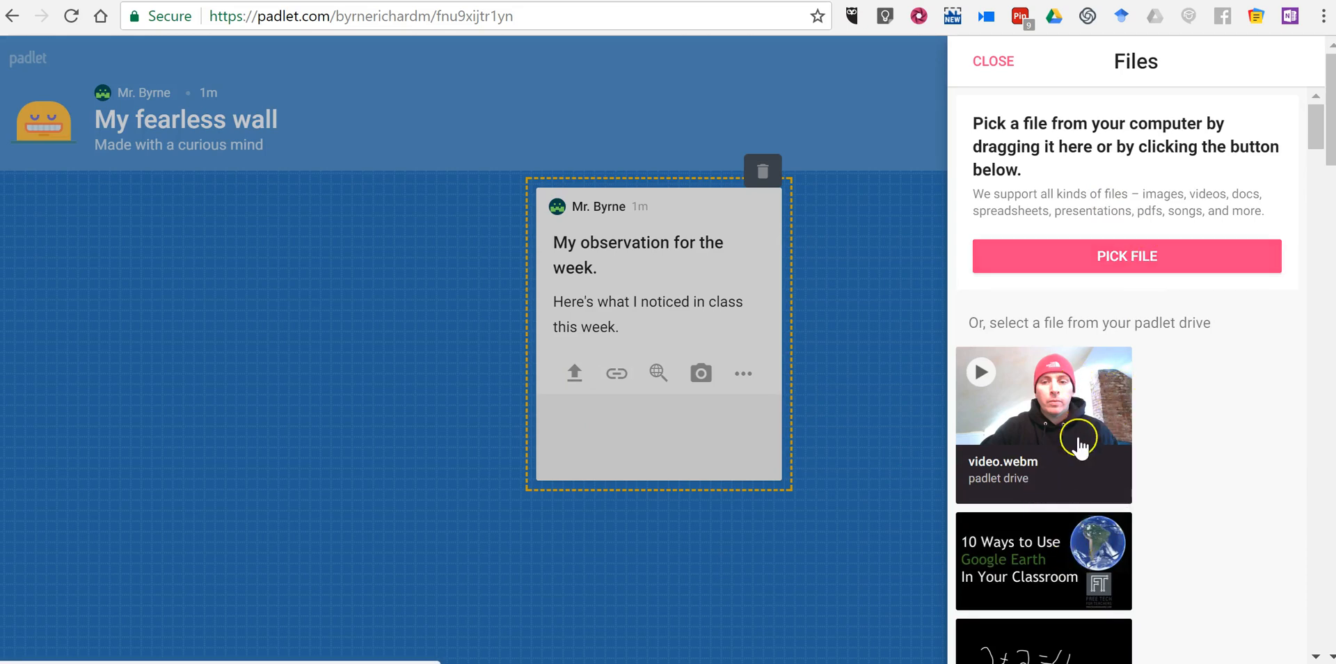
- Attach the '10 Ideas for your School Blog (1)' image file to the post
scroll("down", 3)
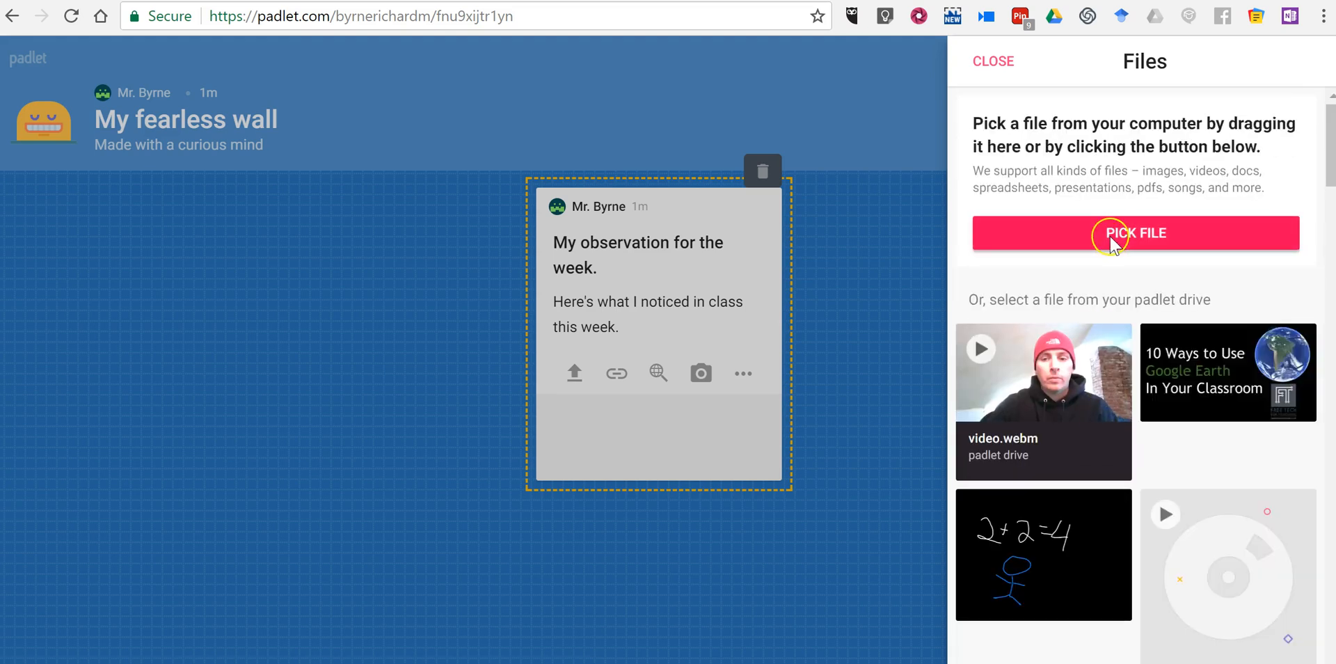
left_click(1134, 233)
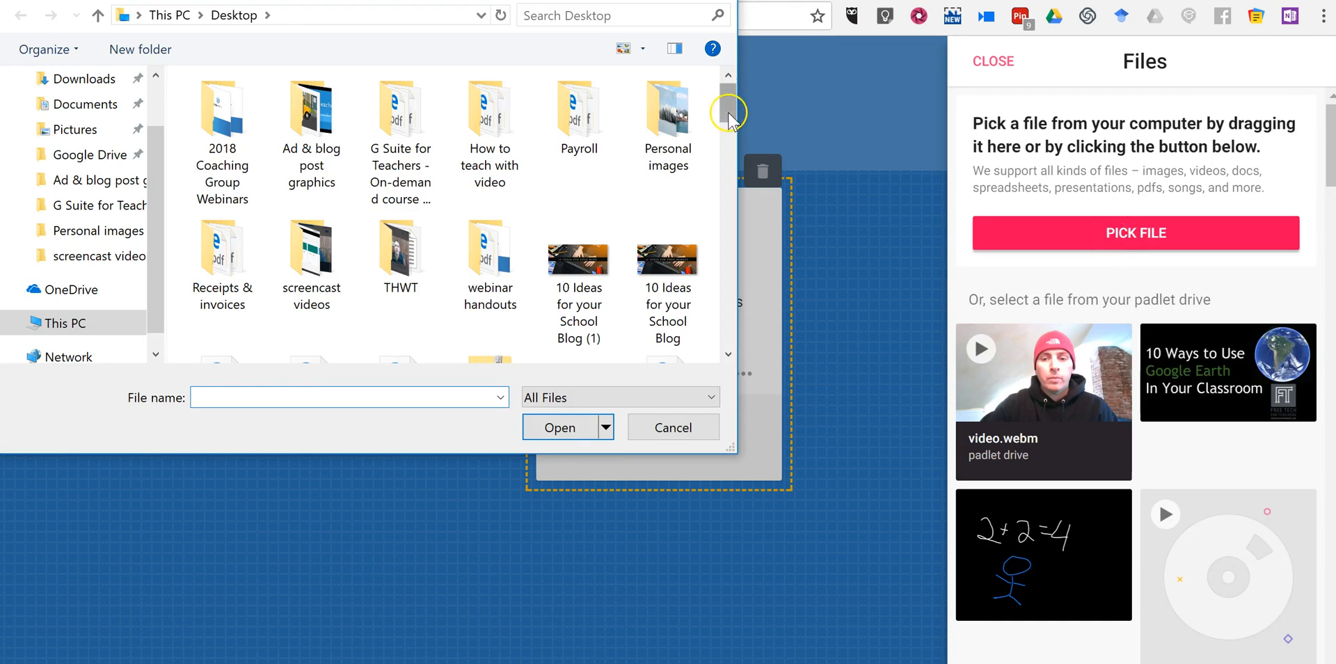
left_click(577, 261)
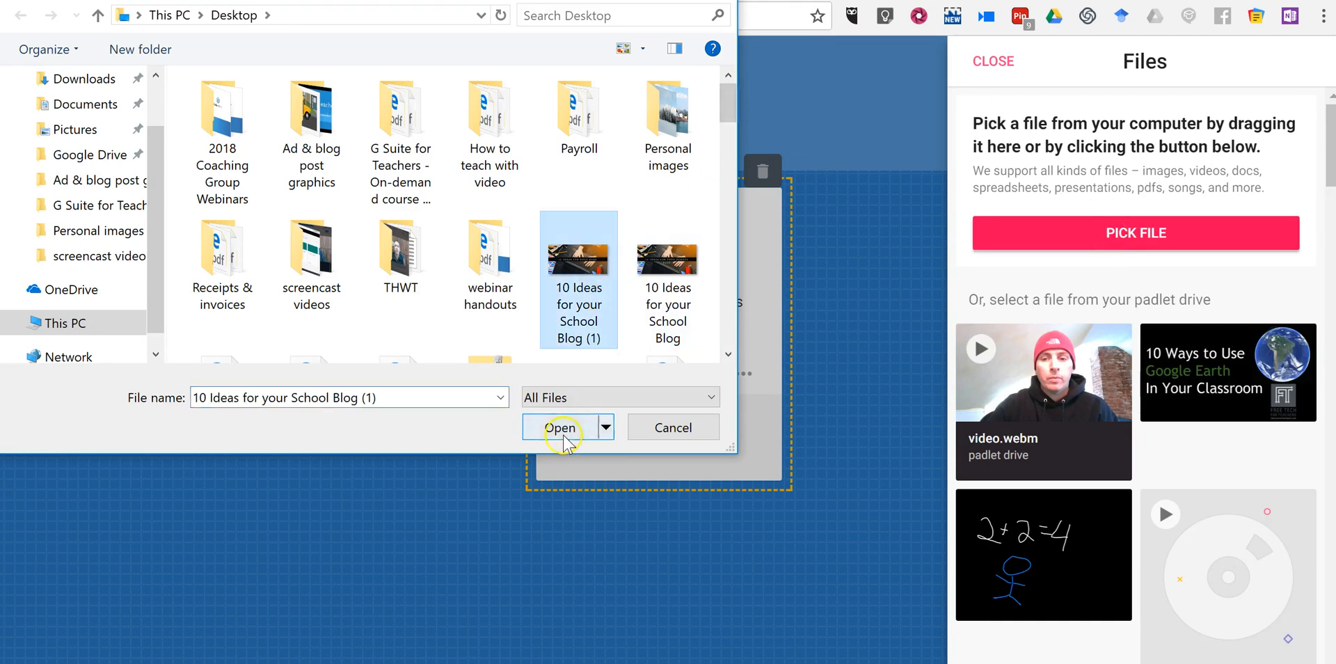
left_click(558, 427)
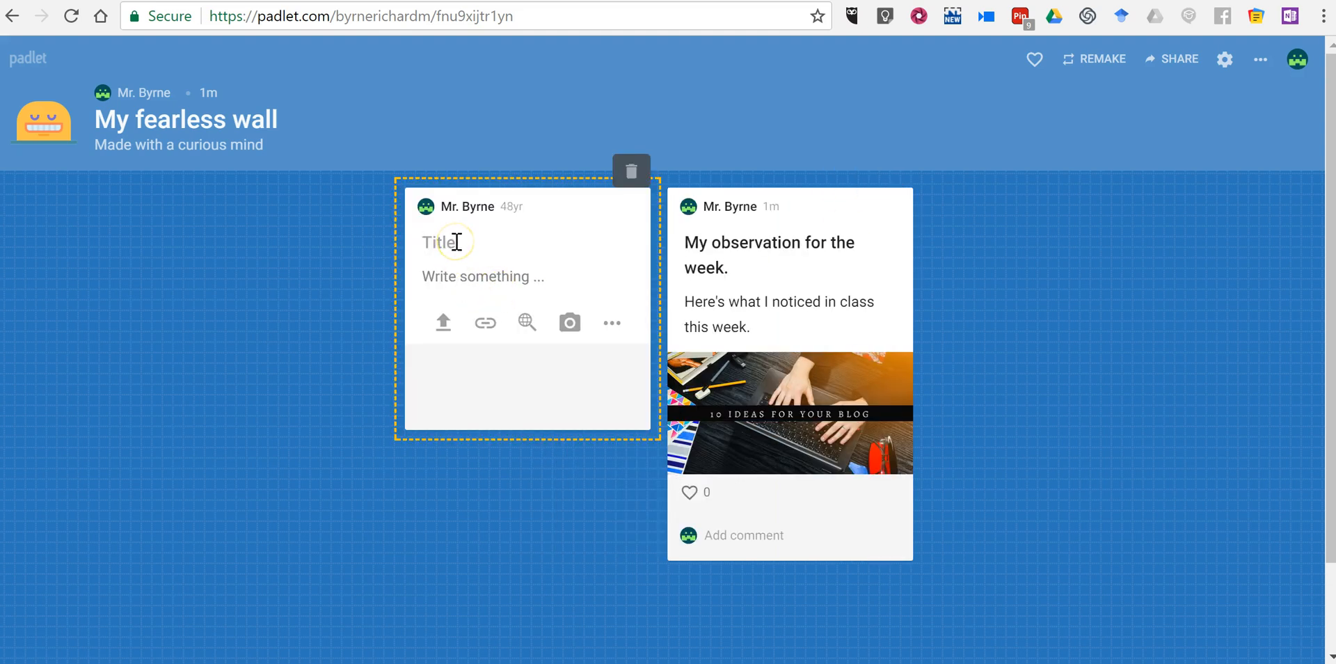
- Title the post 'Another observation', add body 'Watch my video', and show all attachment types
type("Another overs")
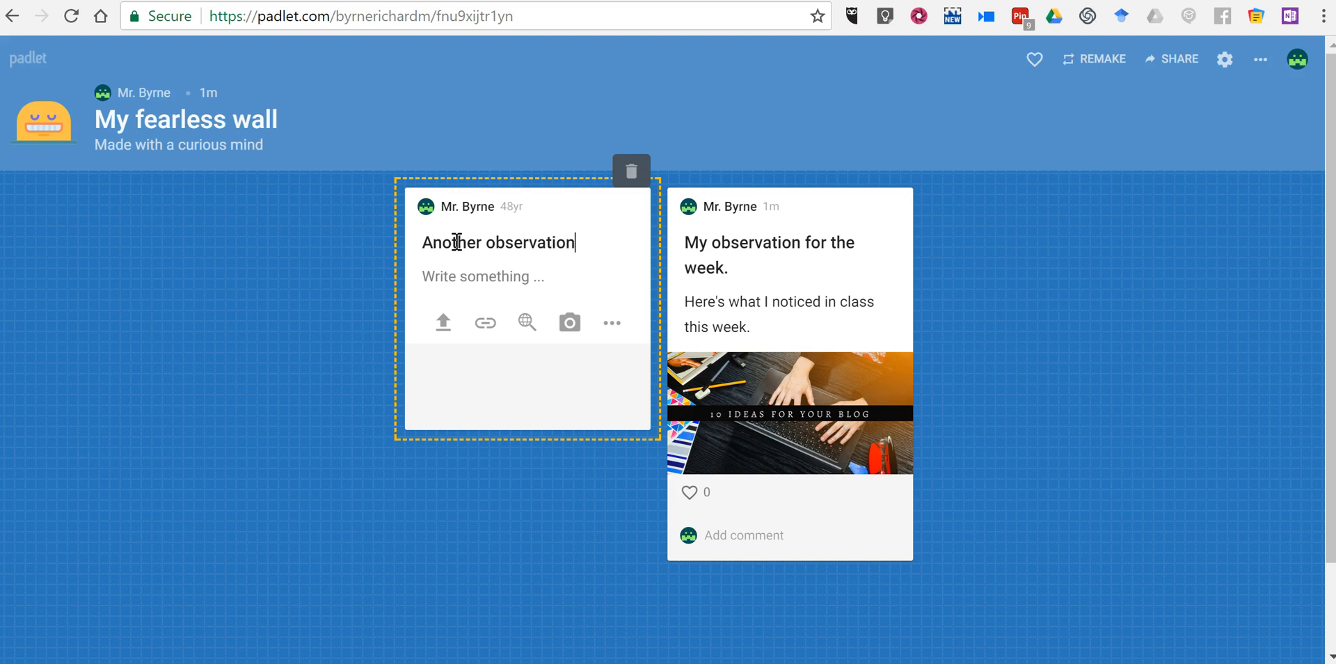
left_click(455, 276)
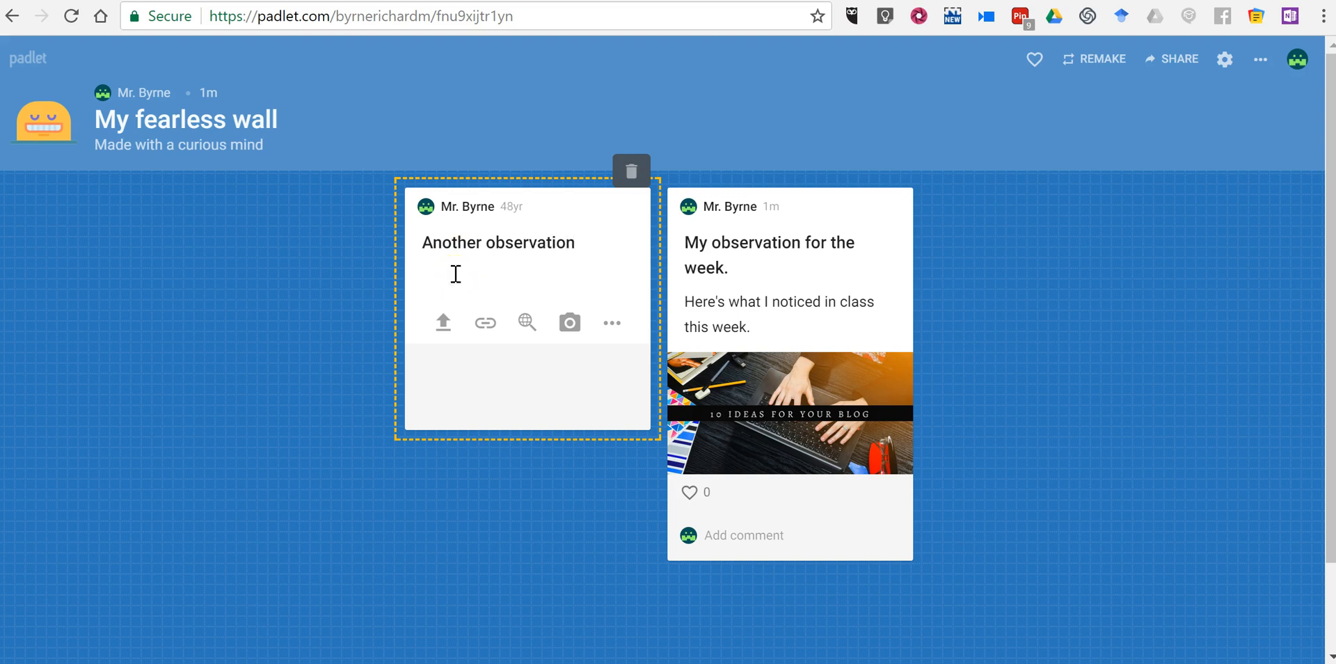
type("Watch my video")
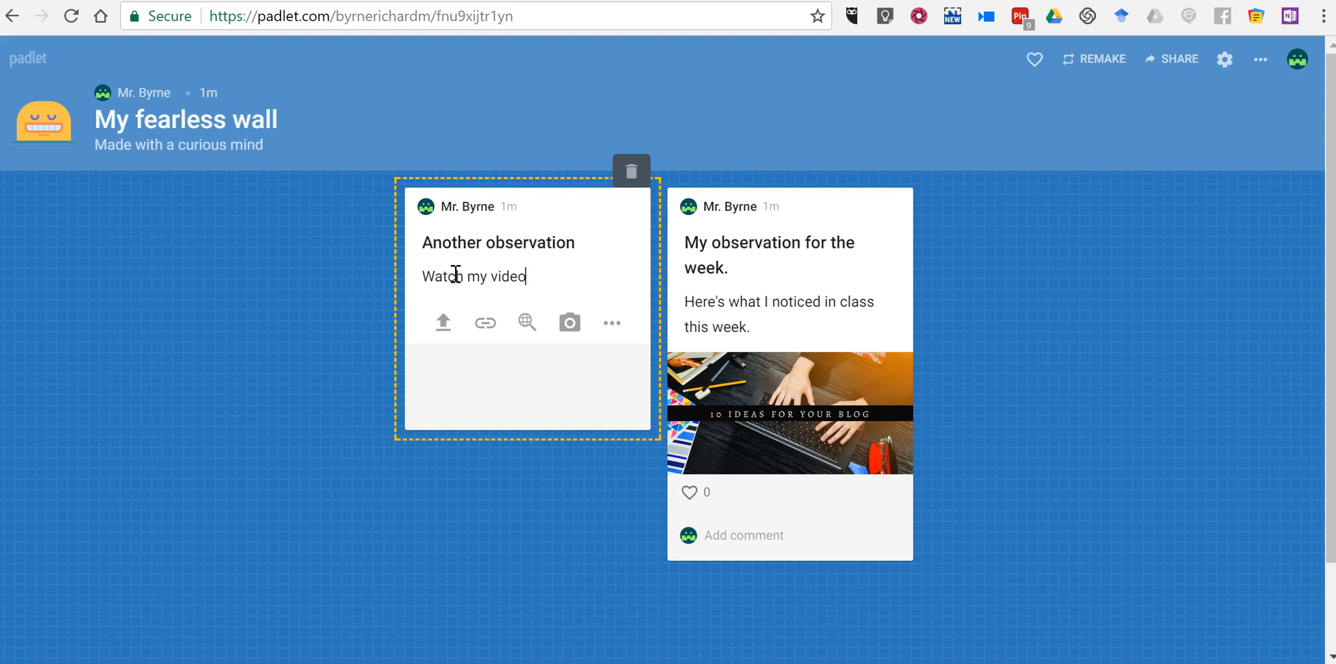
mouse_move(610, 323)
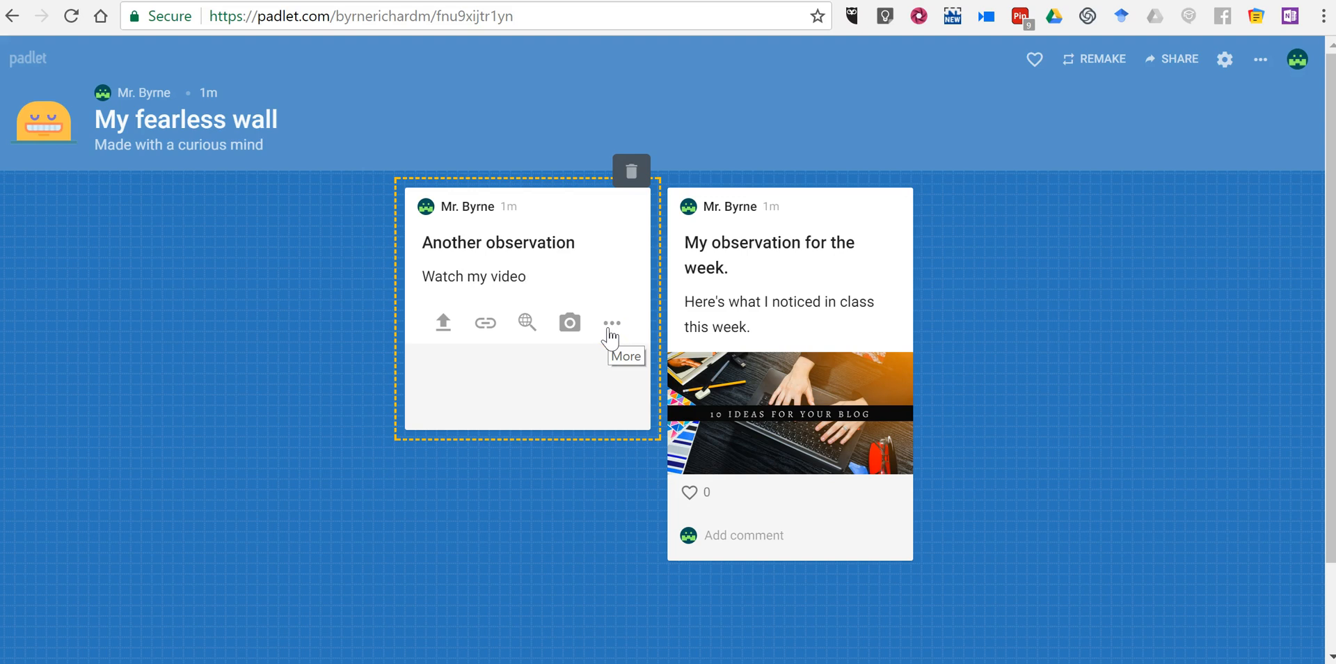
left_click(612, 322)
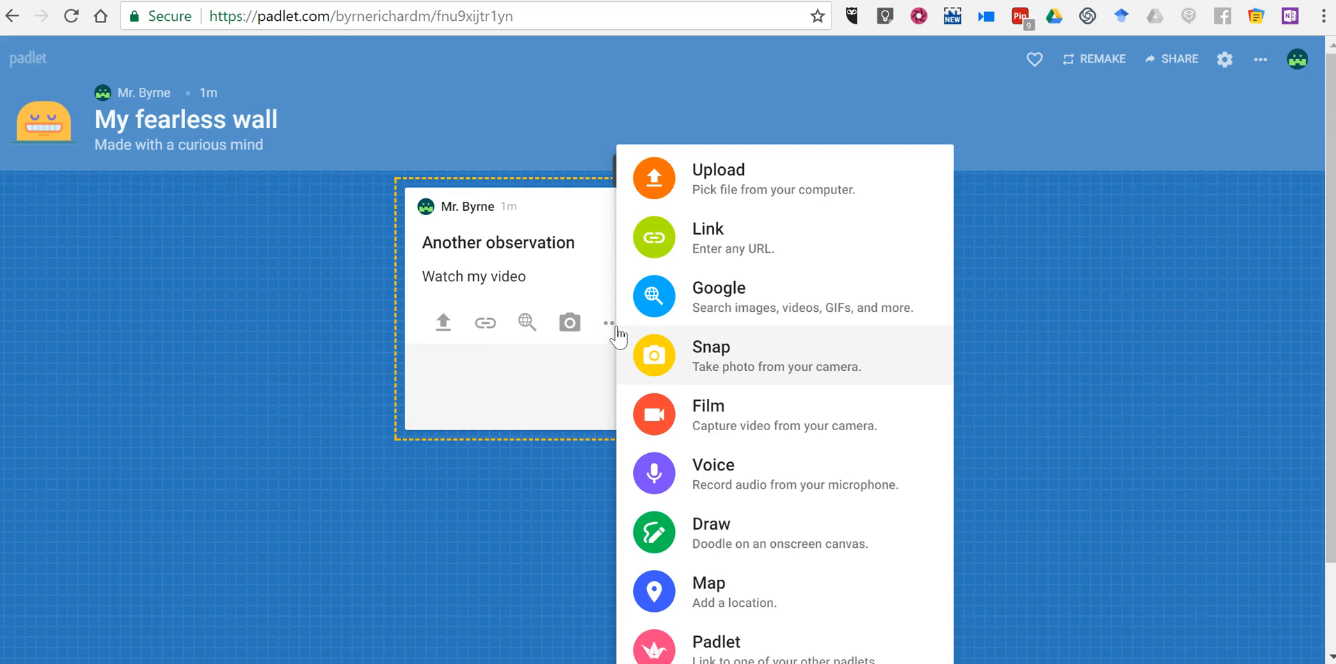
mouse_move(742, 175)
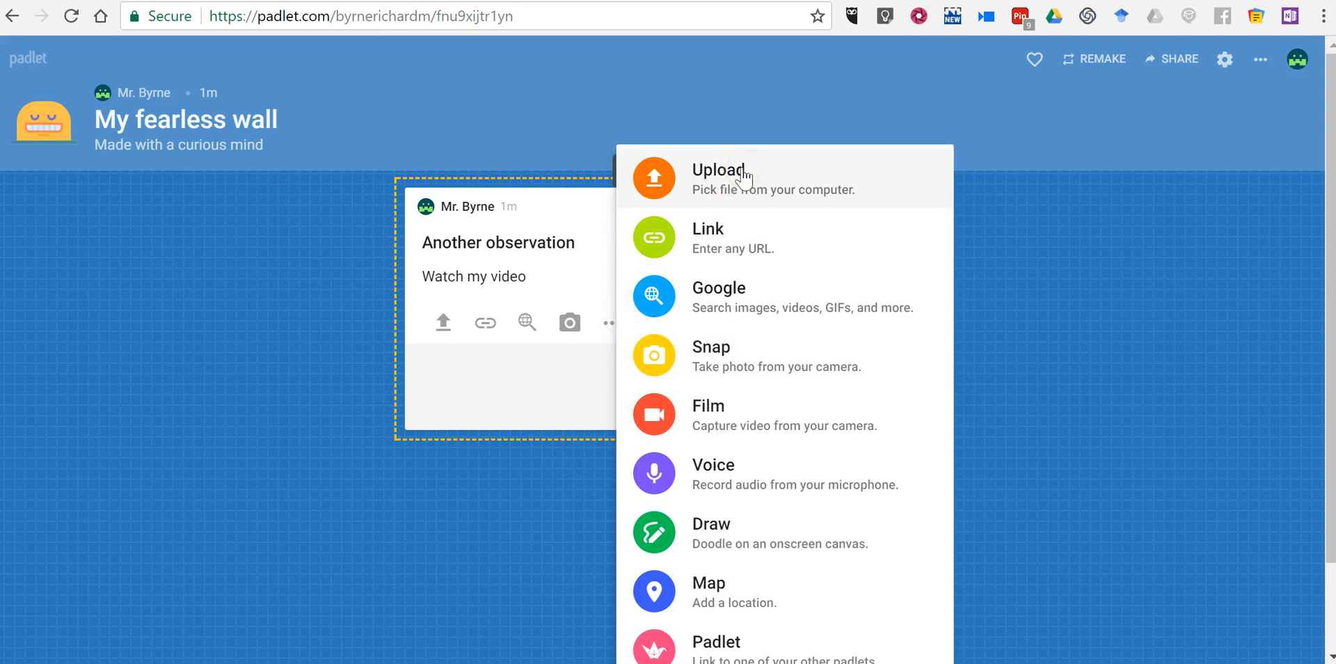
mouse_move(771, 414)
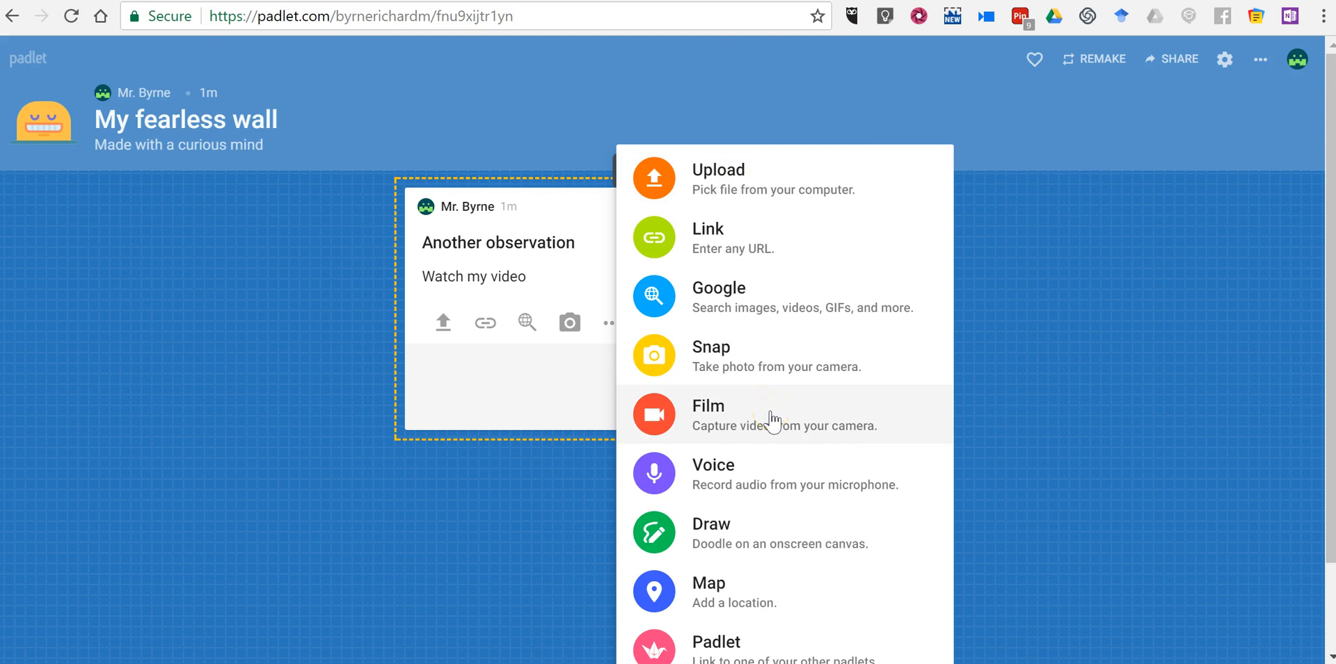
- Pick Film from the More menu to open the Video booth
left_click(707, 414)
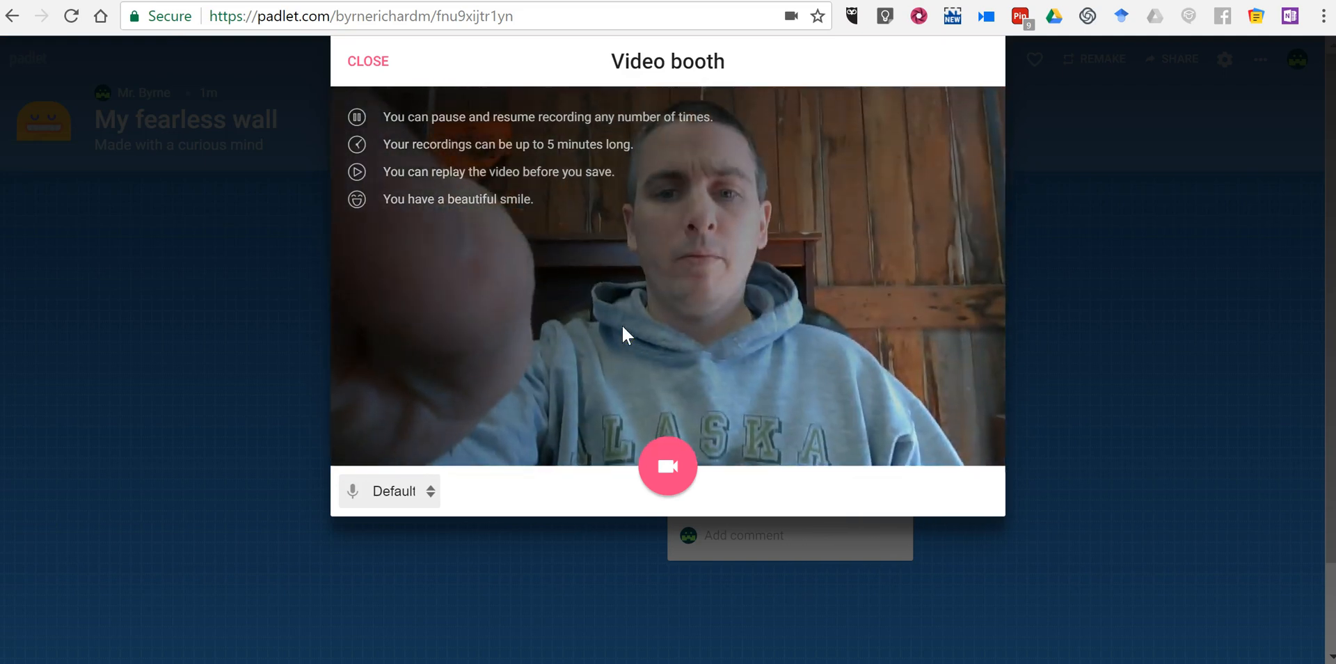
- Record a 13-second webcam video and save it to the 'Another observation' post
left_click(668, 466)
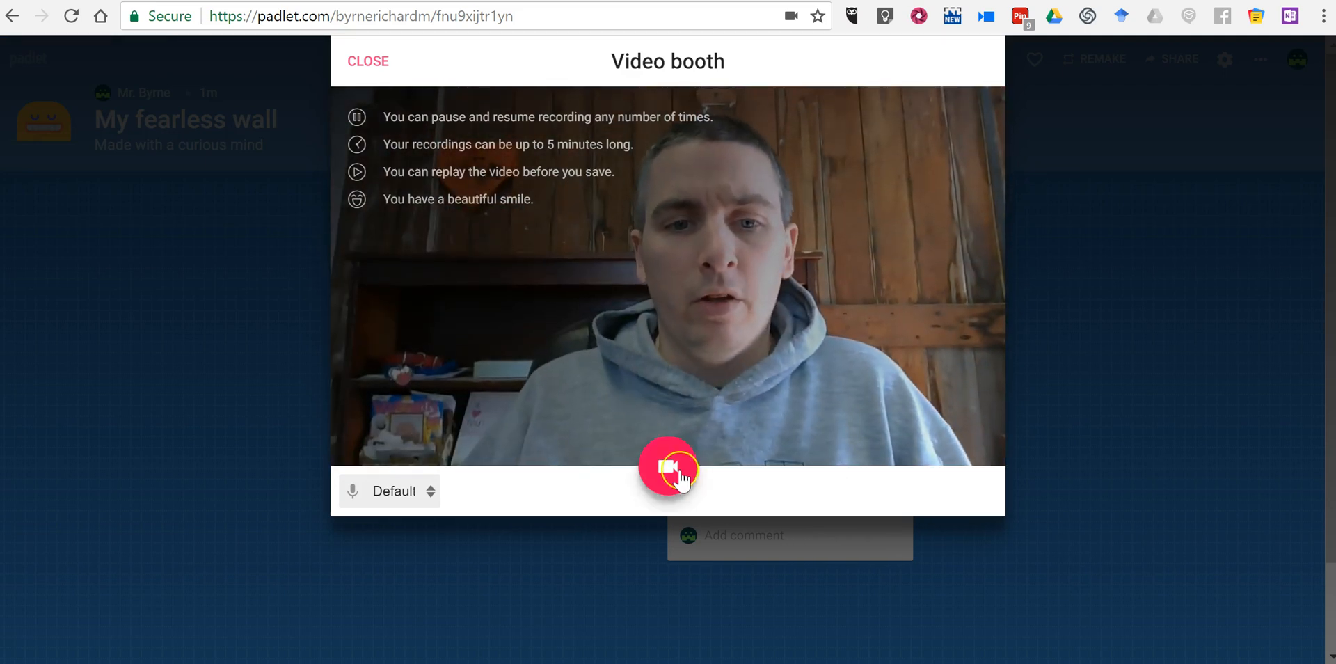
left_click(668, 467)
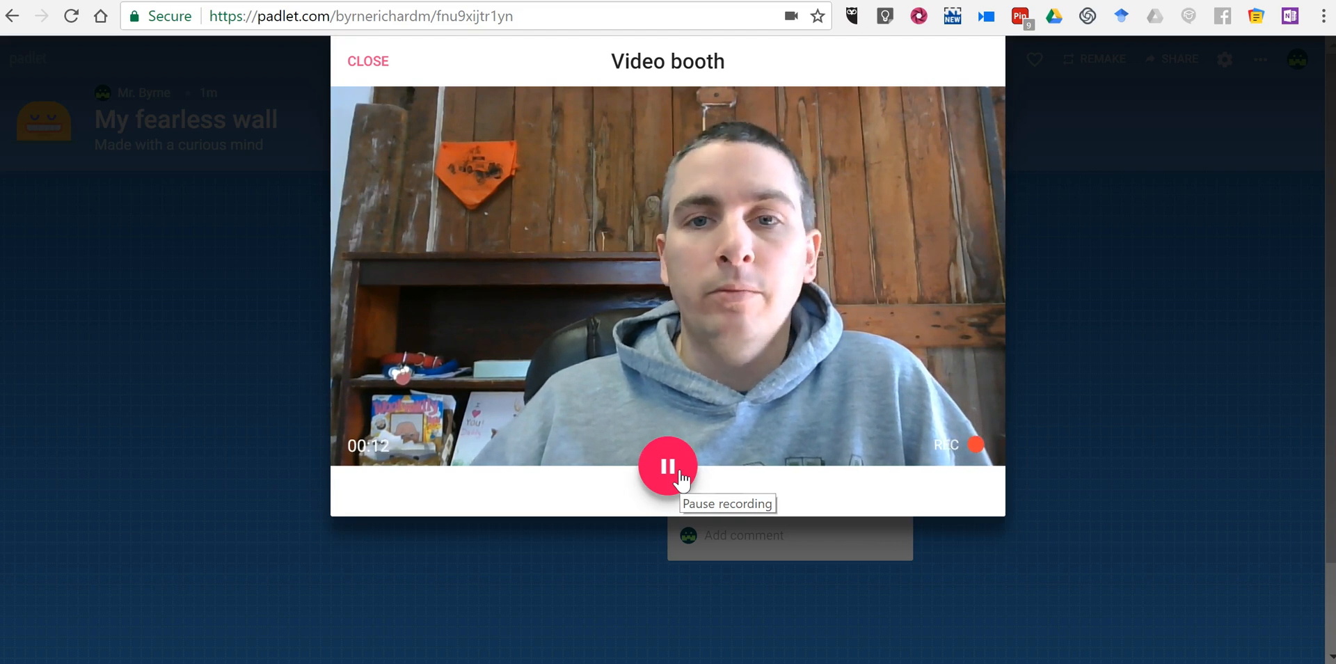
left_click(668, 466)
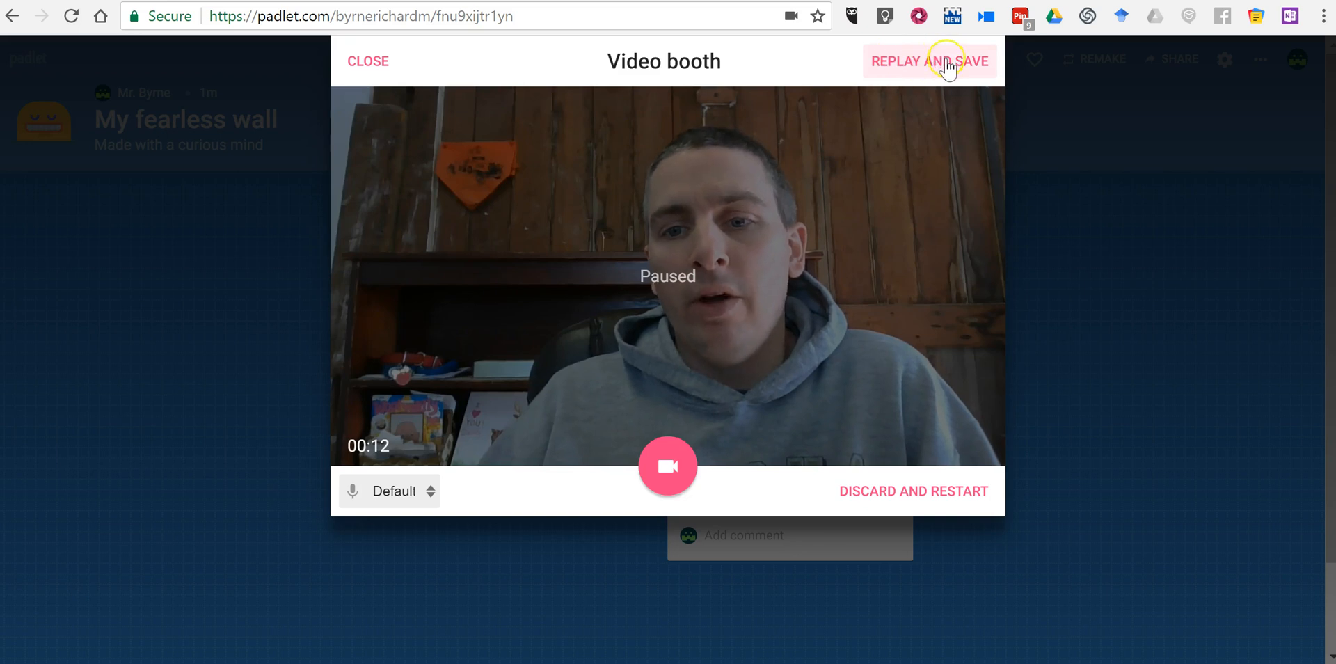
left_click(929, 61)
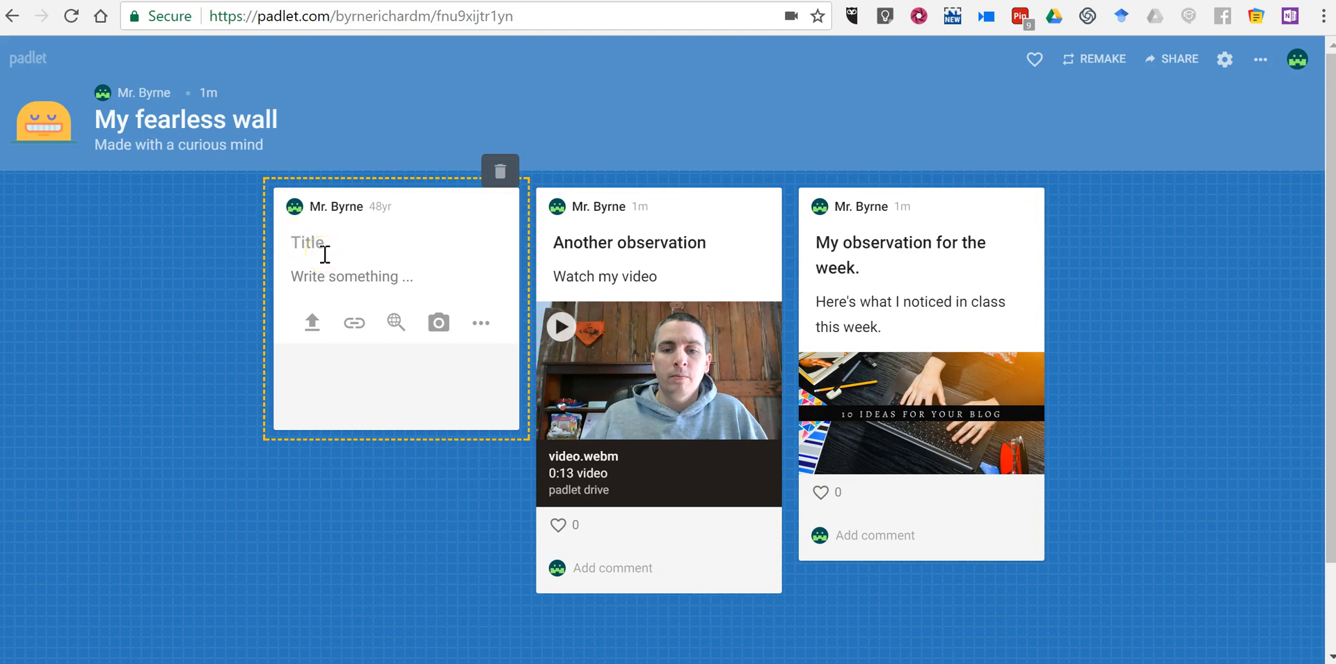
- Title the post 'One More Note' and write 'Listen' in its body
type("One More Note")
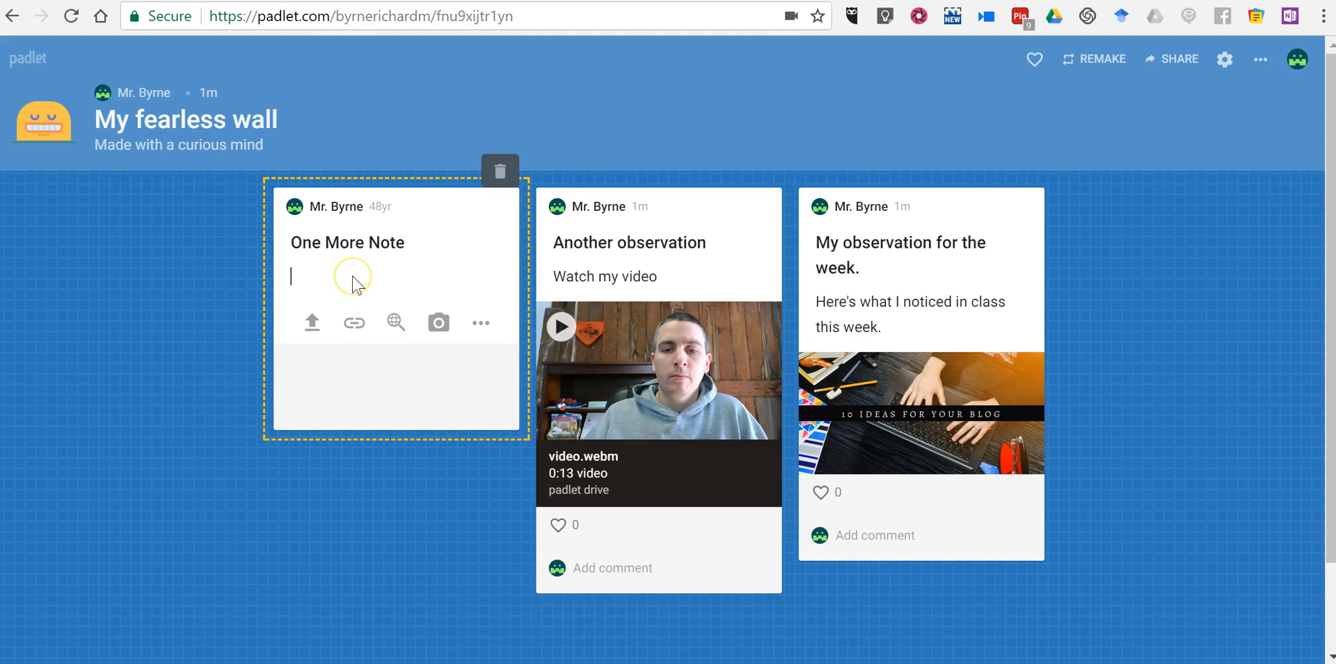
type("Listen")
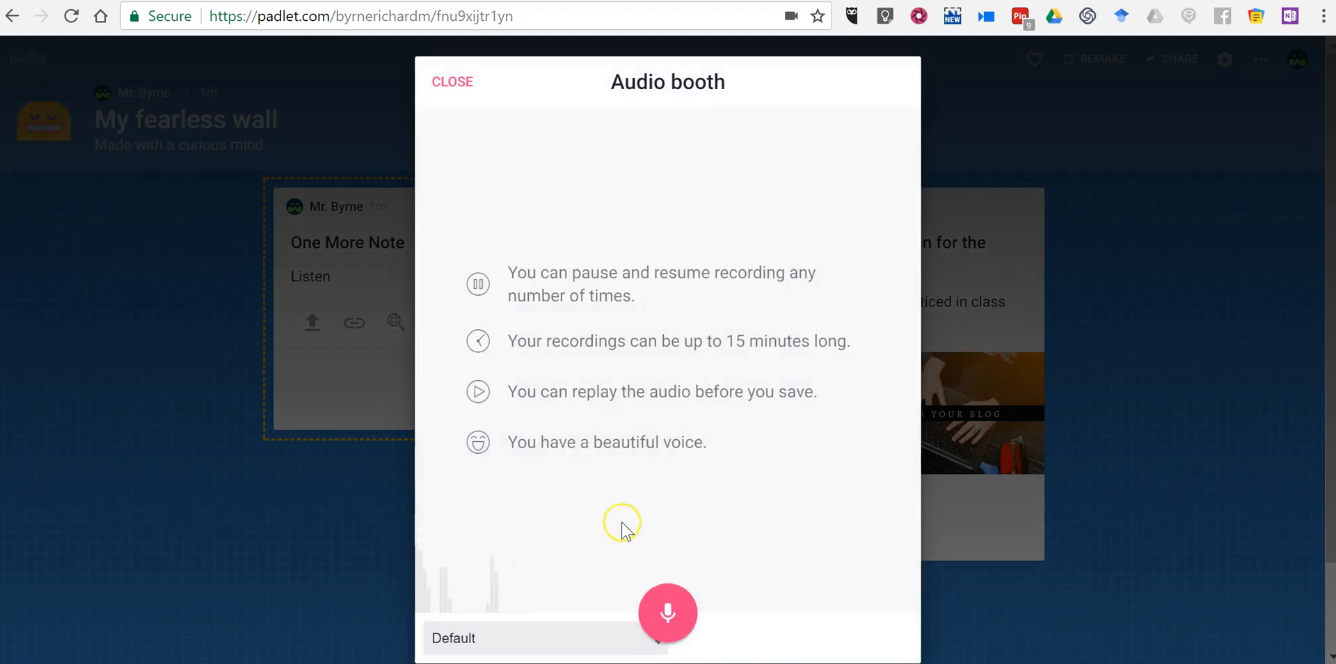
mouse_move(668, 611)
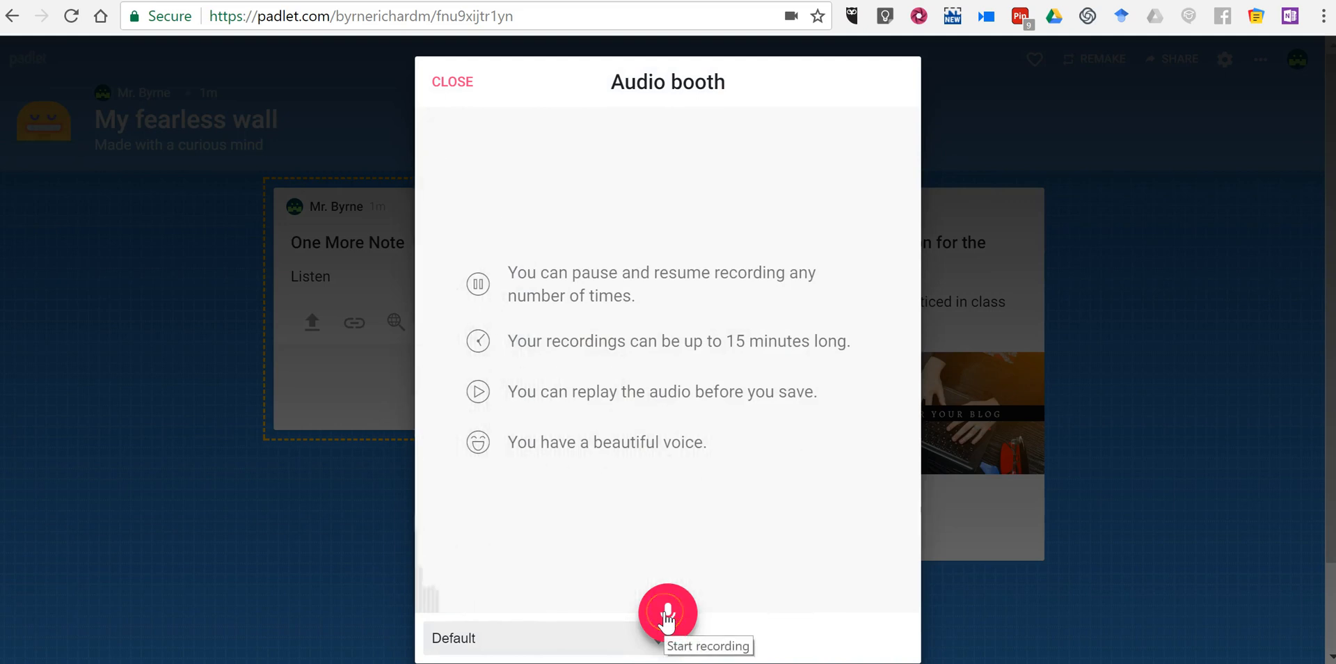
- Record a 14-second voice clip, replay it, and save it to the post
left_click(668, 611)
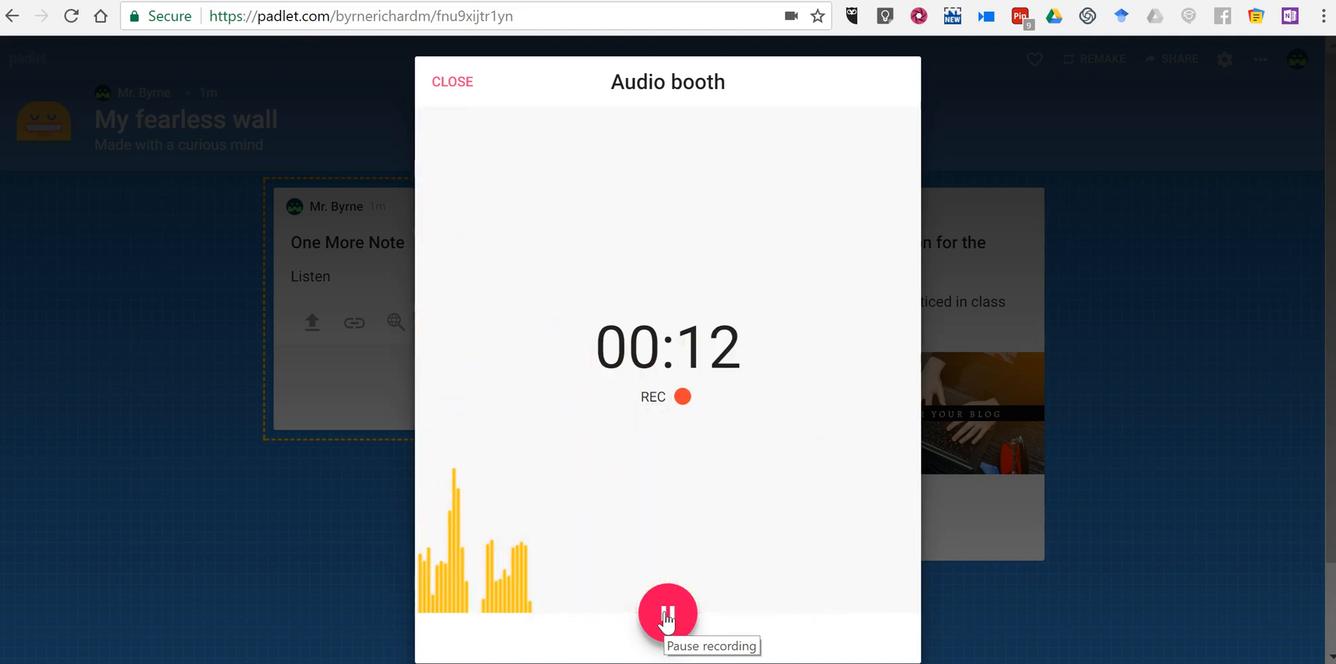
left_click(668, 612)
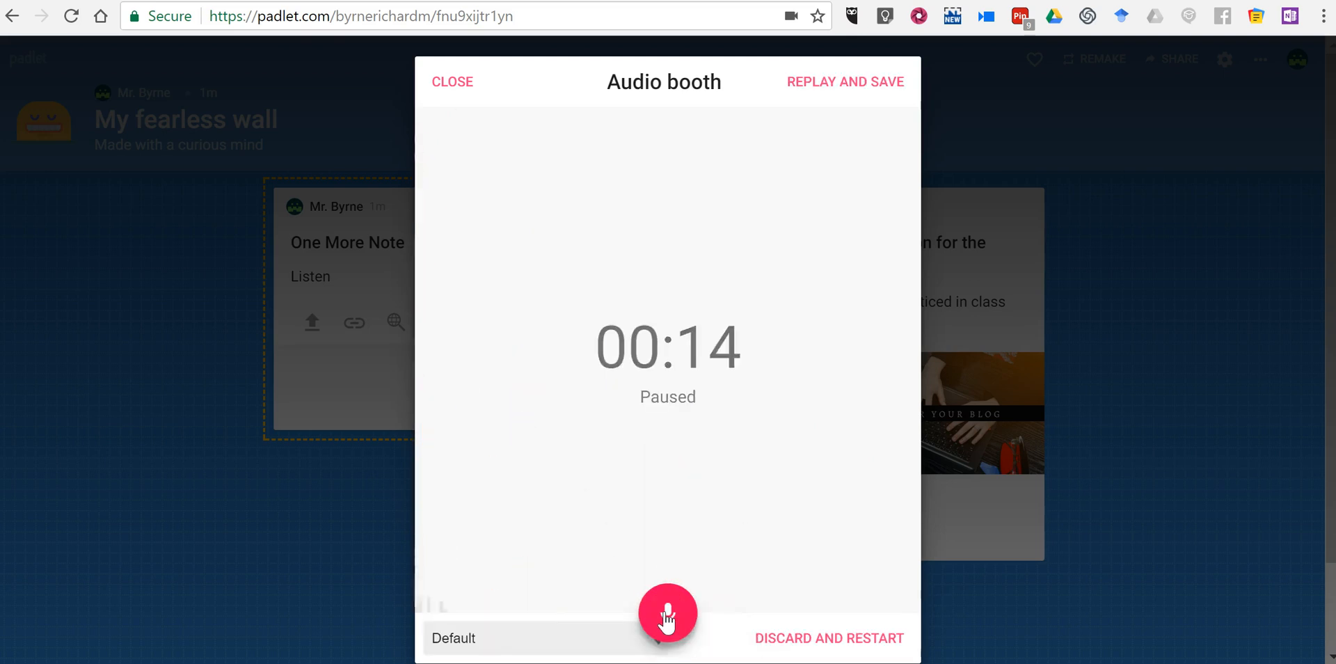
left_click(669, 612)
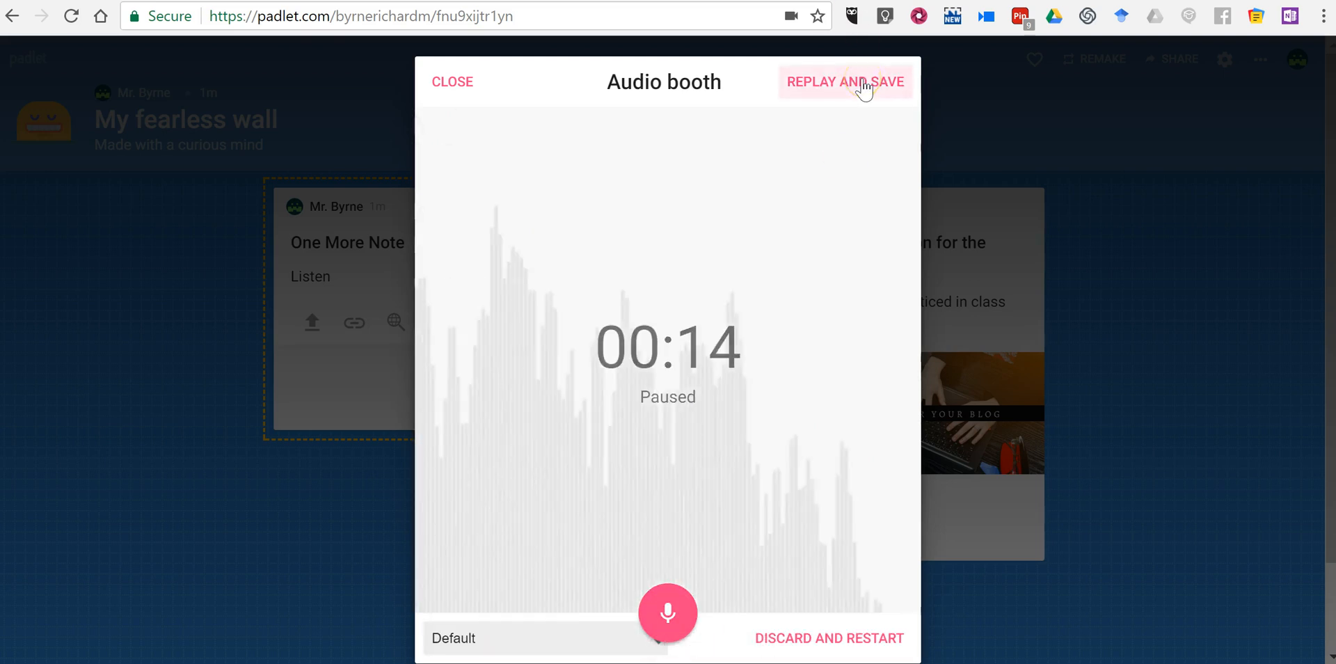
left_click(846, 80)
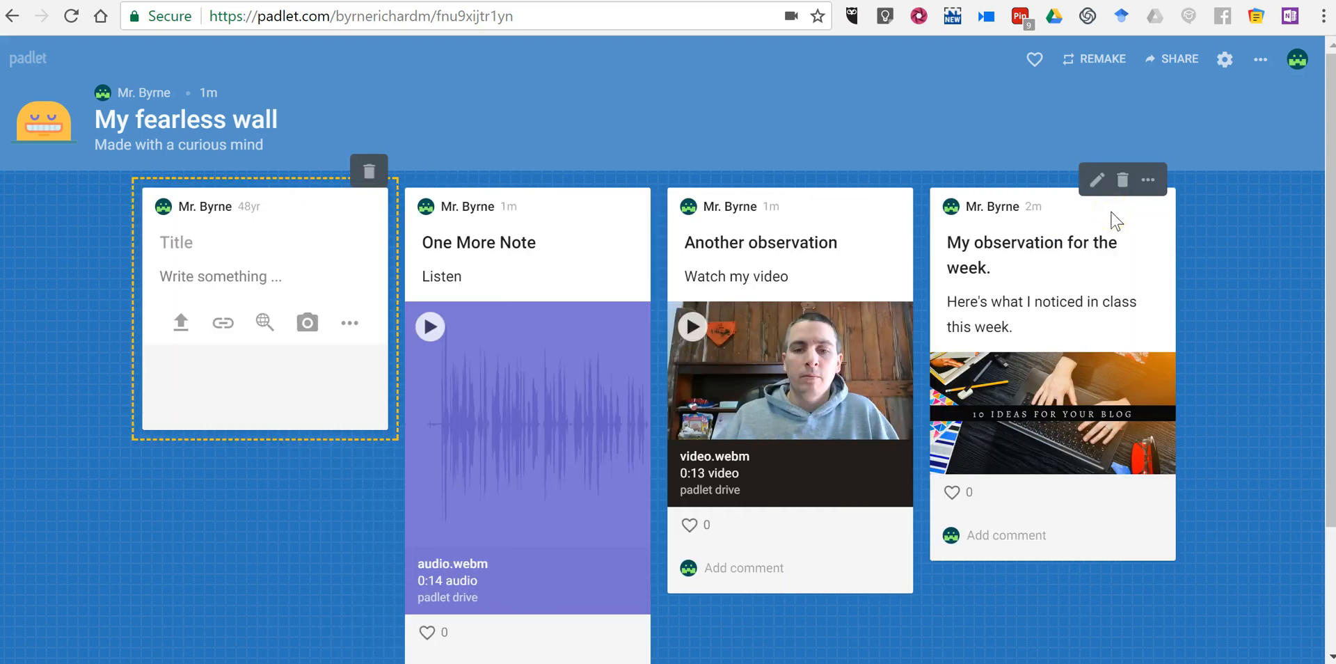
- Title the fourth post 'Yet another note' and bring up the webcam Photo booth
left_click(176, 243)
type("Yet a")
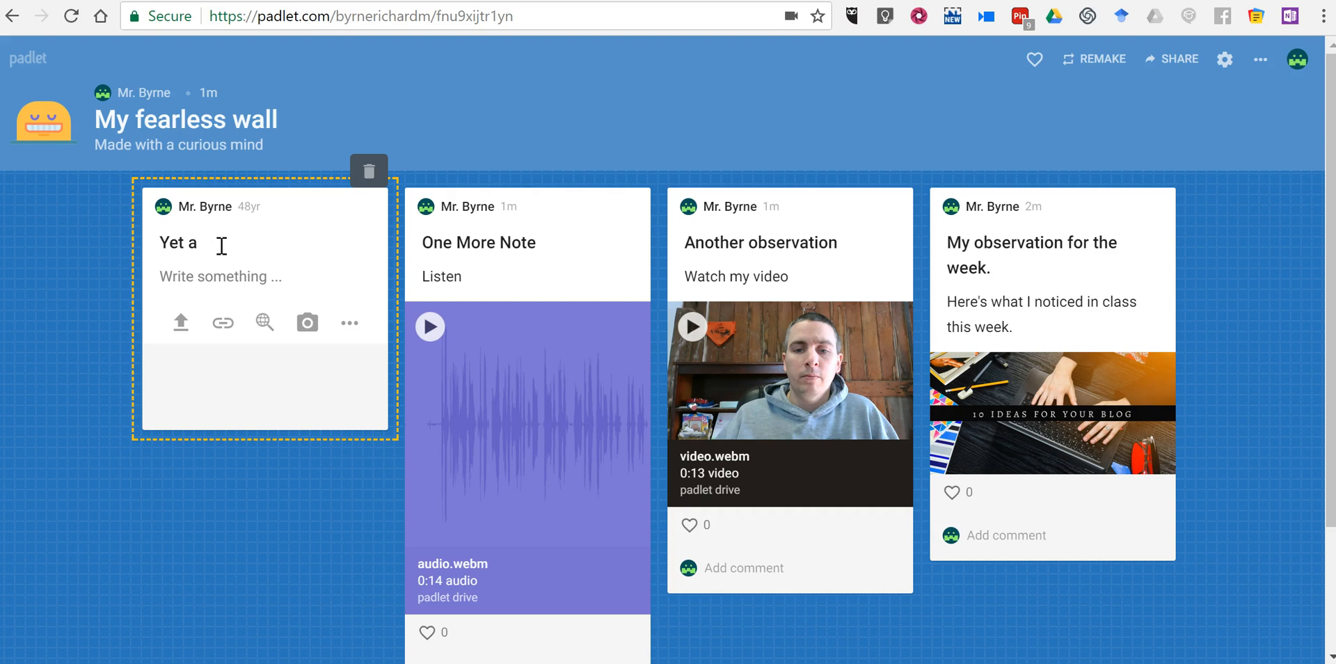
type("nother note")
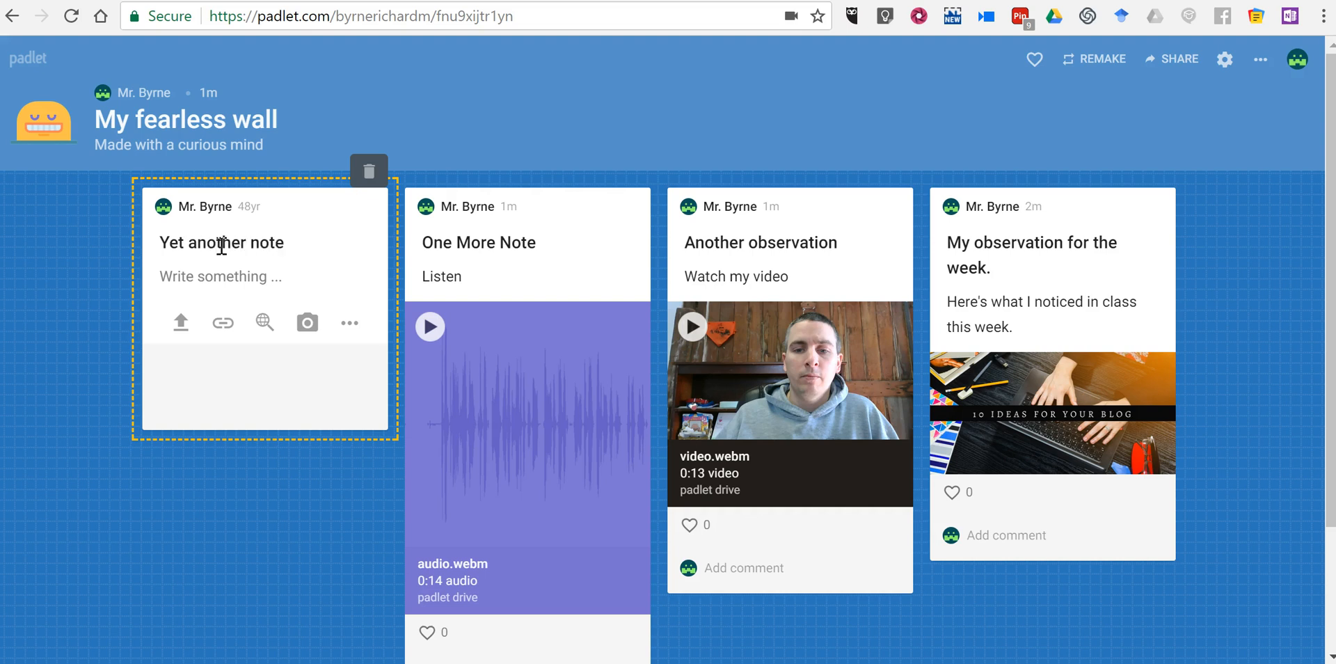
left_click(349, 322)
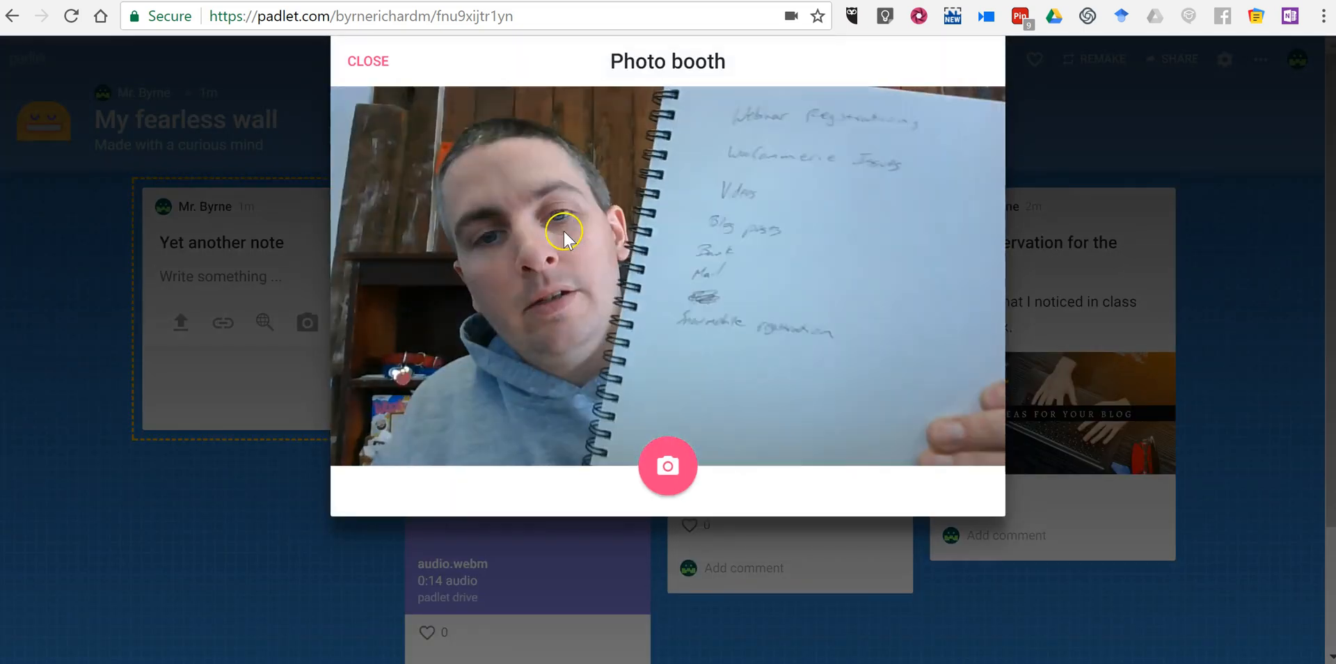
- Save a webcam photo of the notebook page, then title a fifth post 'Still more note'
left_click(667, 466)
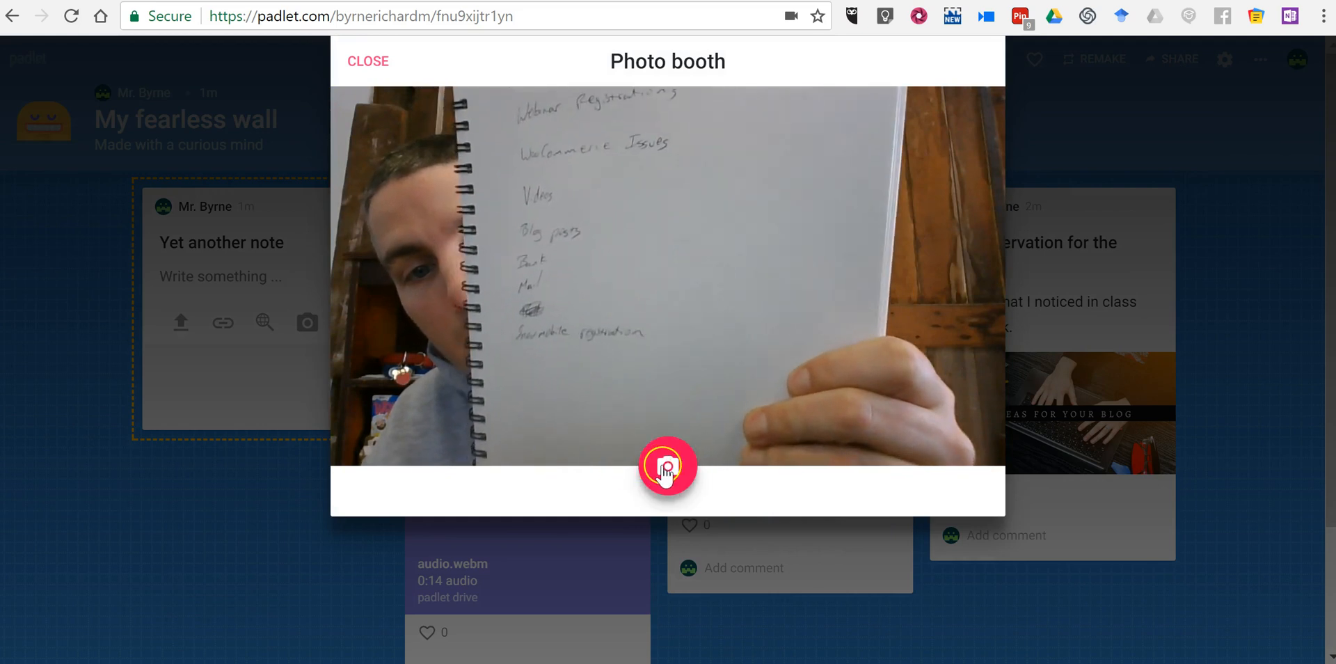
left_click(668, 466)
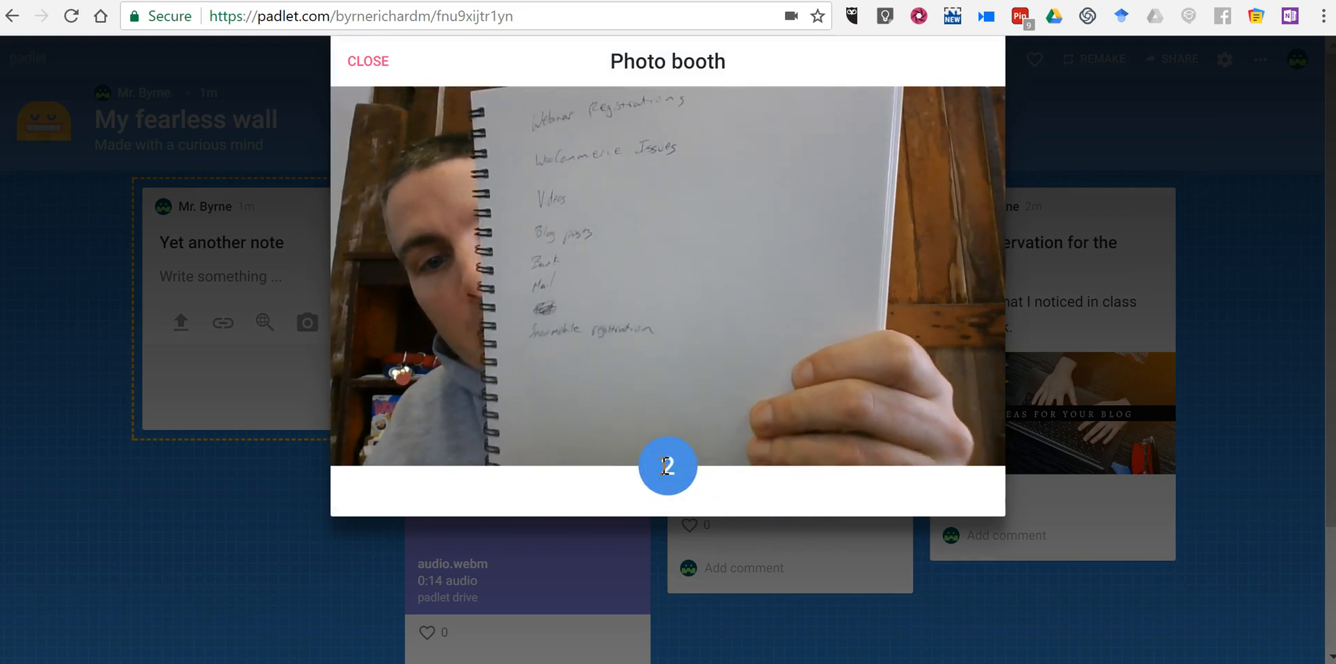
left_click(668, 466)
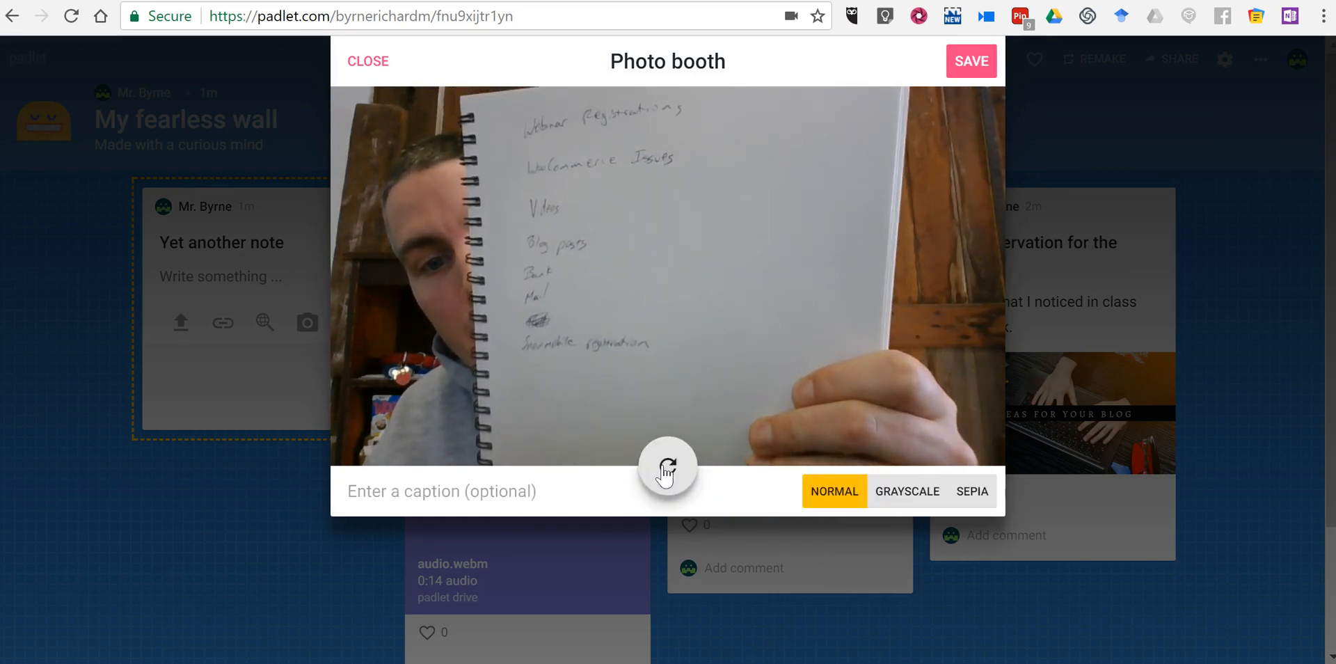
mouse_move(961, 586)
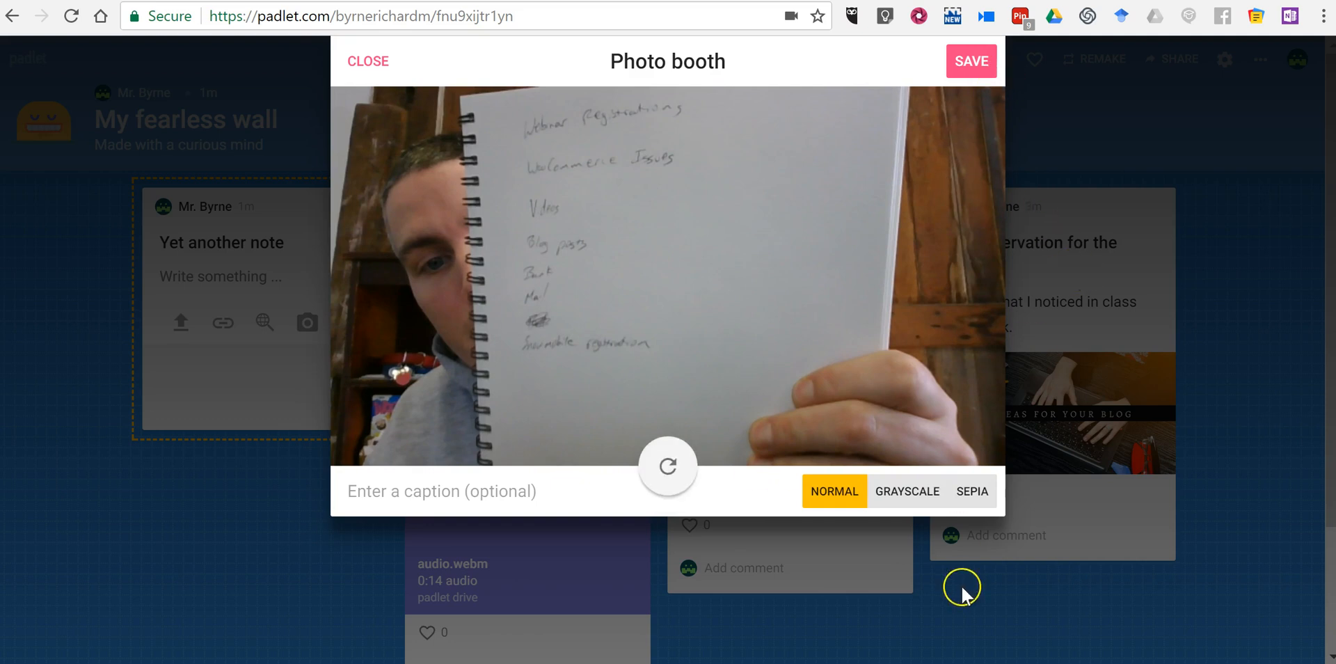
left_click(971, 60)
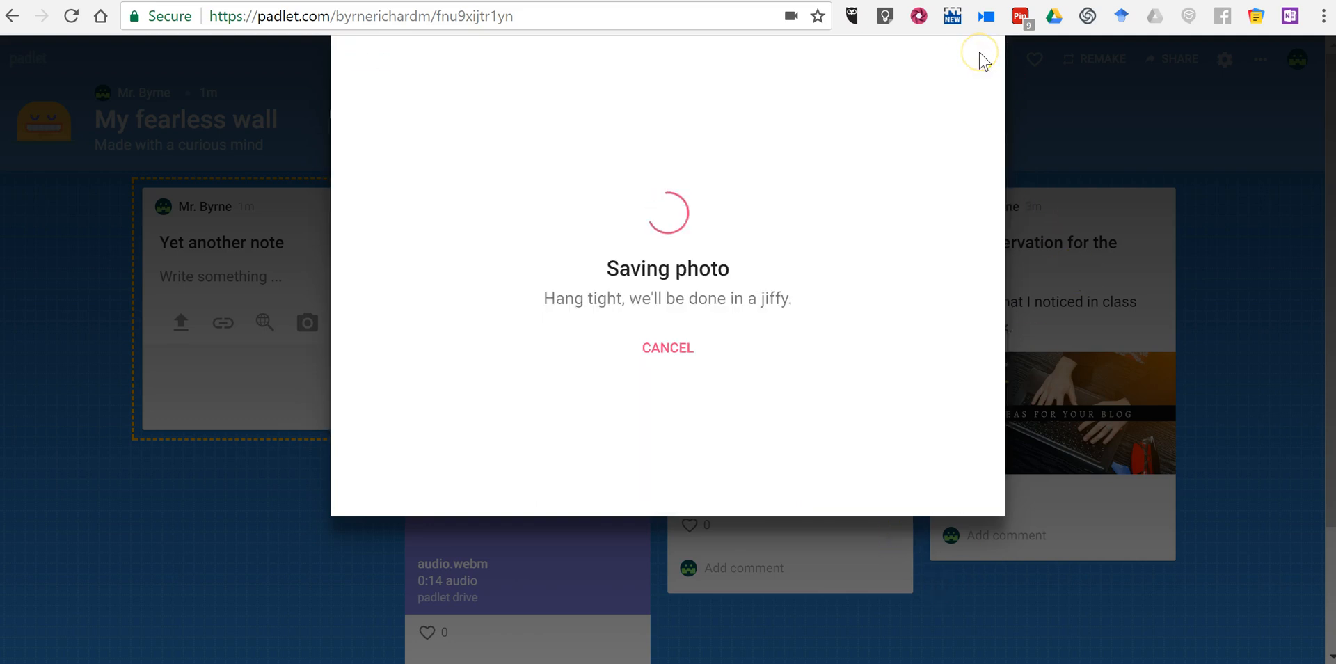
mouse_move(982, 60)
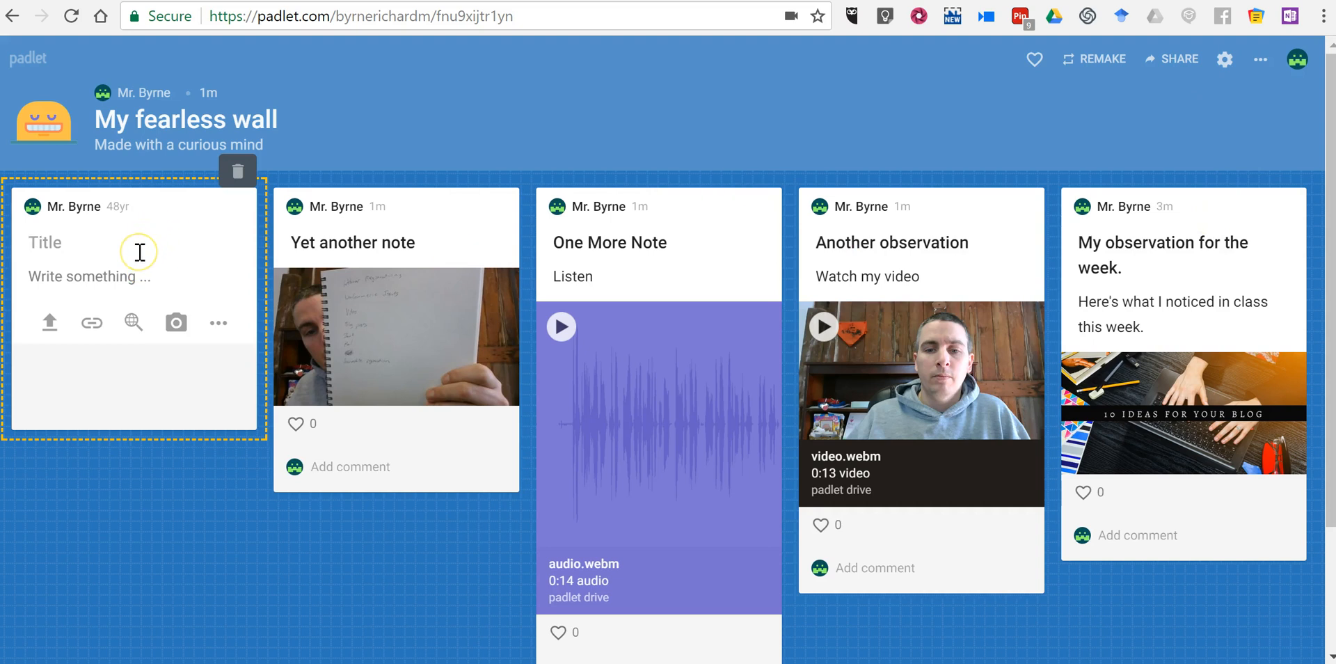
type("Still more note")
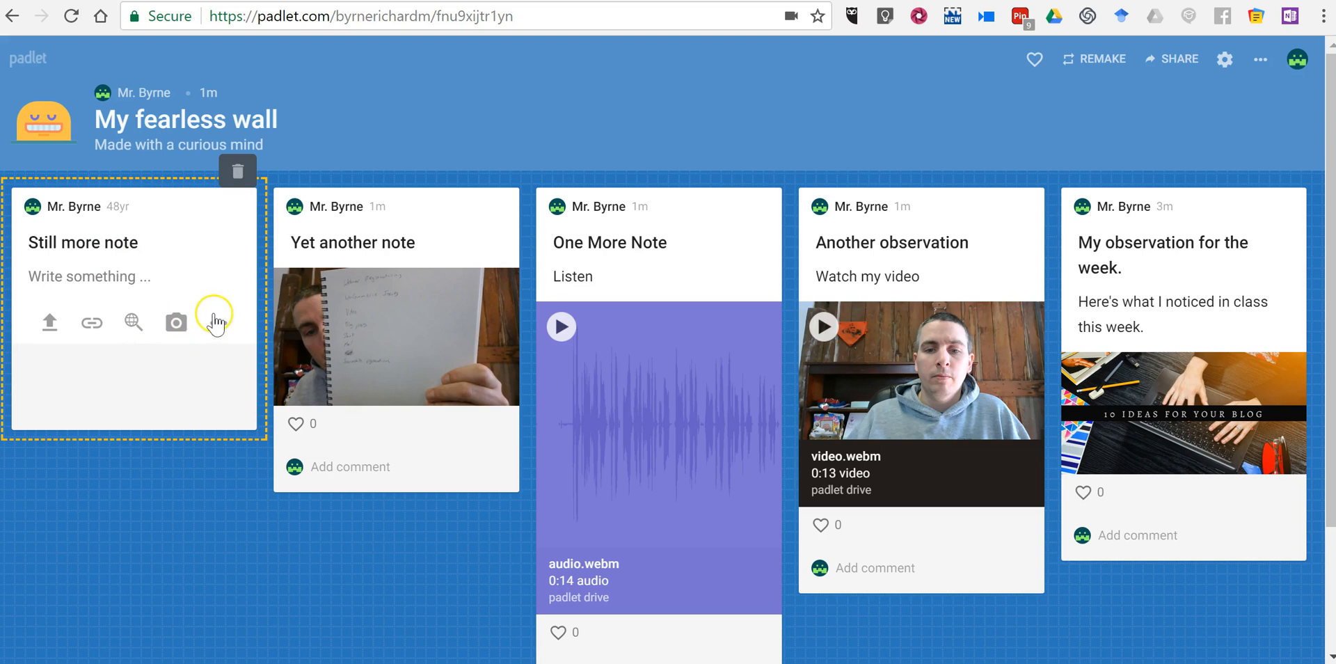
left_click(175, 323)
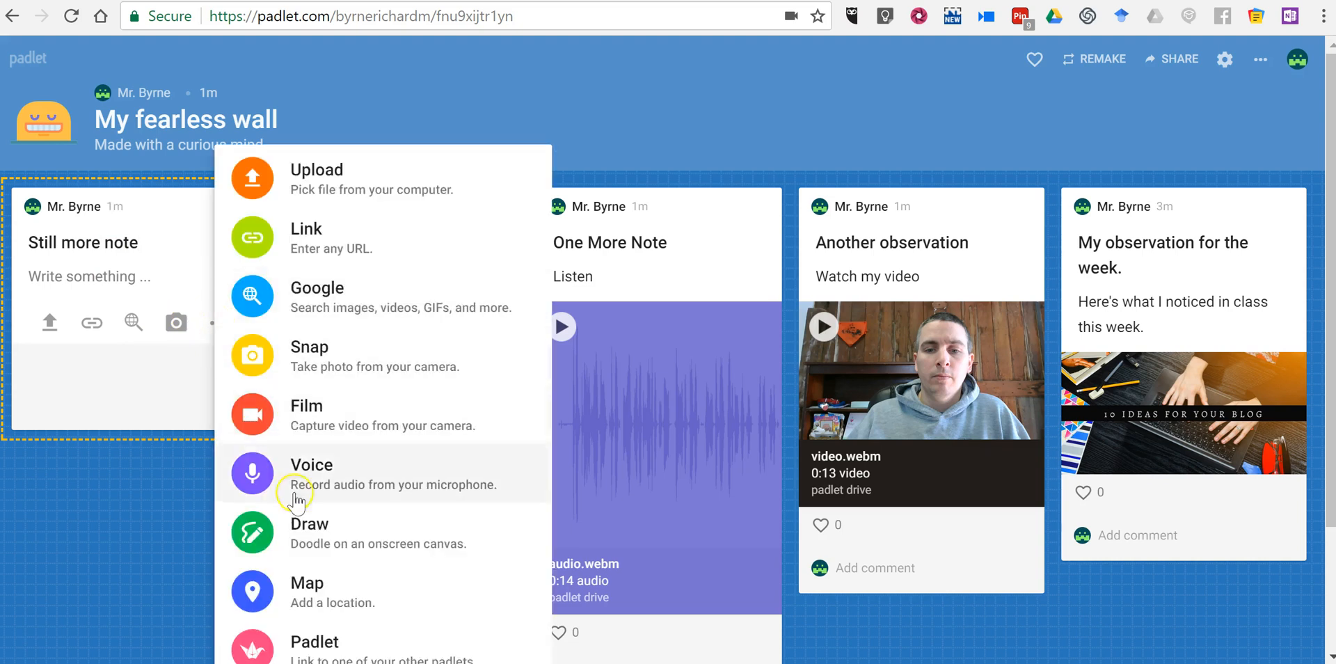
mouse_move(315, 537)
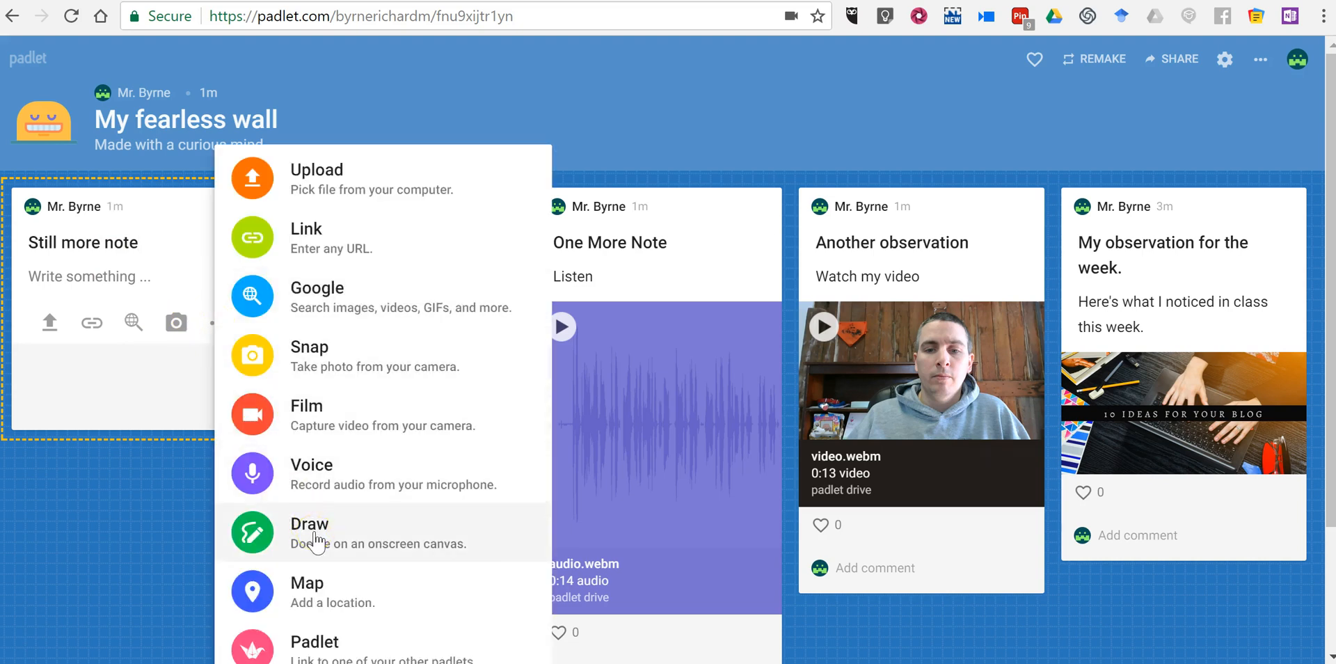
- Draw '2+2=4' on a black canvas with the 4 in orange, and save it
left_click(309, 523)
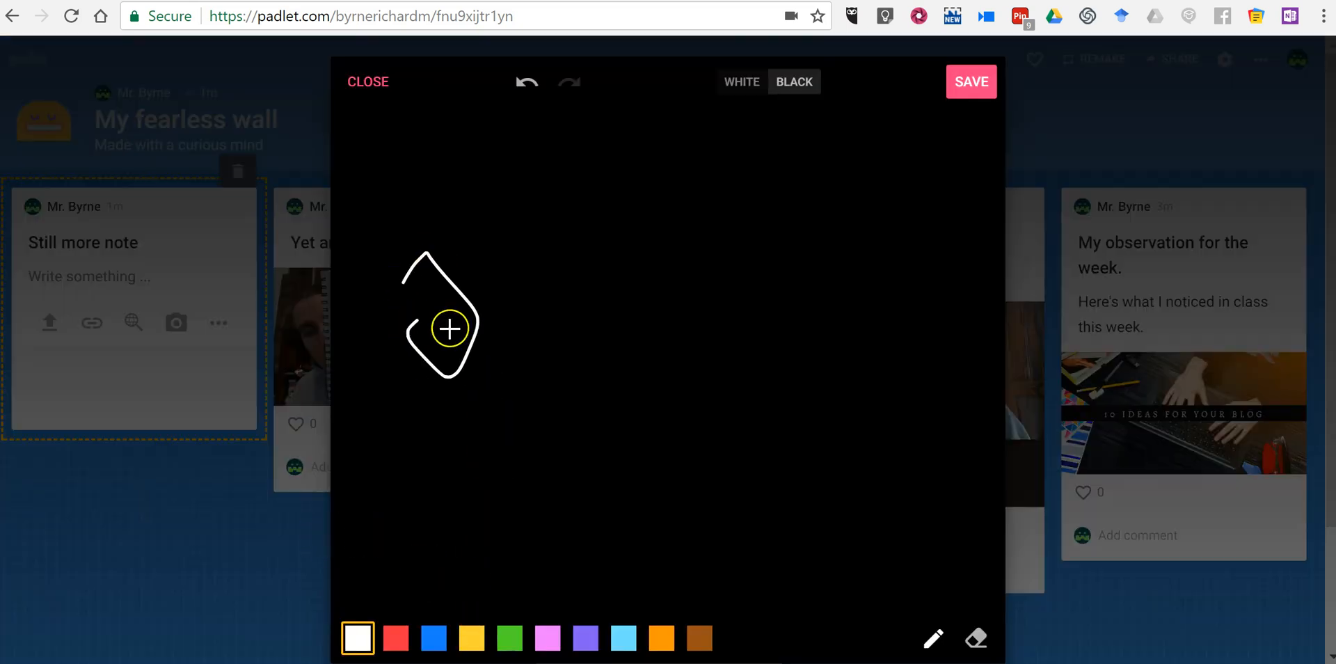
left_click_drag(449, 327, 603, 299)
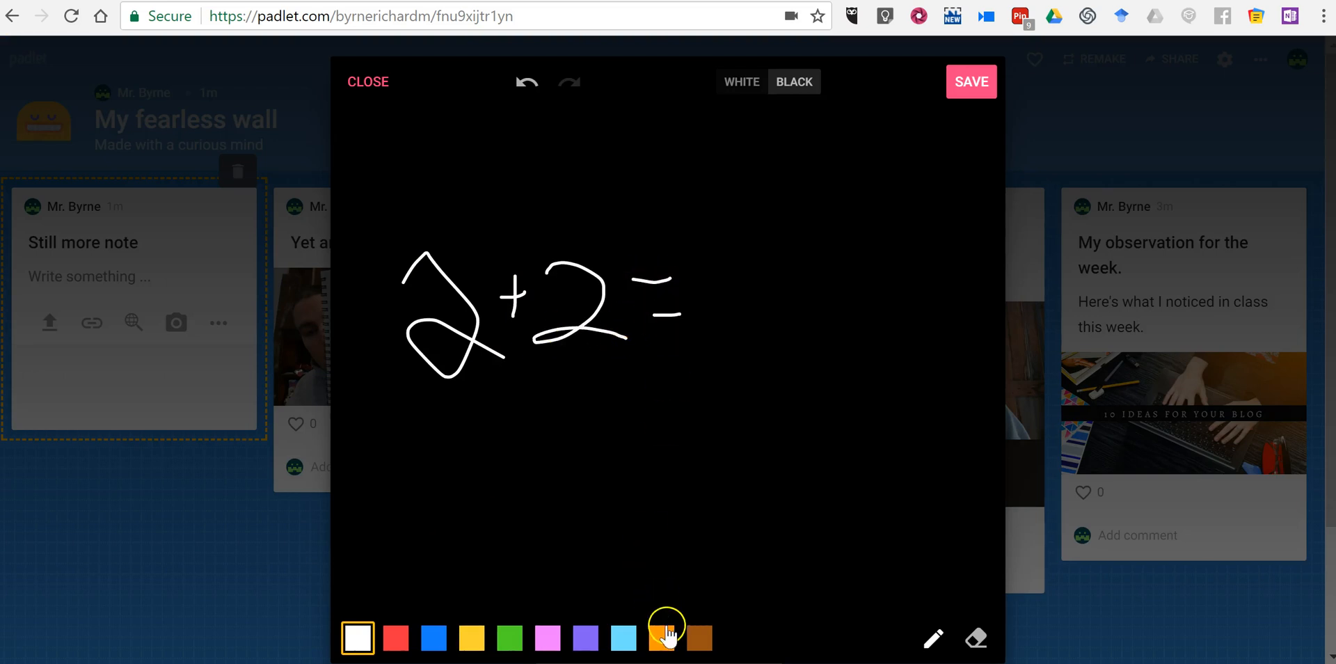
left_click(661, 637)
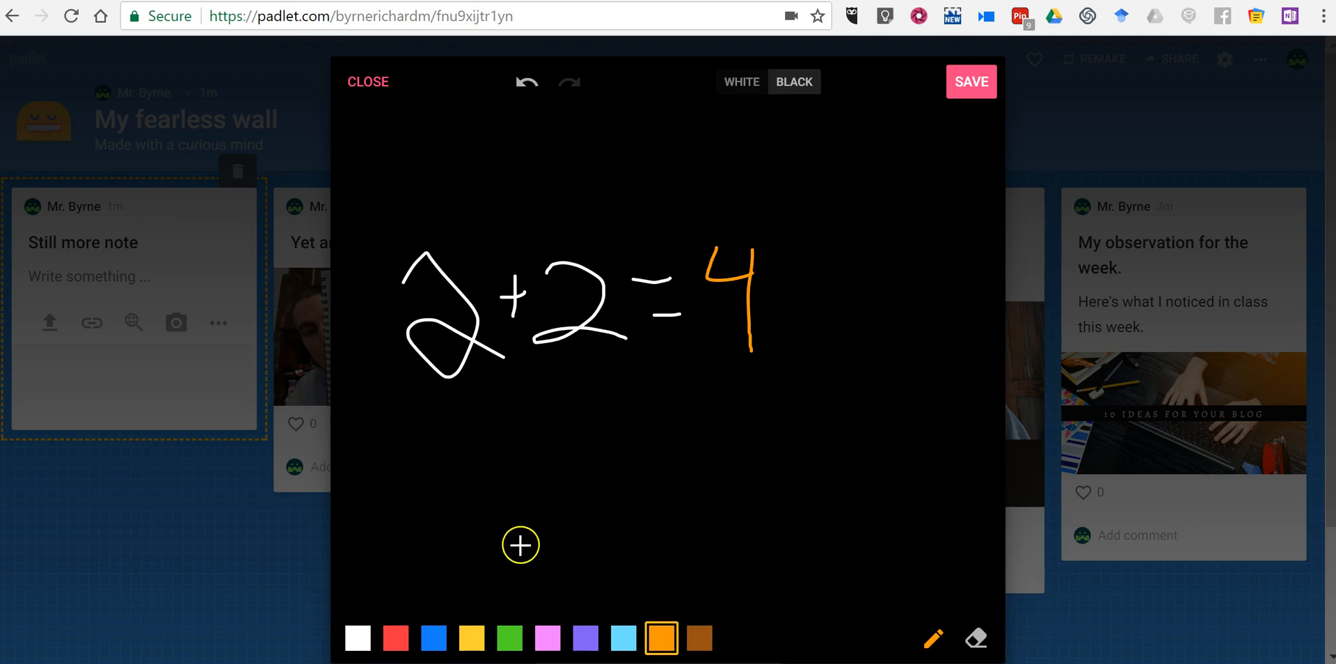
left_click(739, 82)
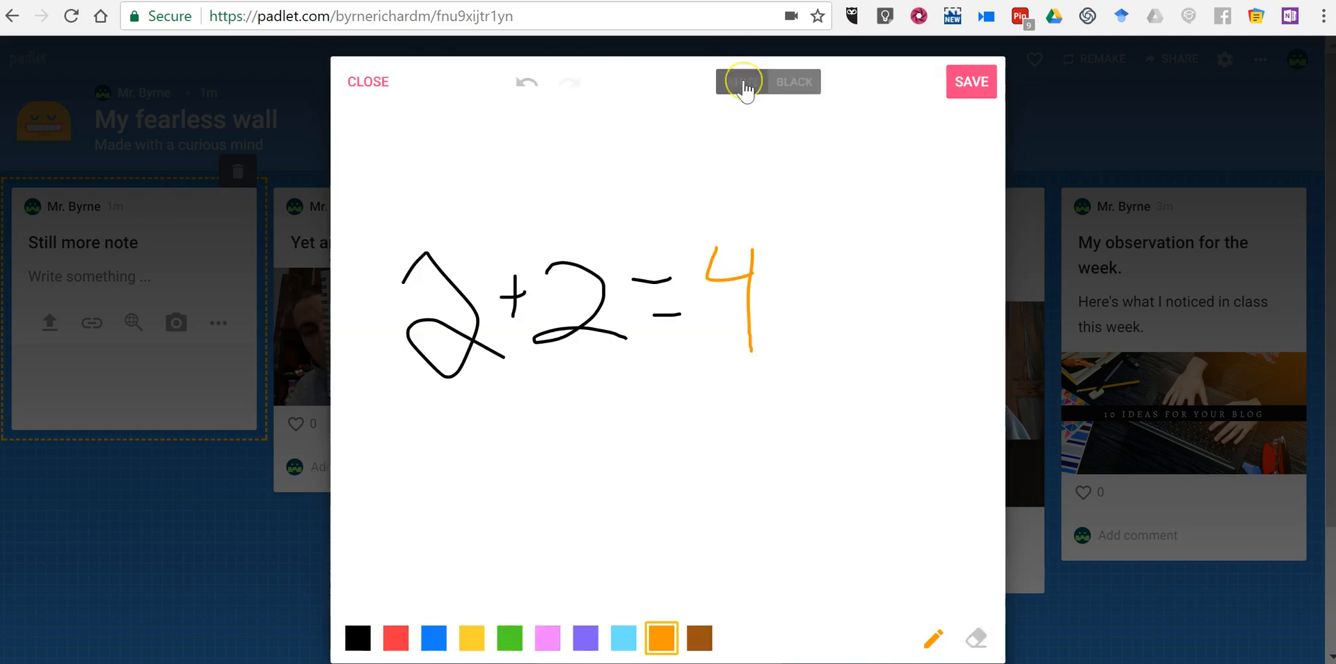
left_click(741, 82)
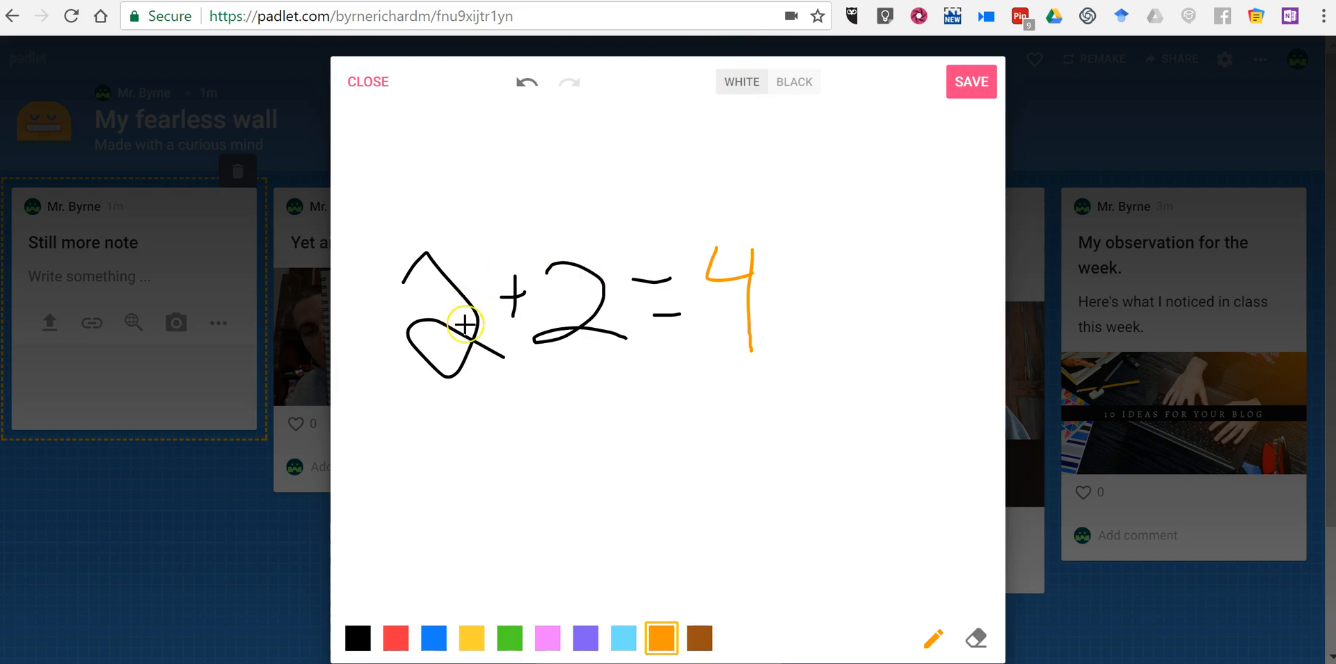
mouse_move(744, 174)
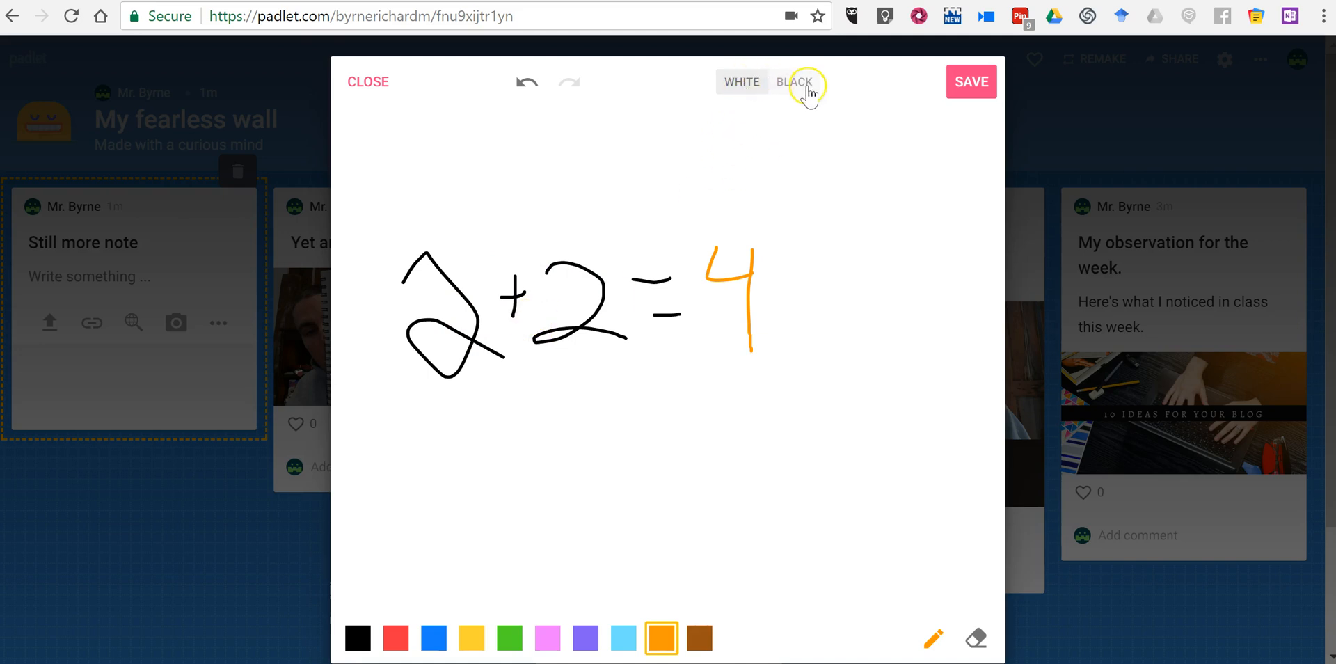
left_click(741, 81)
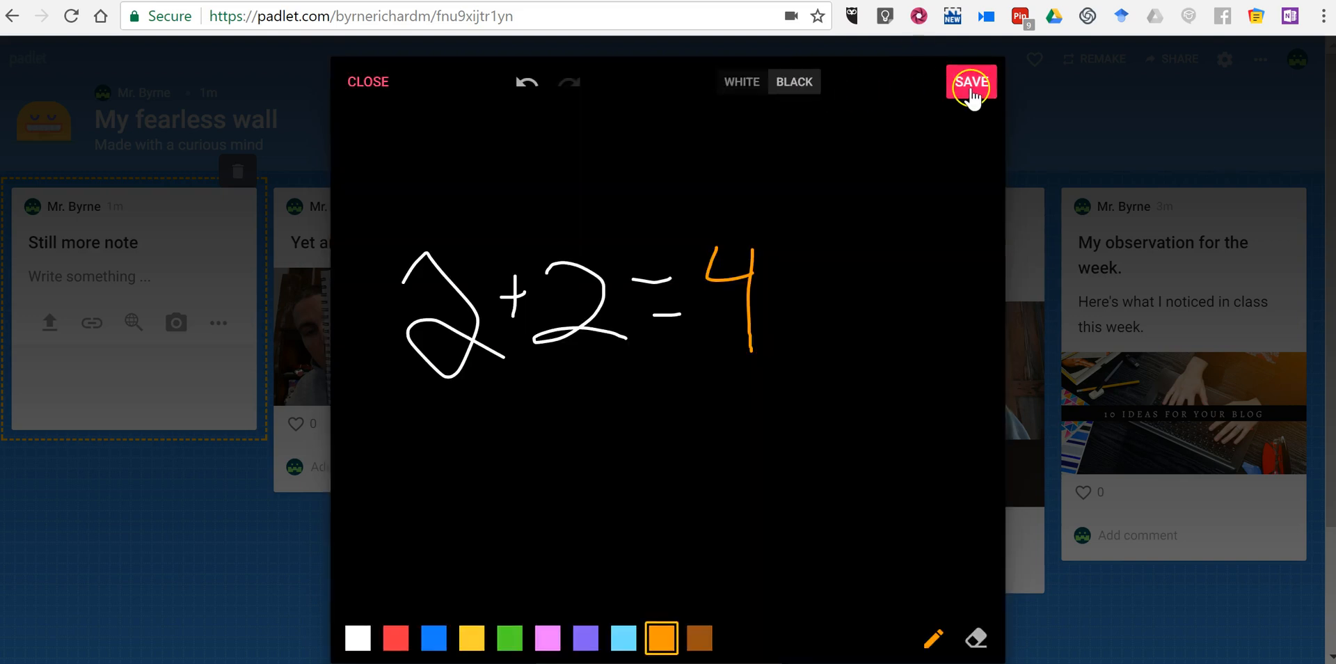
left_click(969, 82)
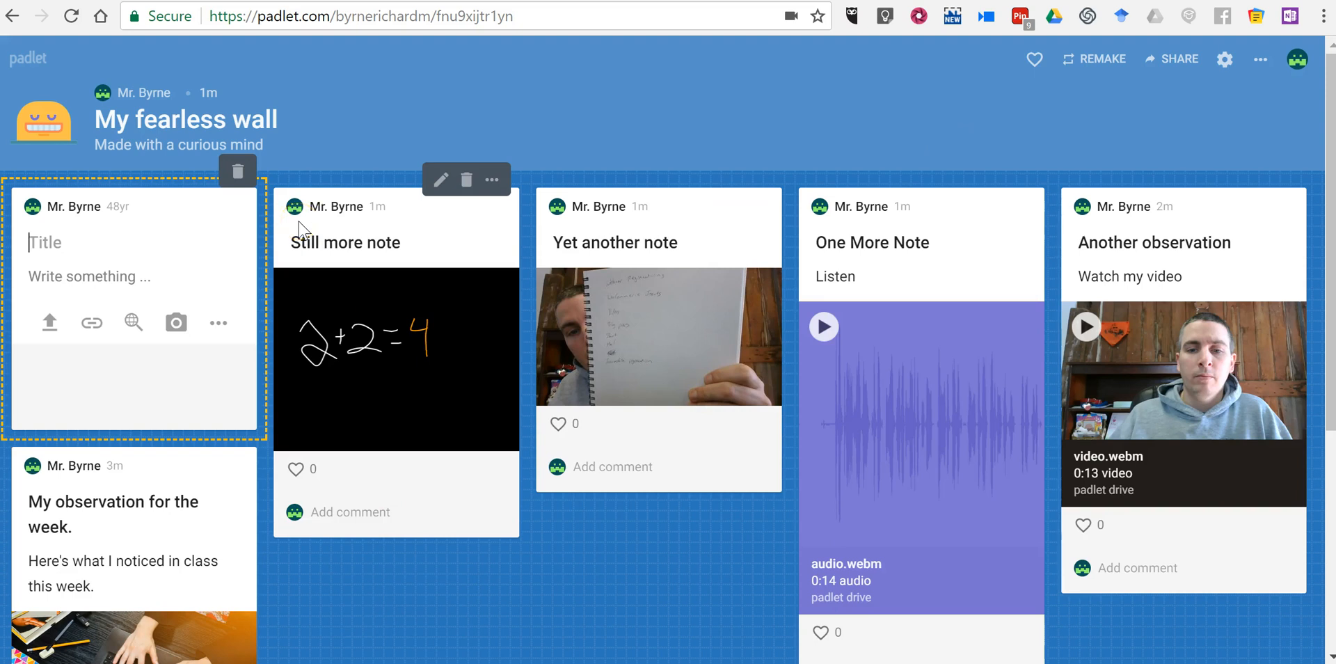
- Title the post 'More notes' and browse Google video, GIF and web results for 'dog breeds'
type("More notes")
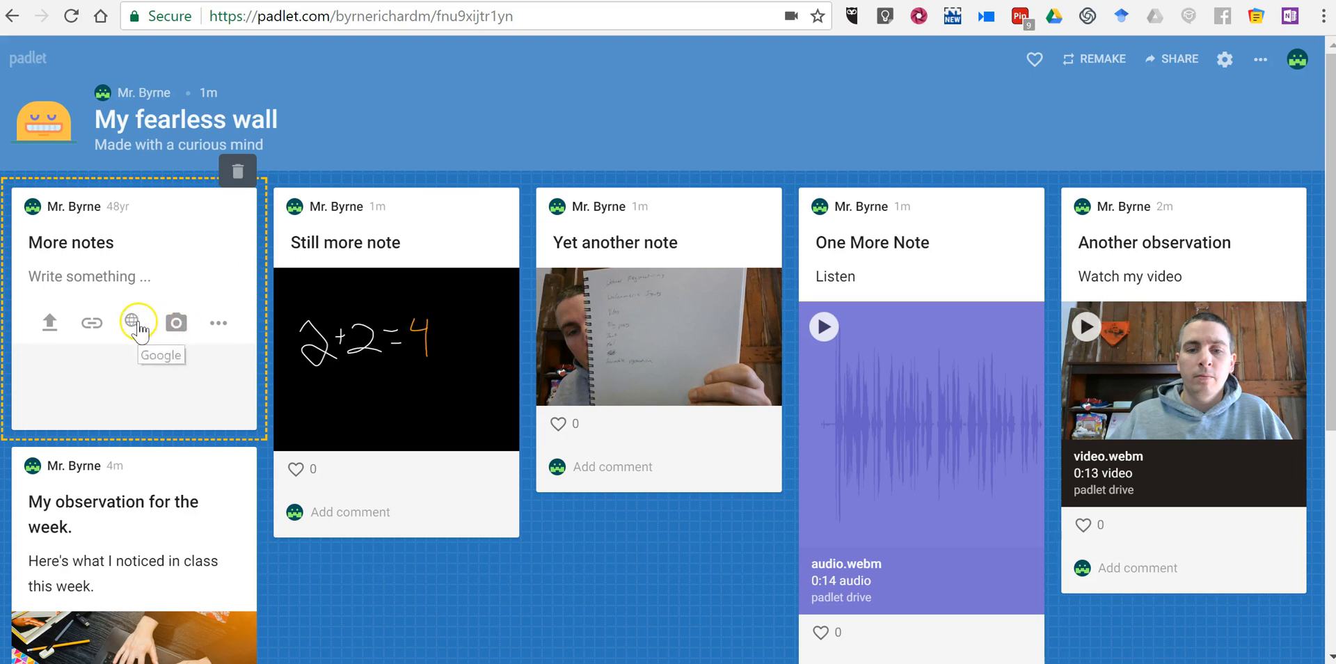
left_click(132, 322)
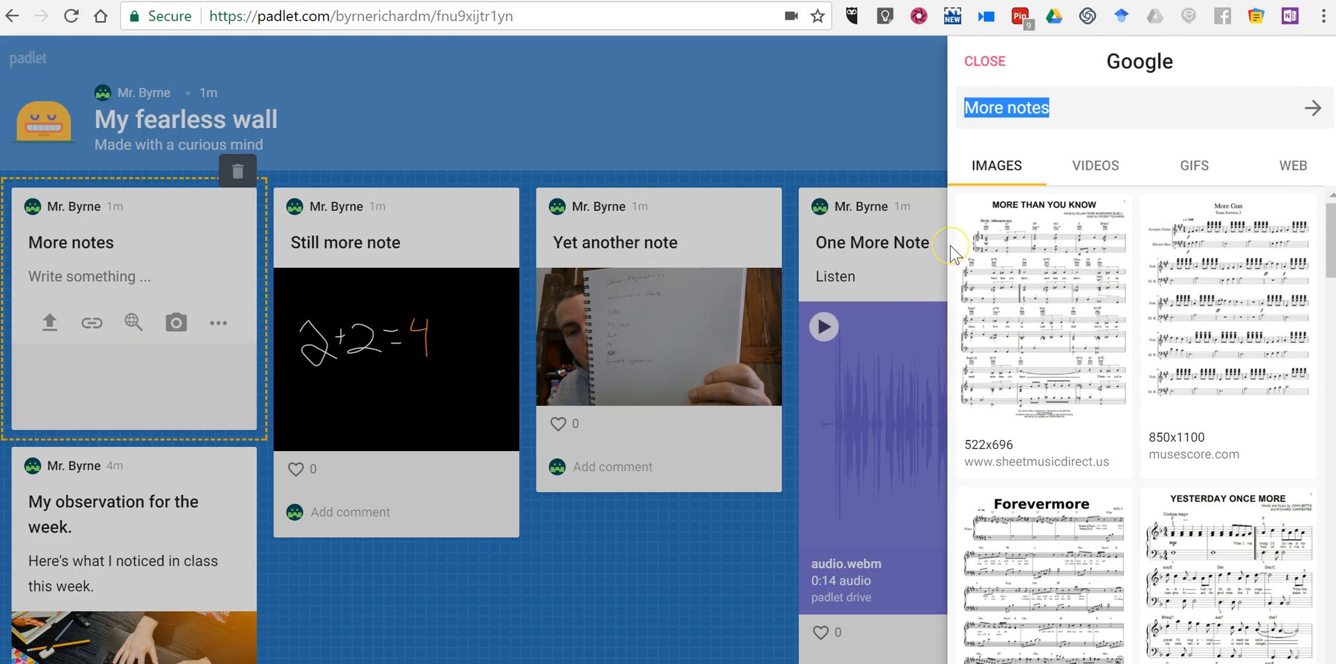
mouse_move(554, 324)
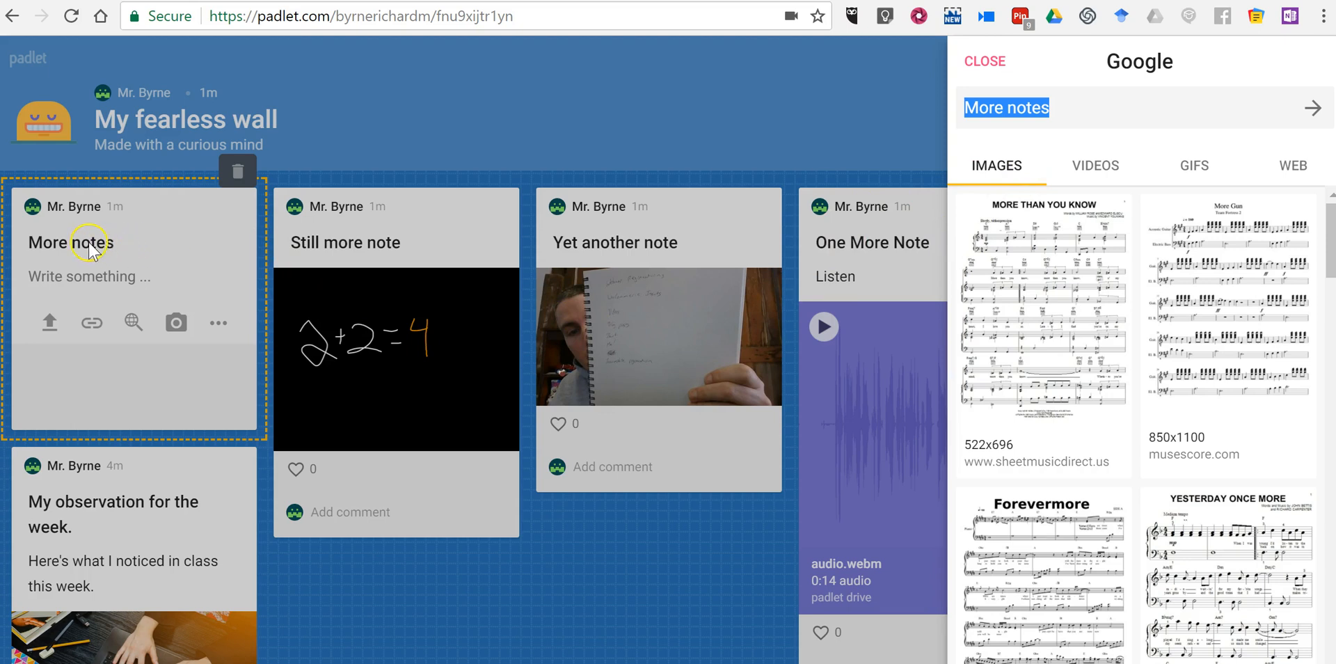
mouse_move(664, 588)
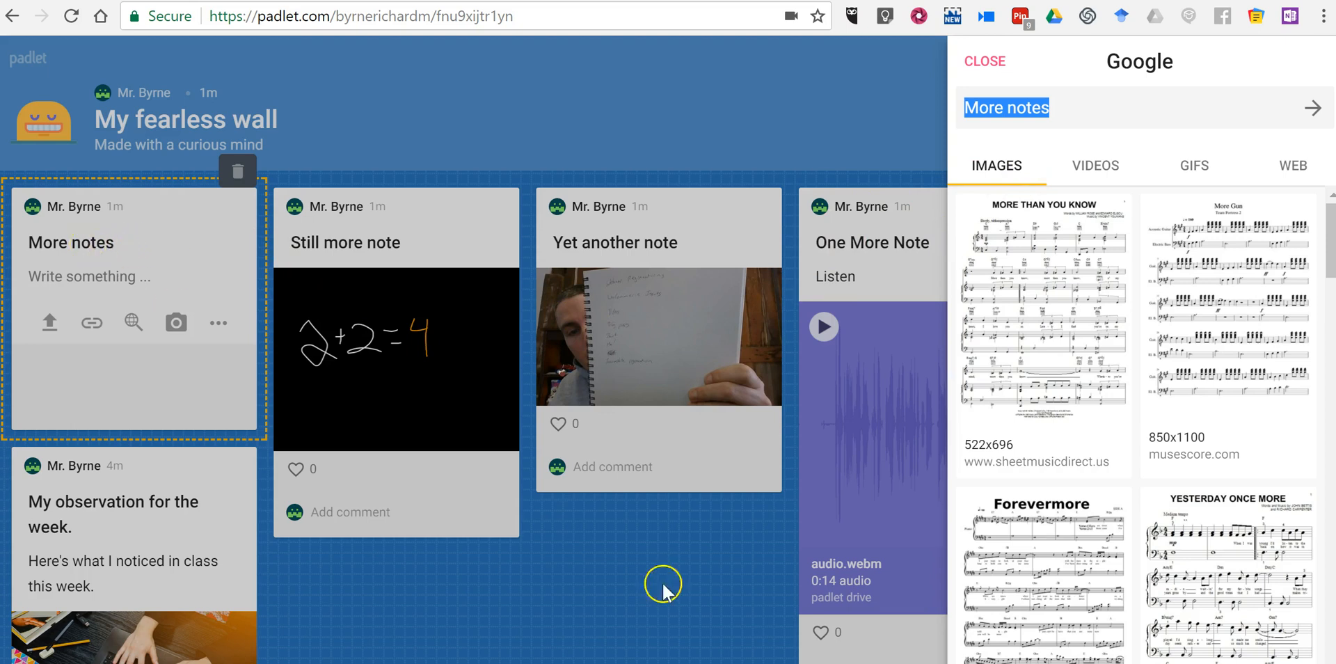
mouse_move(1138, 334)
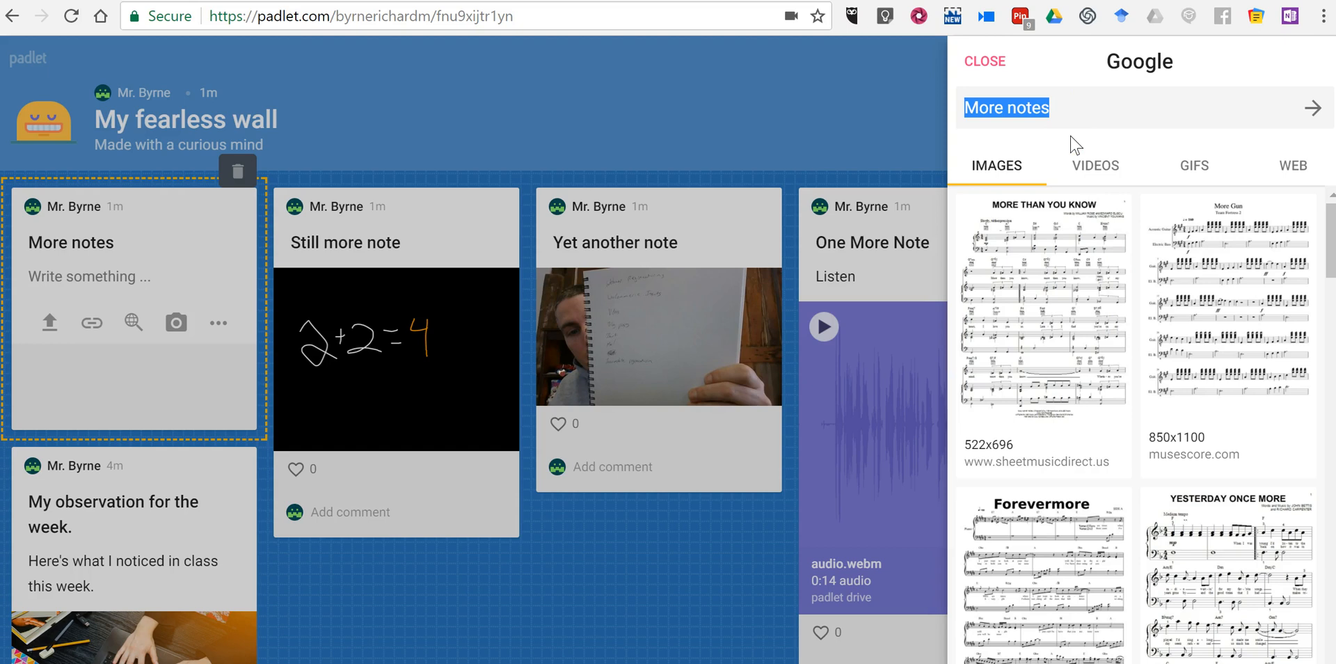
type("dog b")
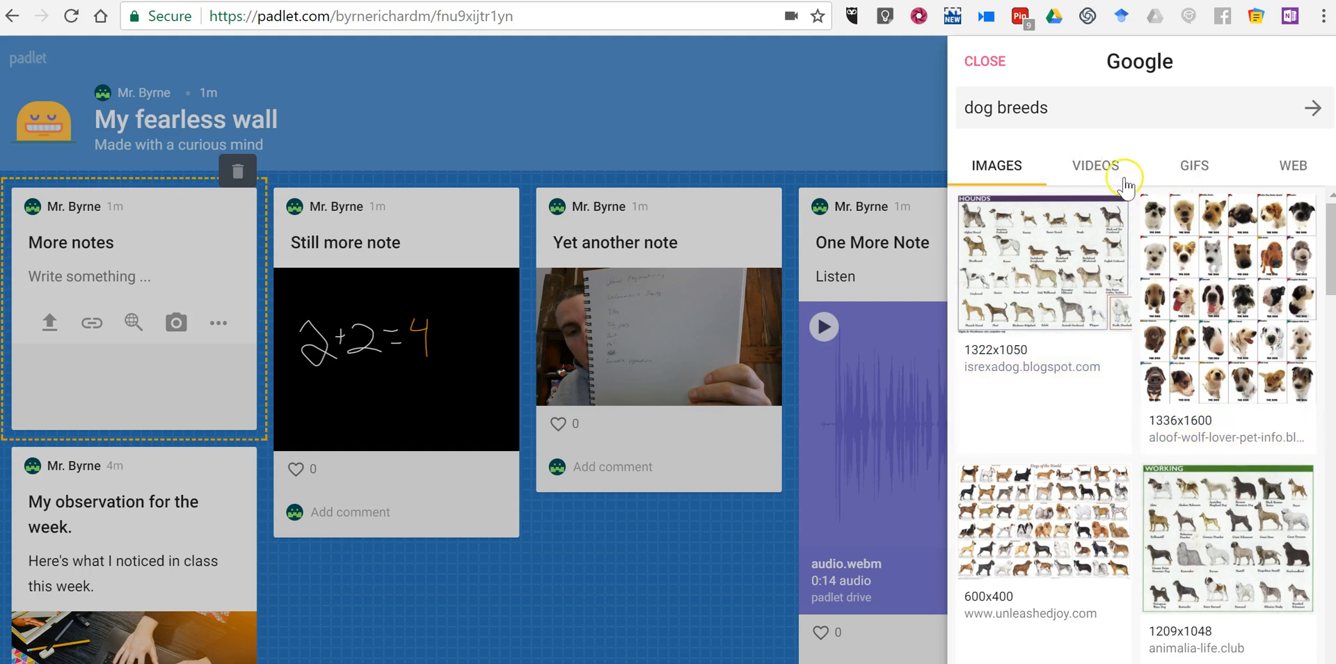
left_click(1096, 166)
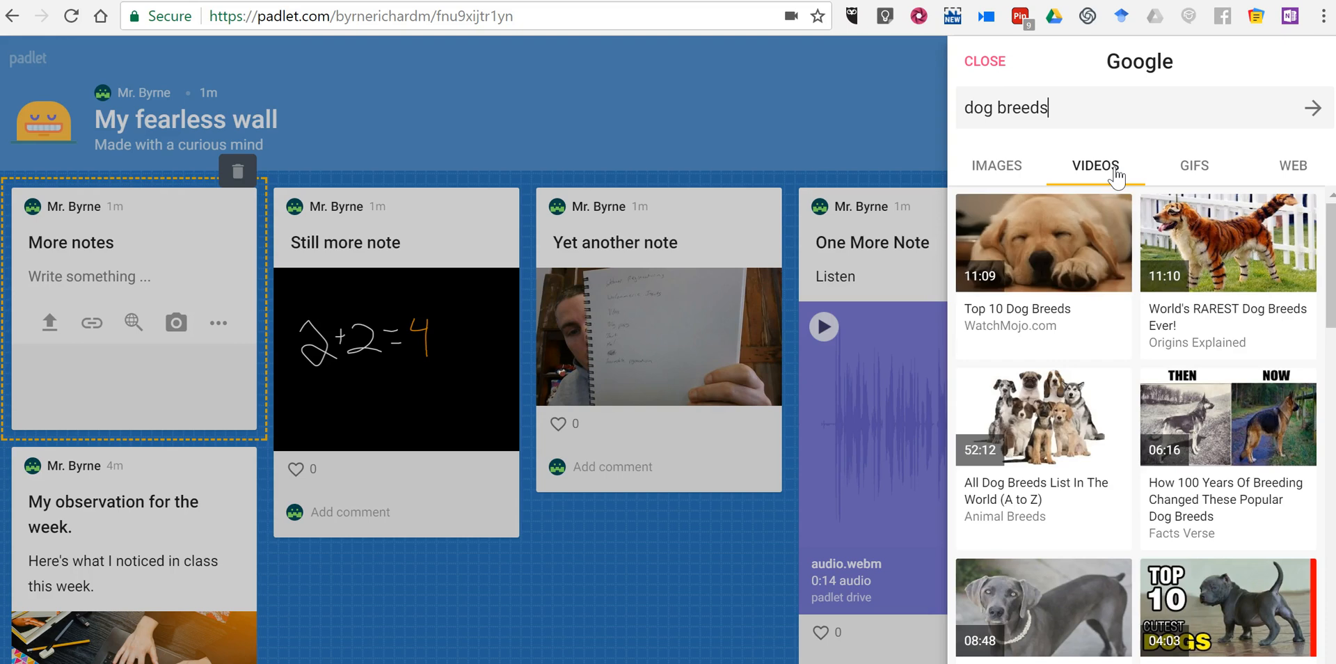
left_click(1195, 165)
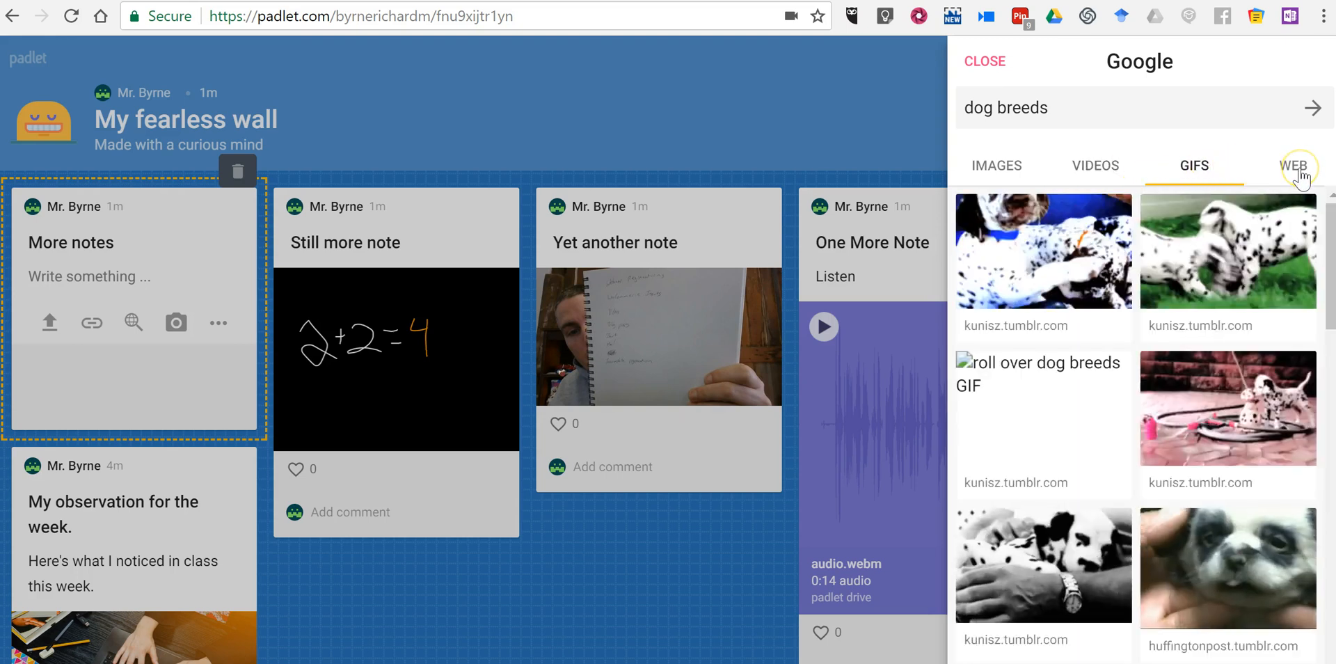
left_click(1295, 166)
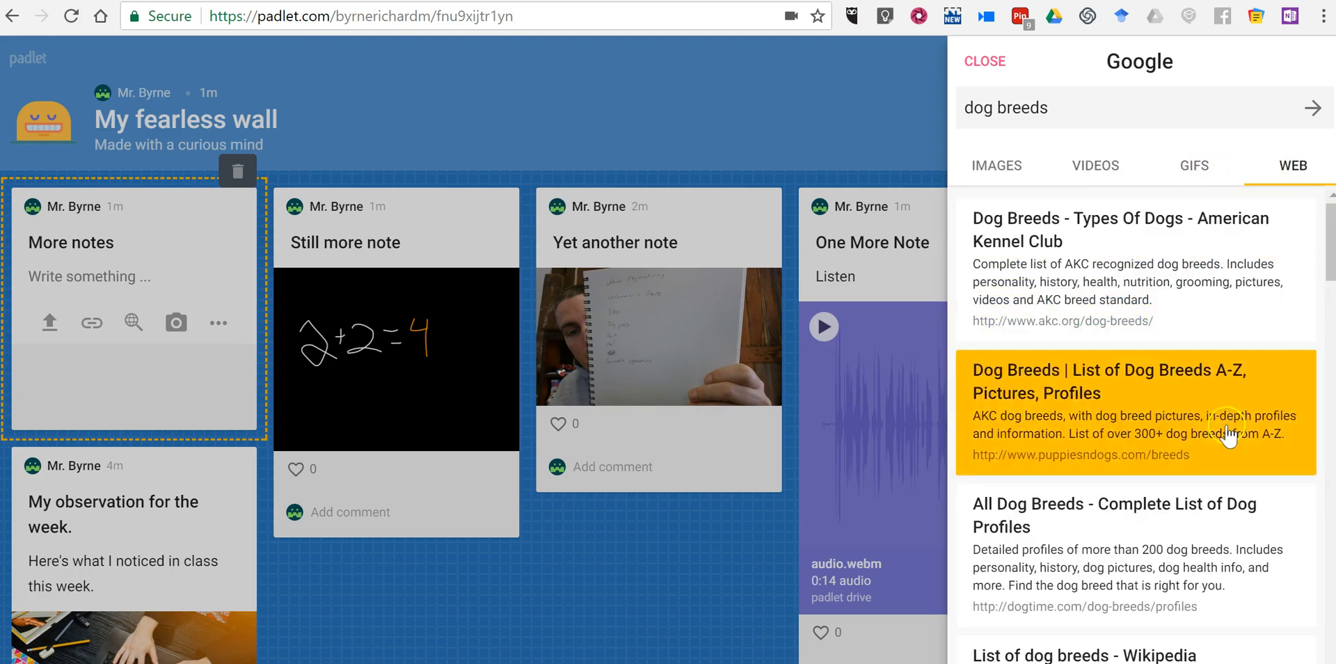
mouse_move(1150, 265)
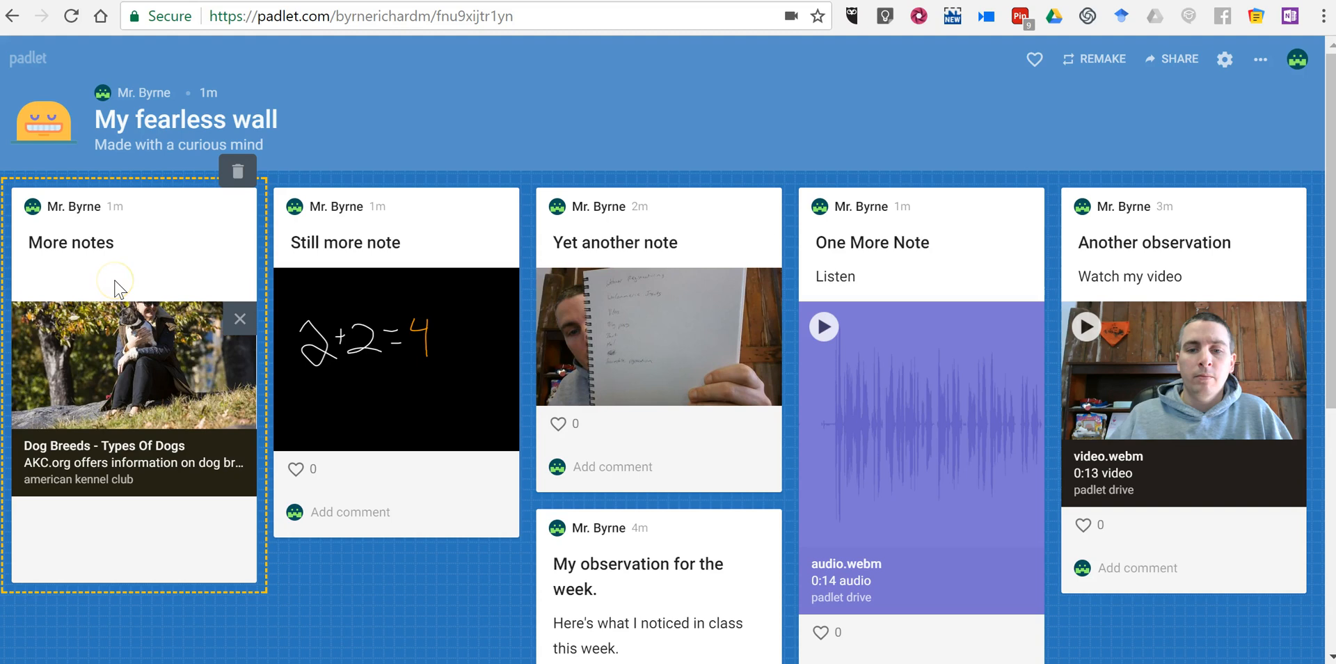
- Add 'Great information about dogs.' to the AKC-linked post, publish it, and start another post
type("Great information about")
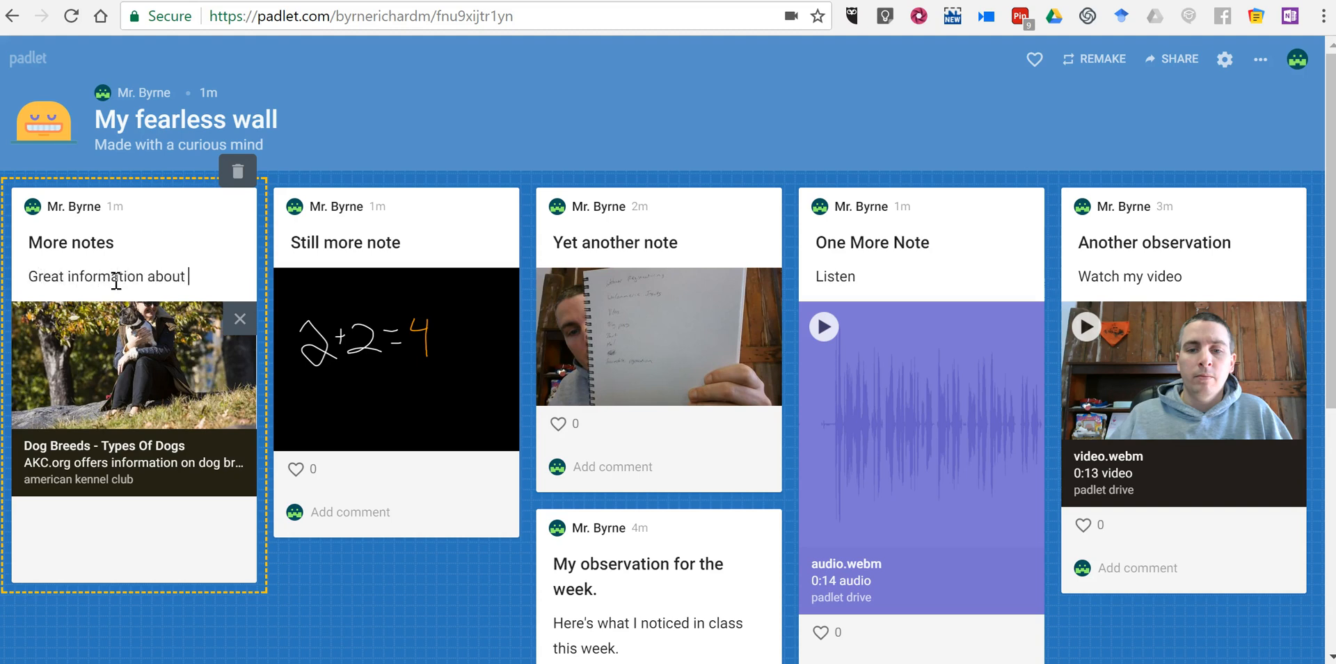
type("dogs.")
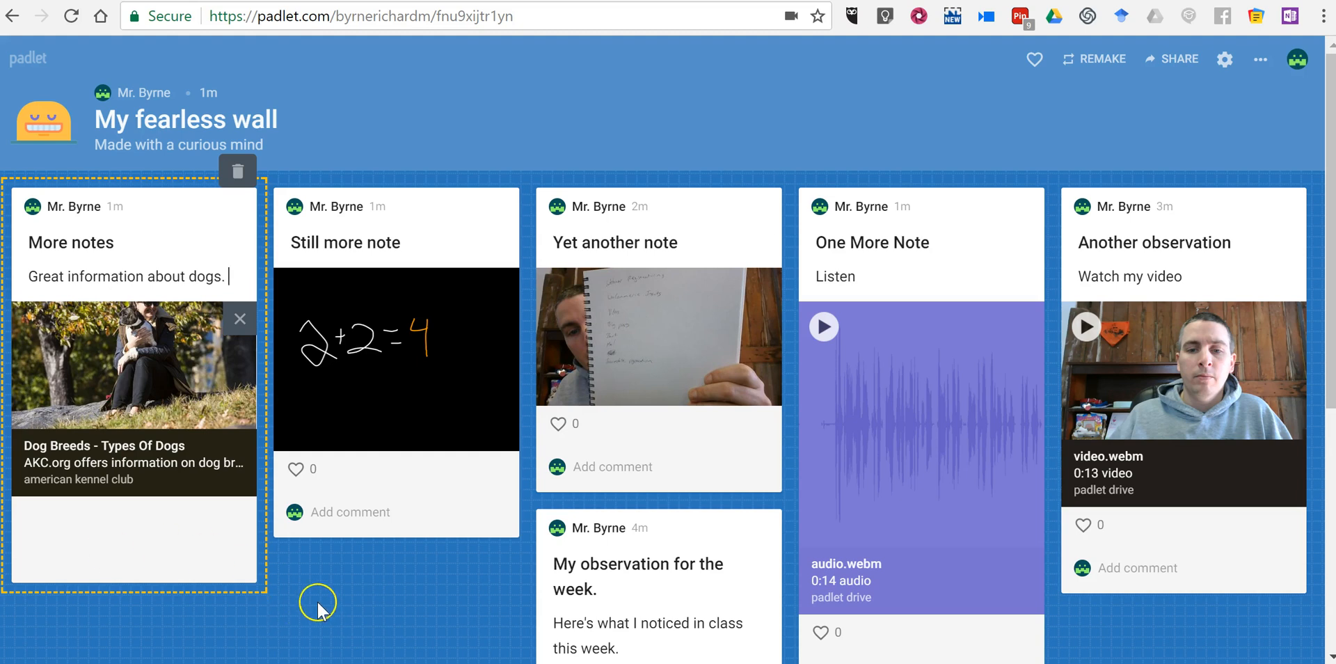
left_click(318, 603)
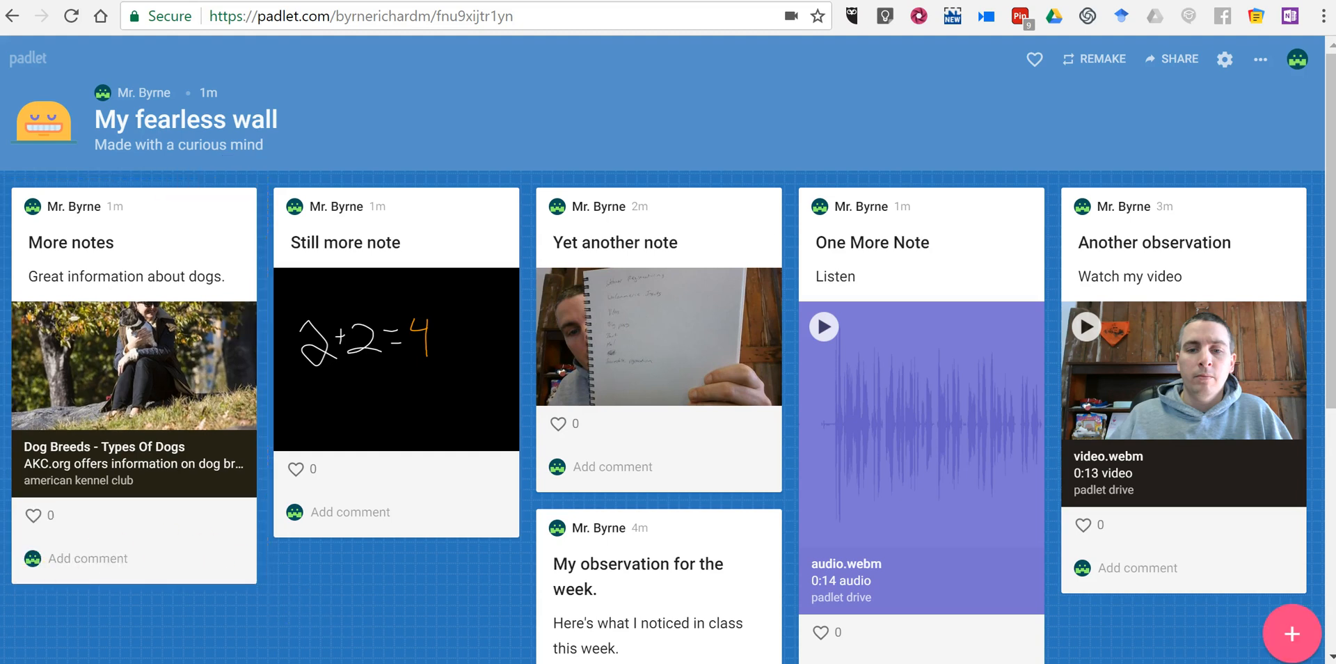
left_click(1292, 634)
type("Still more ways to use padlet")
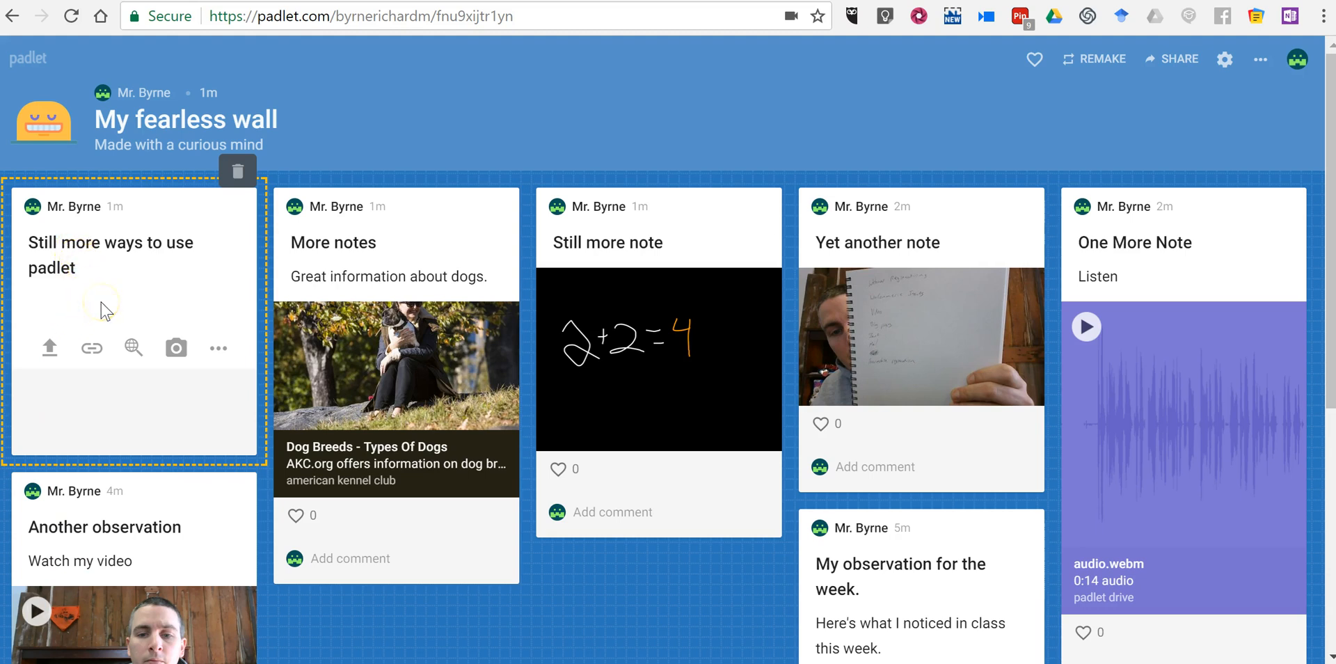
- Write 'Go to school.' in the new post and show every attachment type
type("Go t")
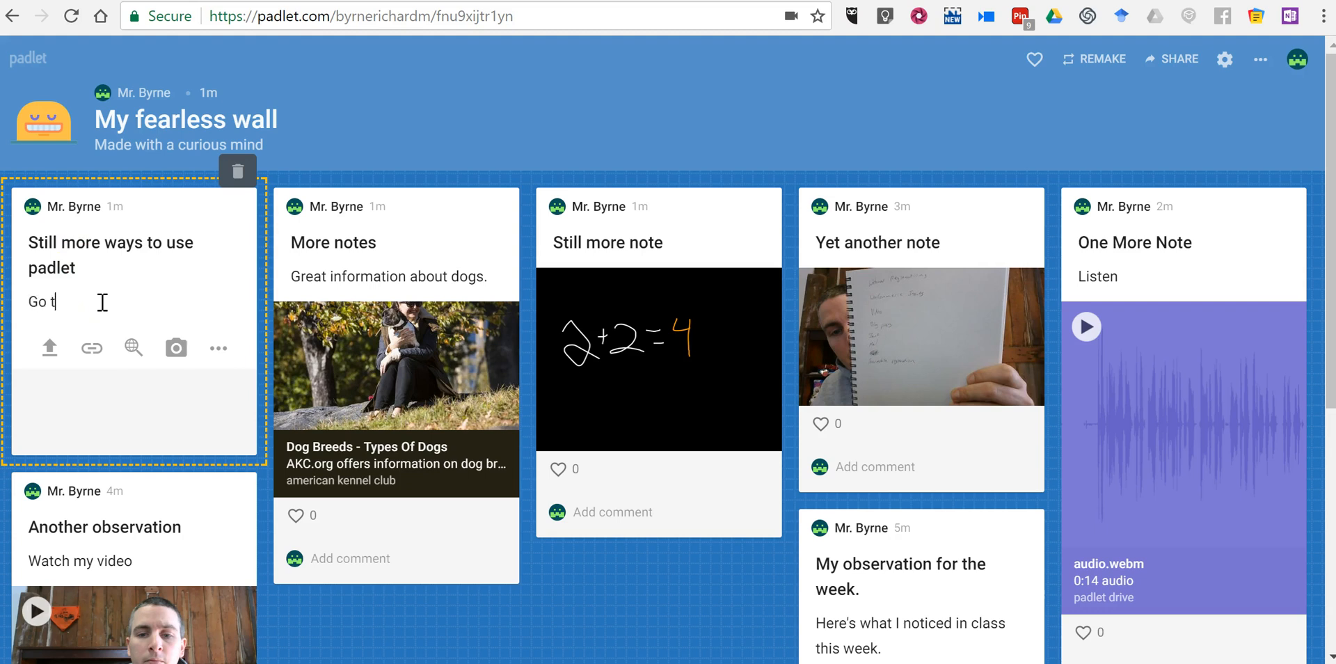
type("o school.")
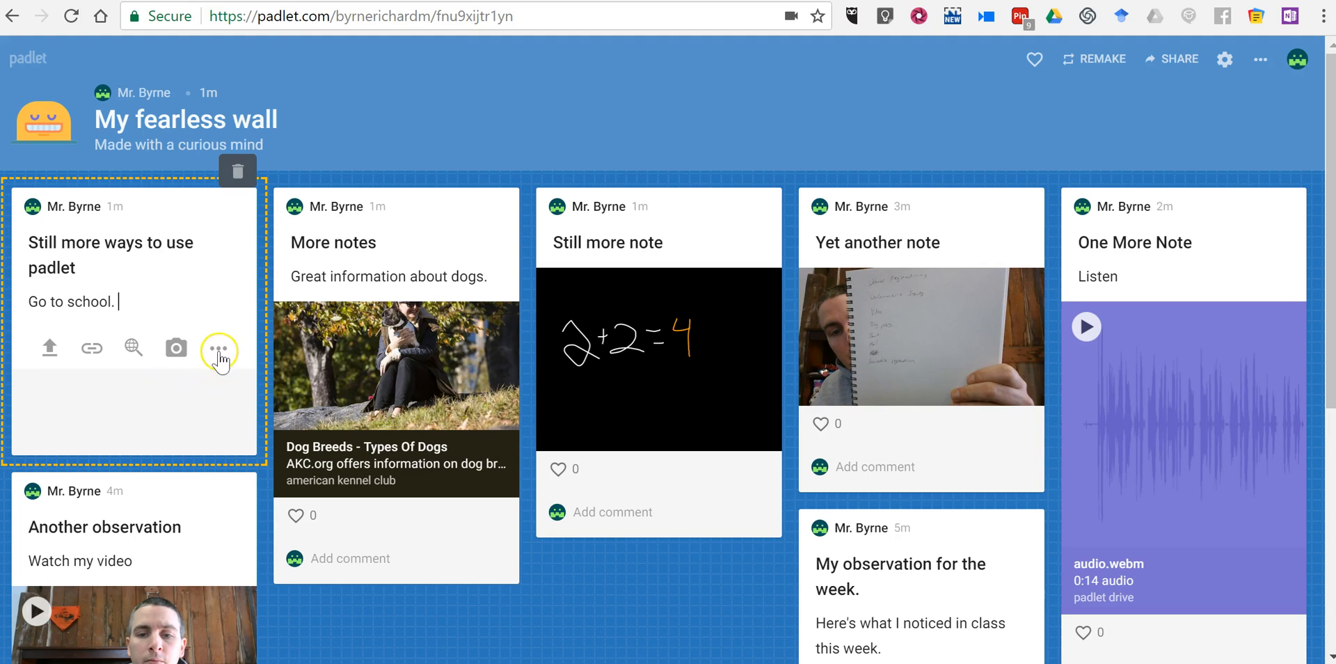
left_click(219, 348)
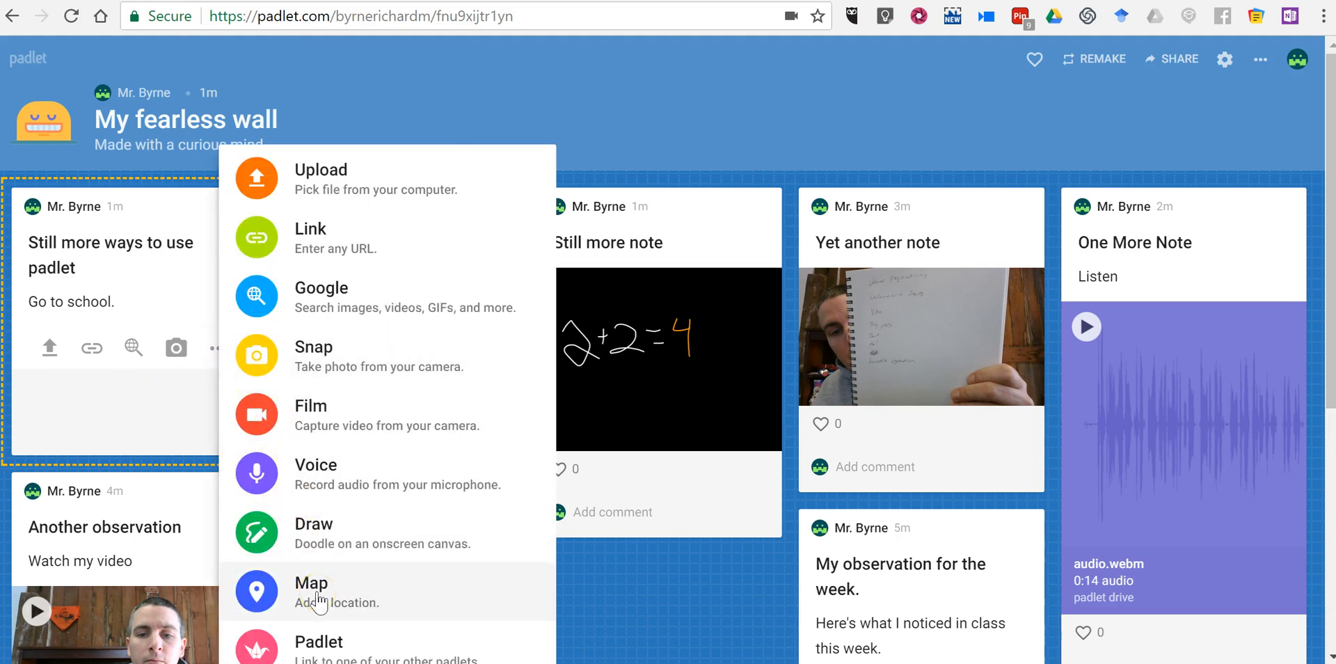
- Search for Oxford Hills Comprehensive High School, show its pin, and save the map
left_click(311, 583)
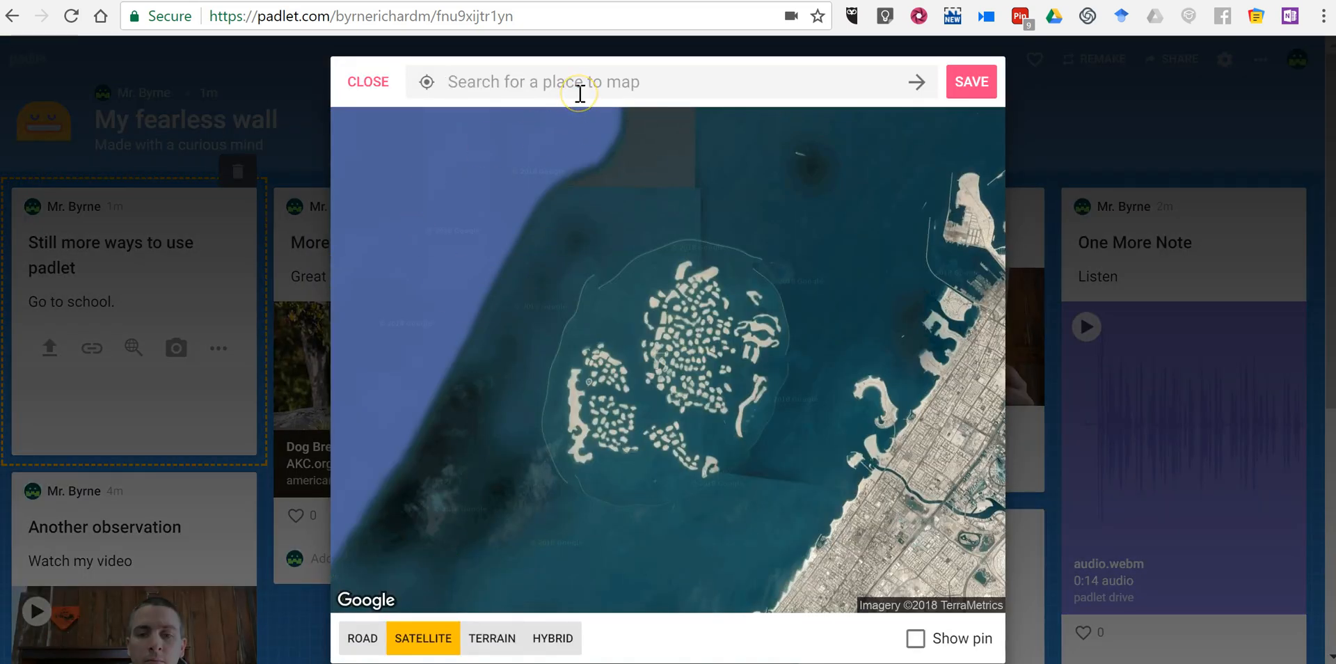
left_click(361, 637)
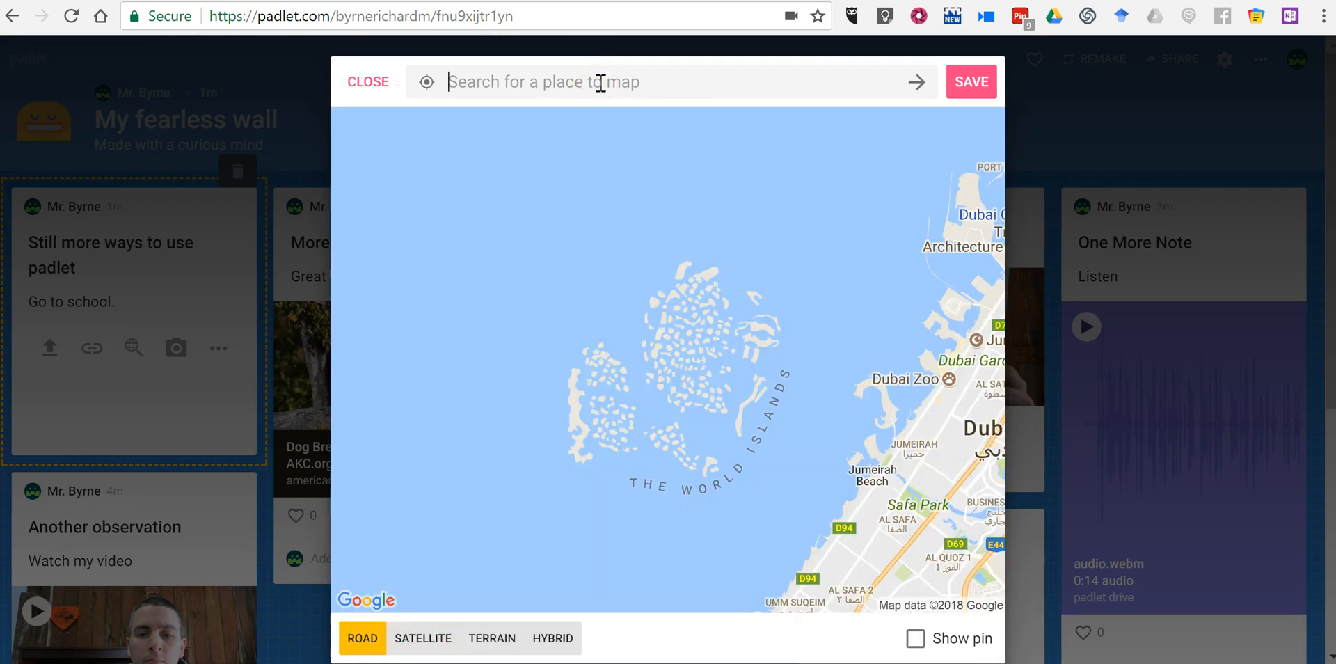
type("ox")
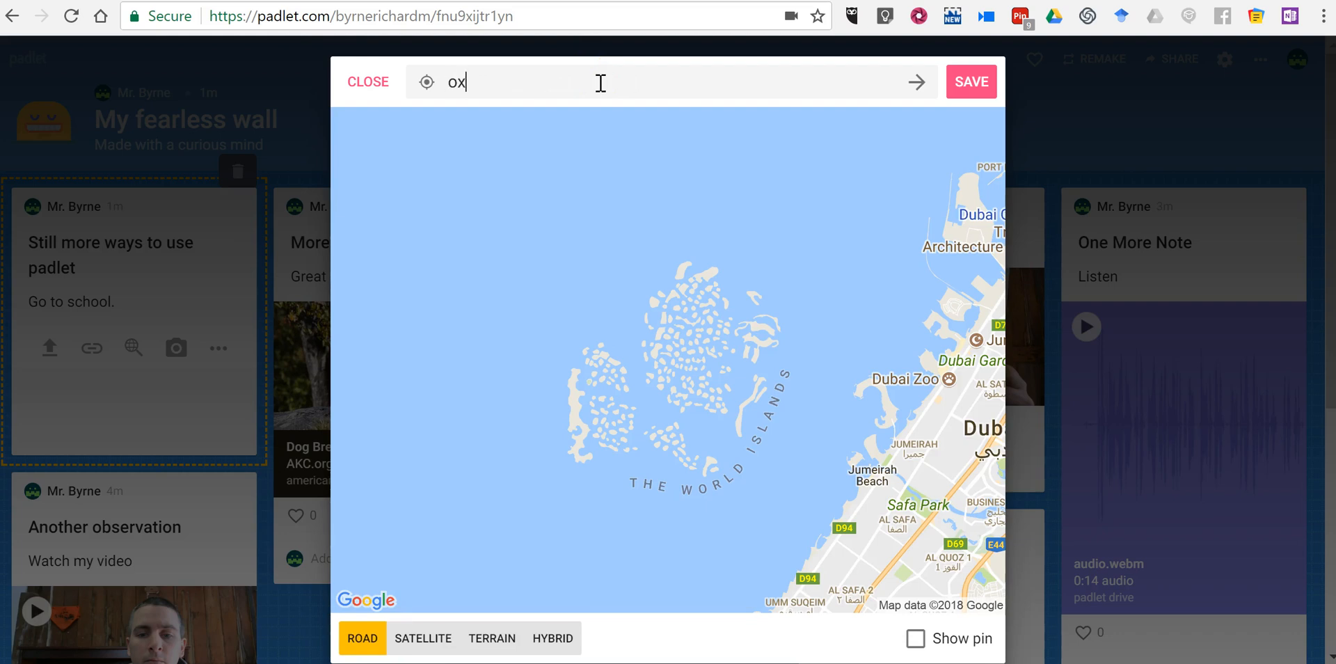
type("ford hills comprehen")
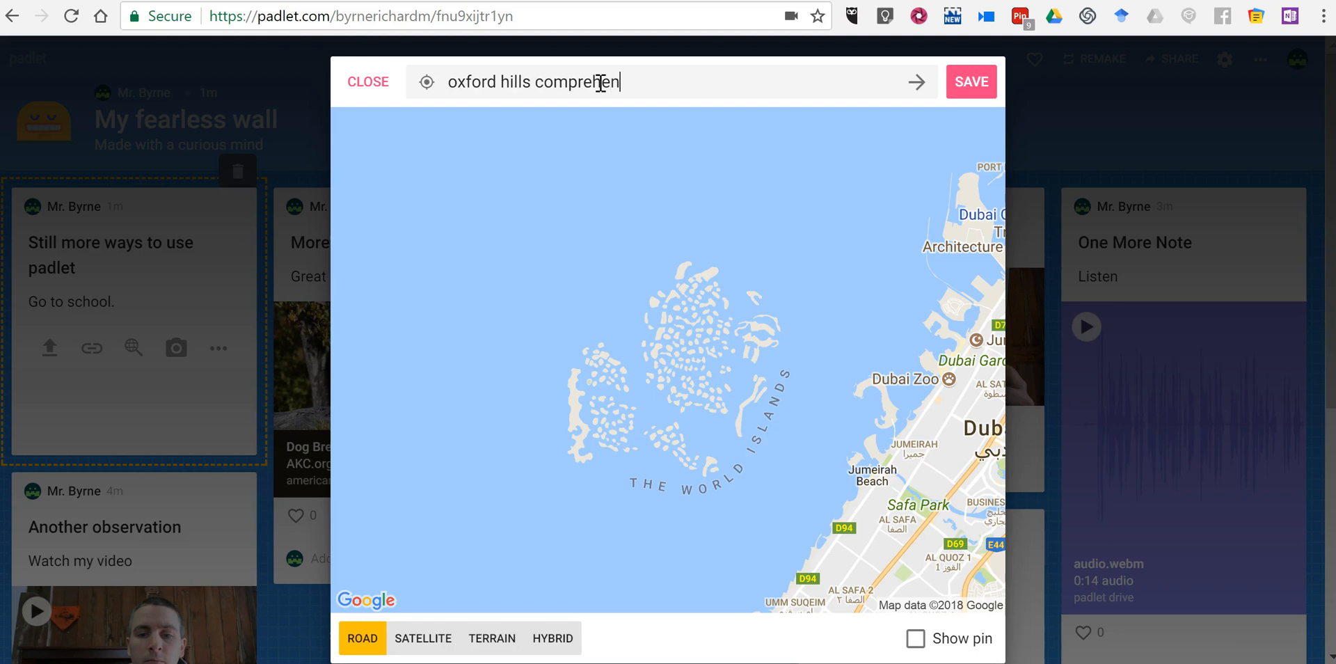
type("sive high scho")
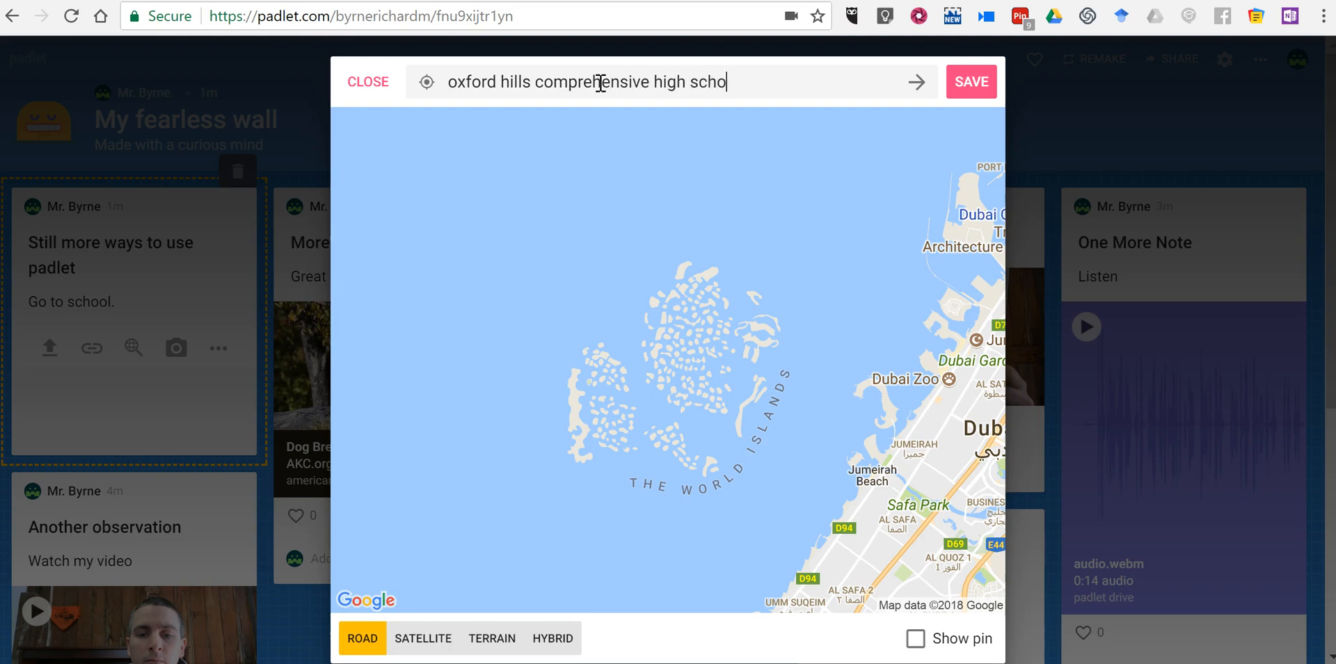
type("ol")
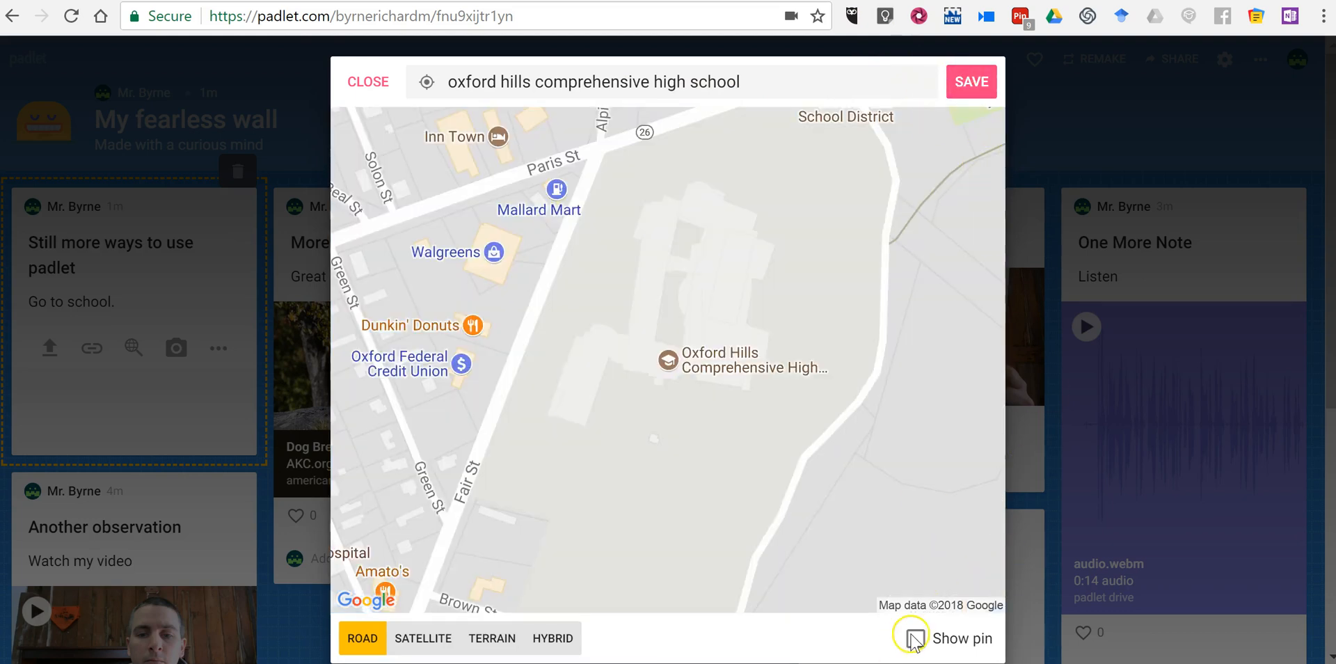
left_click(911, 638)
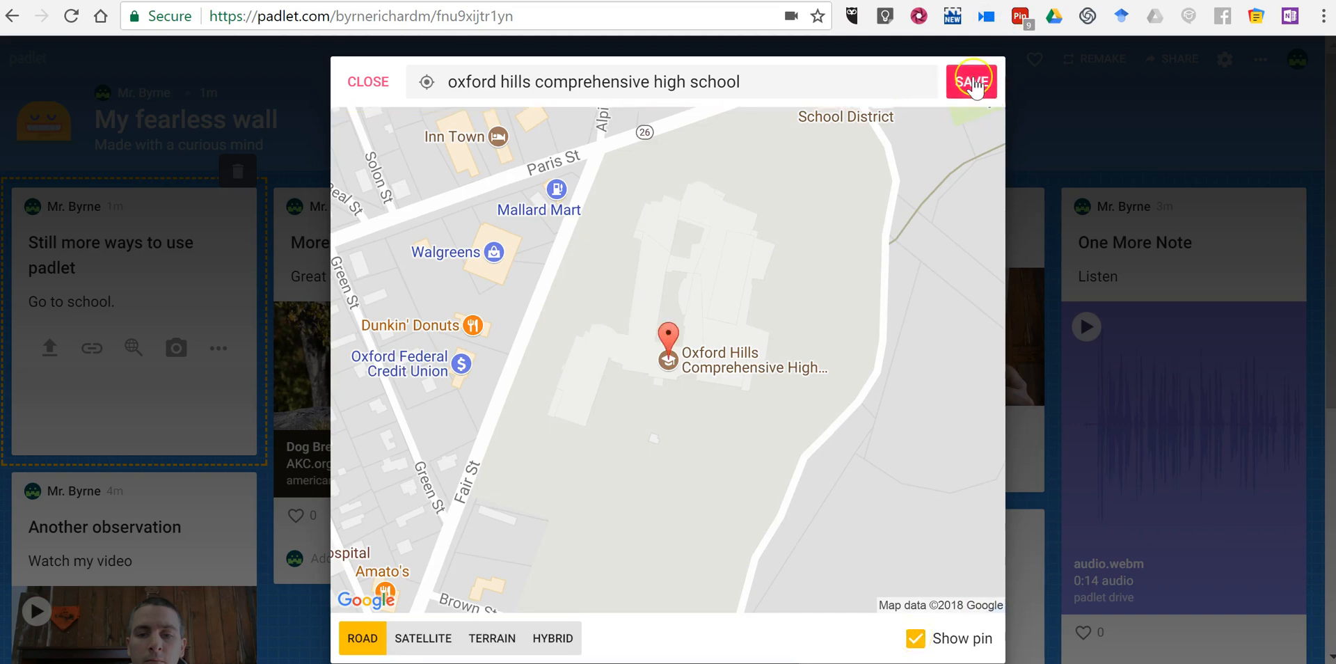
left_click(971, 81)
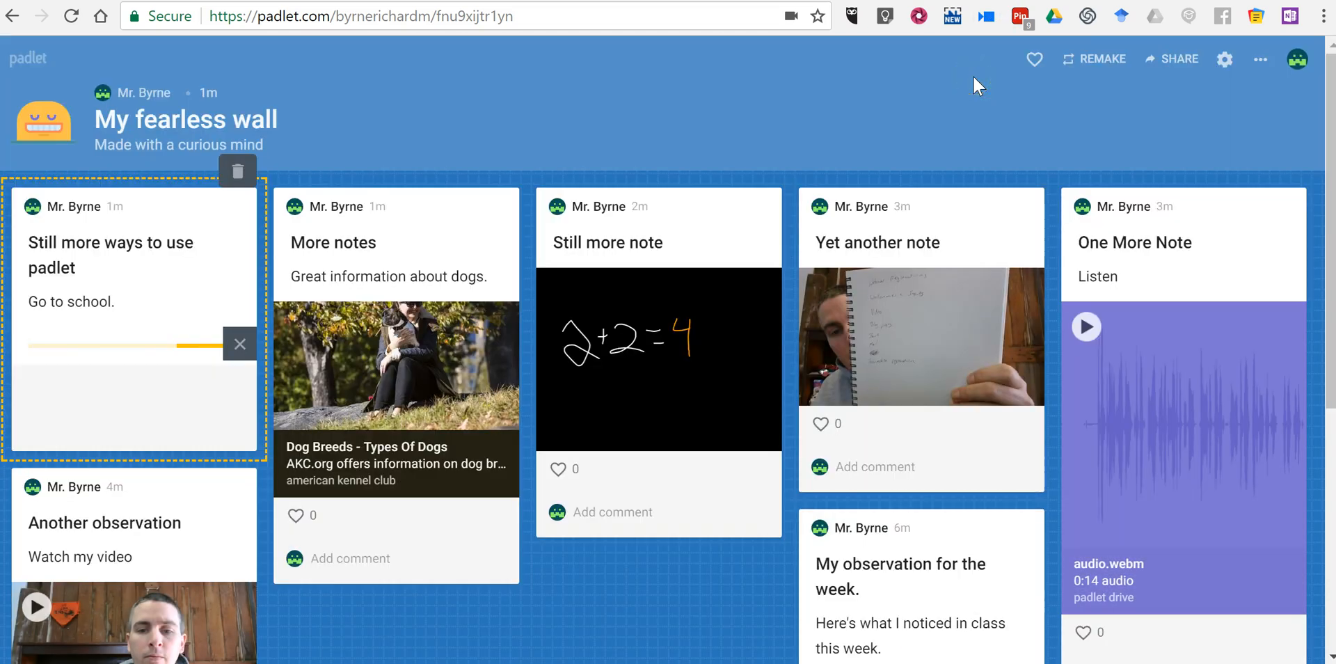